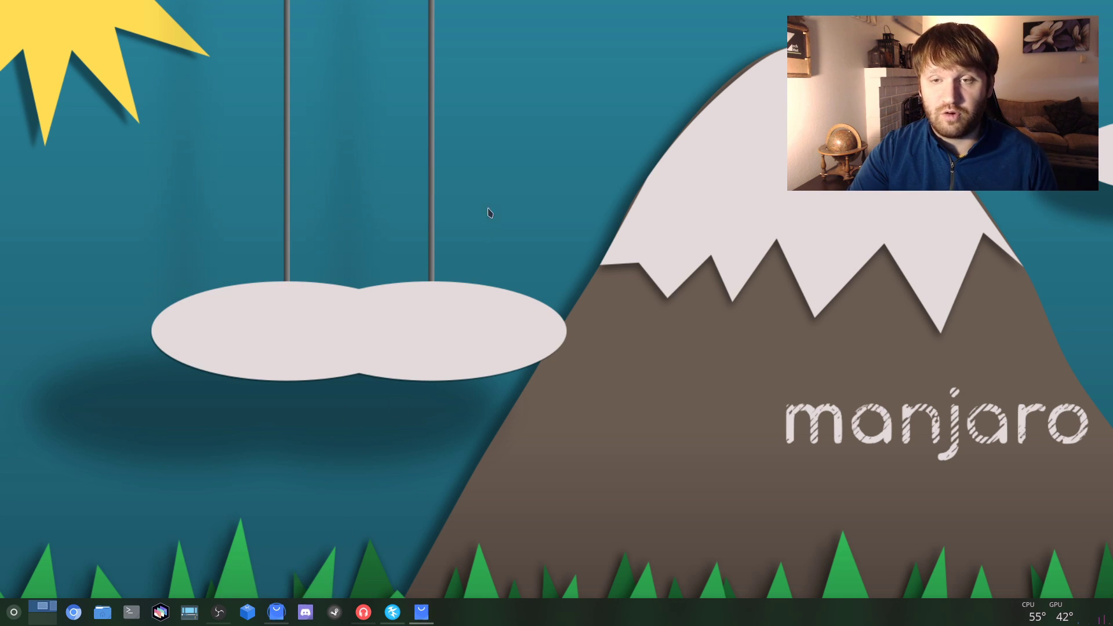
Launch Add/Remove Software from the taskbar, then search for it in the application launcher
{"action": "left_click", "coordinate": [160, 611]}
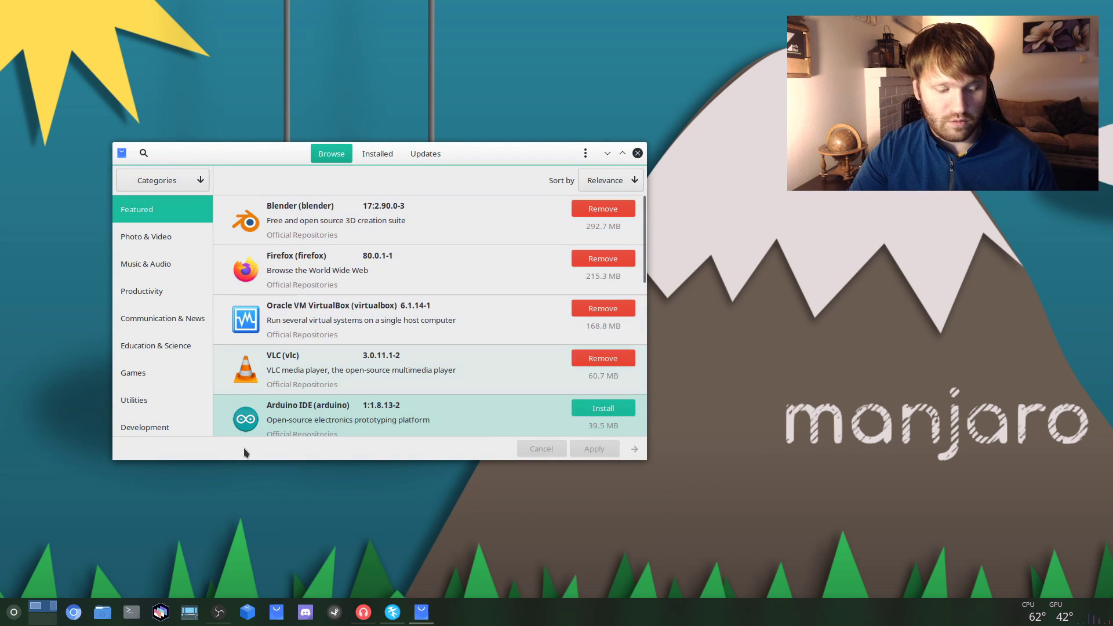
{"action": "left_click", "coordinate": [13, 610]}
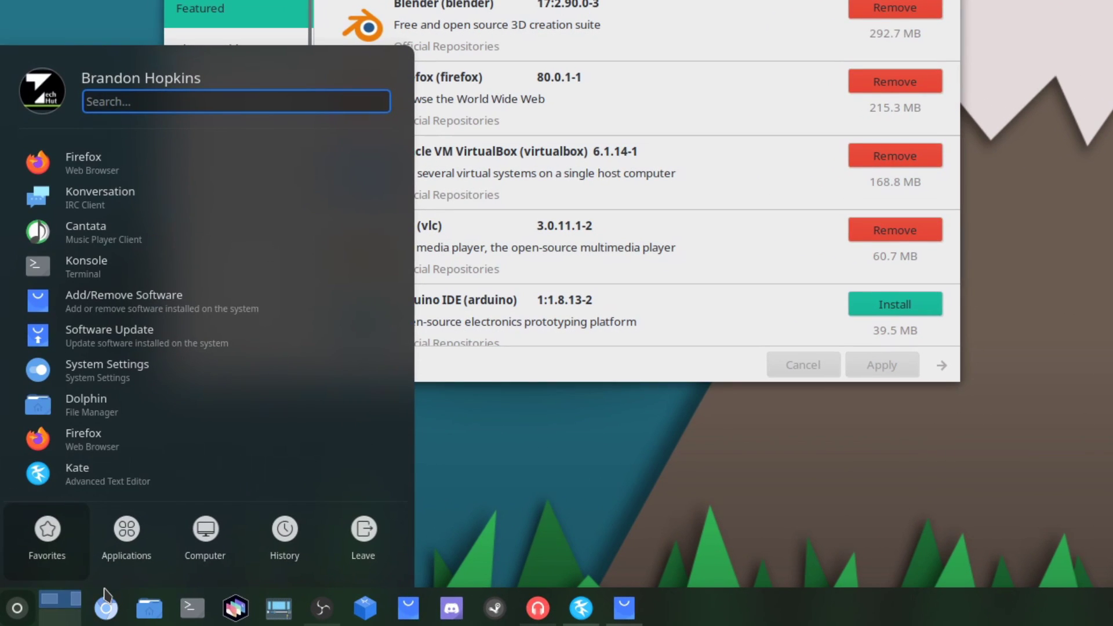
{"action": "type", "text": "soft"}
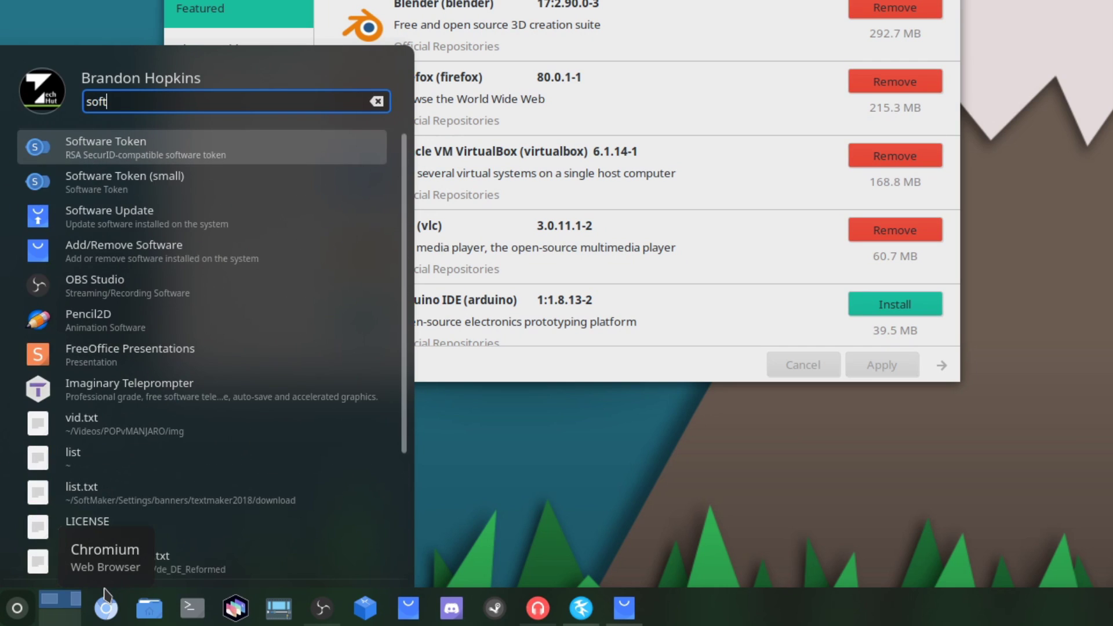
{"action": "type", "text": "w"}
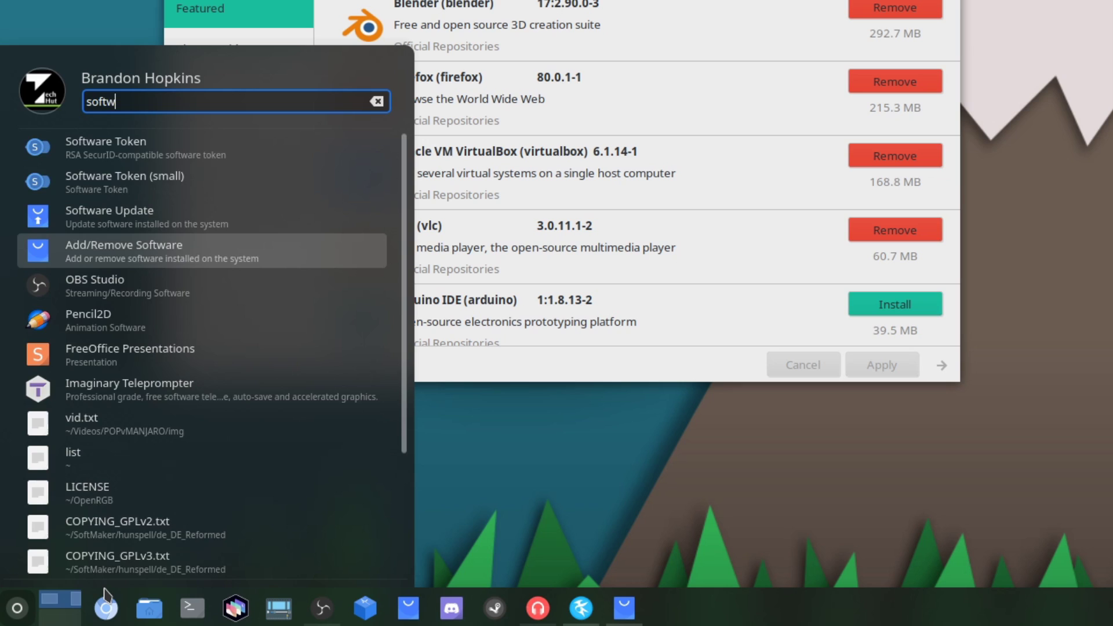
{"action": "type", "text": "pa"}
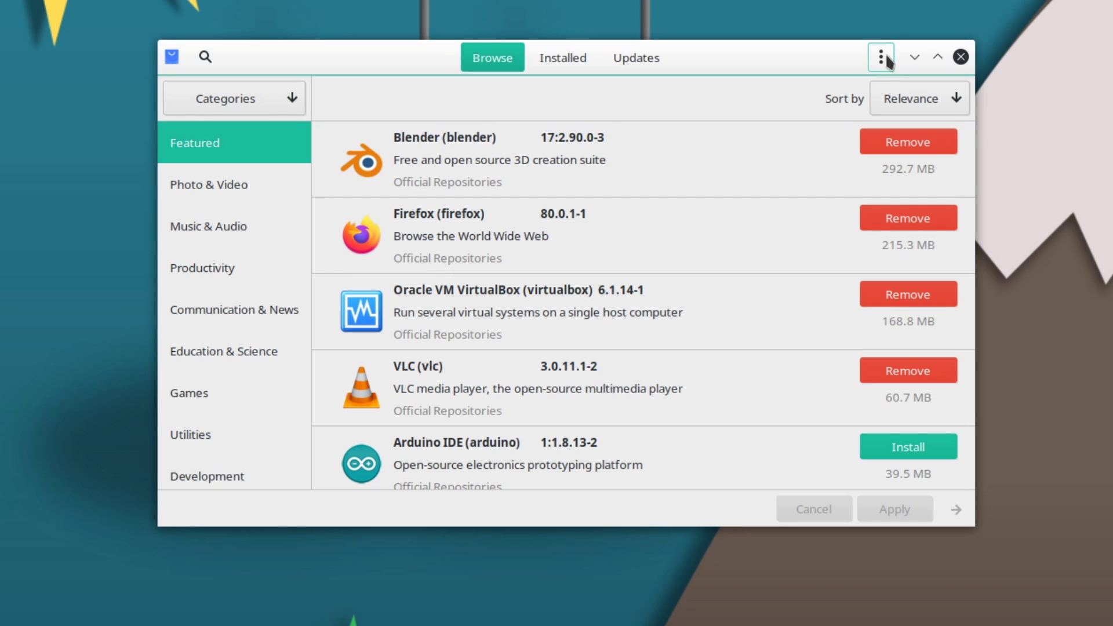
Refresh the mirrors list under Official Repositories preferences, keeping mirrors from Worldwide
{"action": "left_click", "coordinate": [880, 57]}
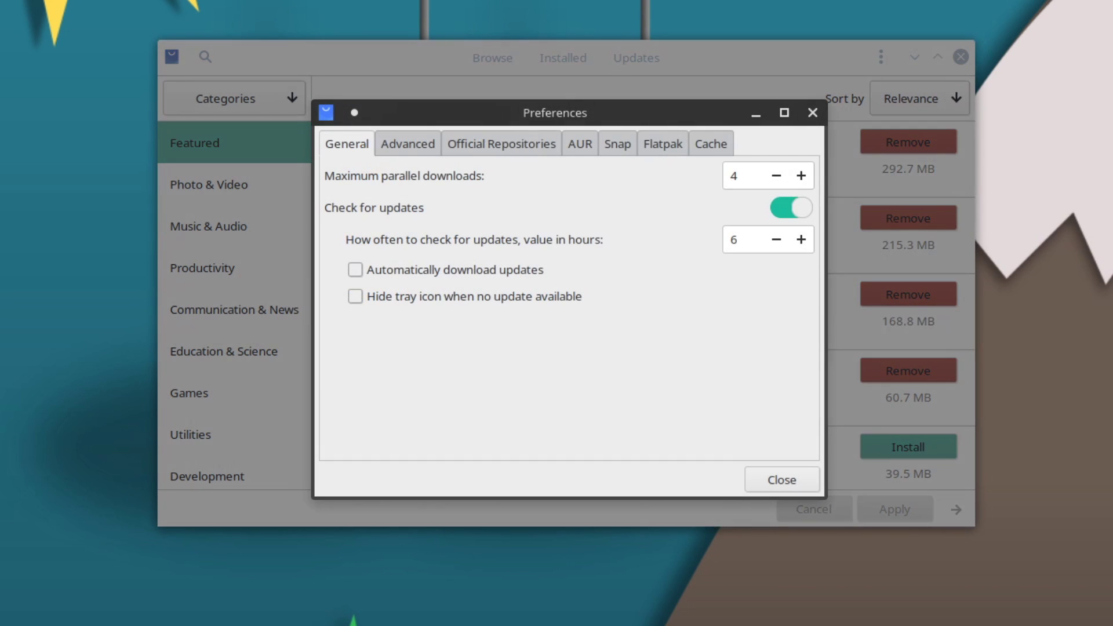
{"action": "mouse_move", "coordinate": [600, 132]}
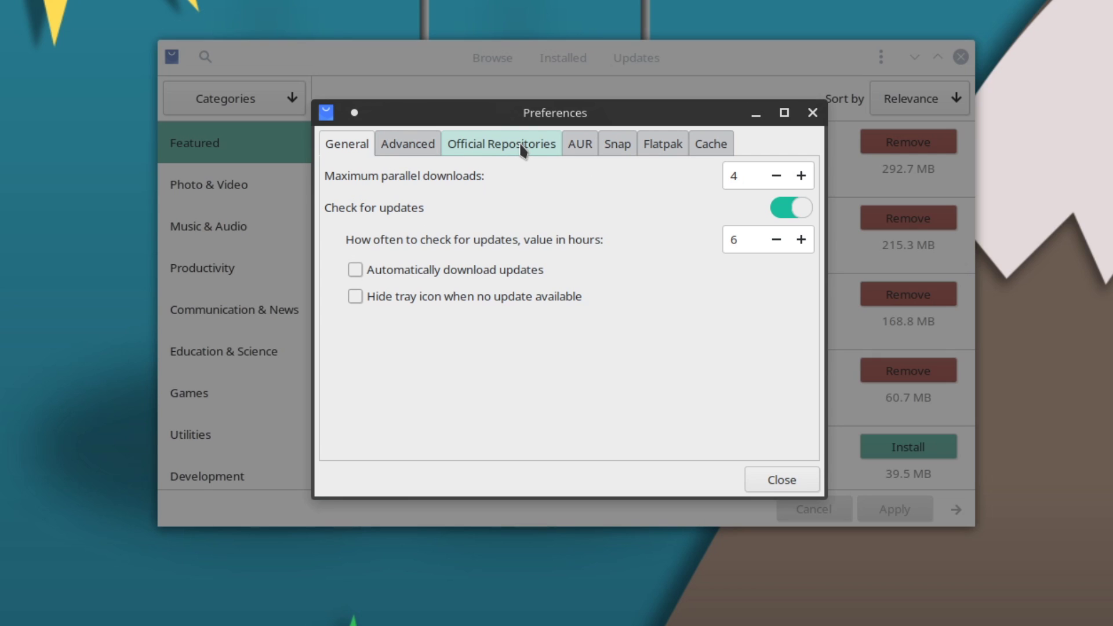
{"action": "left_click", "coordinate": [501, 143]}
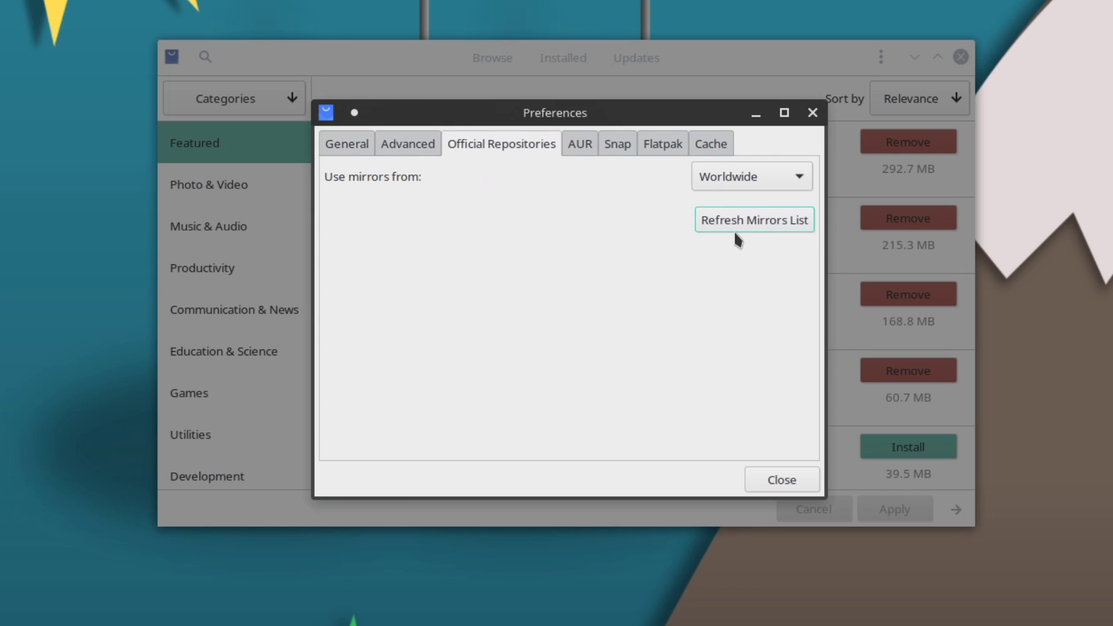
{"action": "mouse_move", "coordinate": [794, 235]}
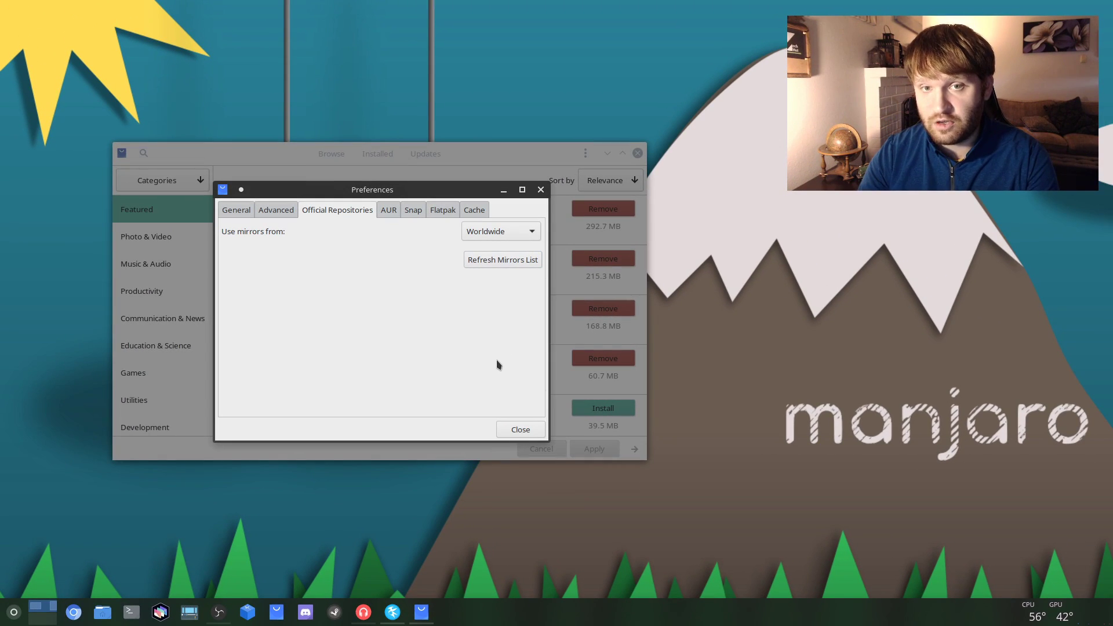
{"action": "mouse_move", "coordinate": [503, 260]}
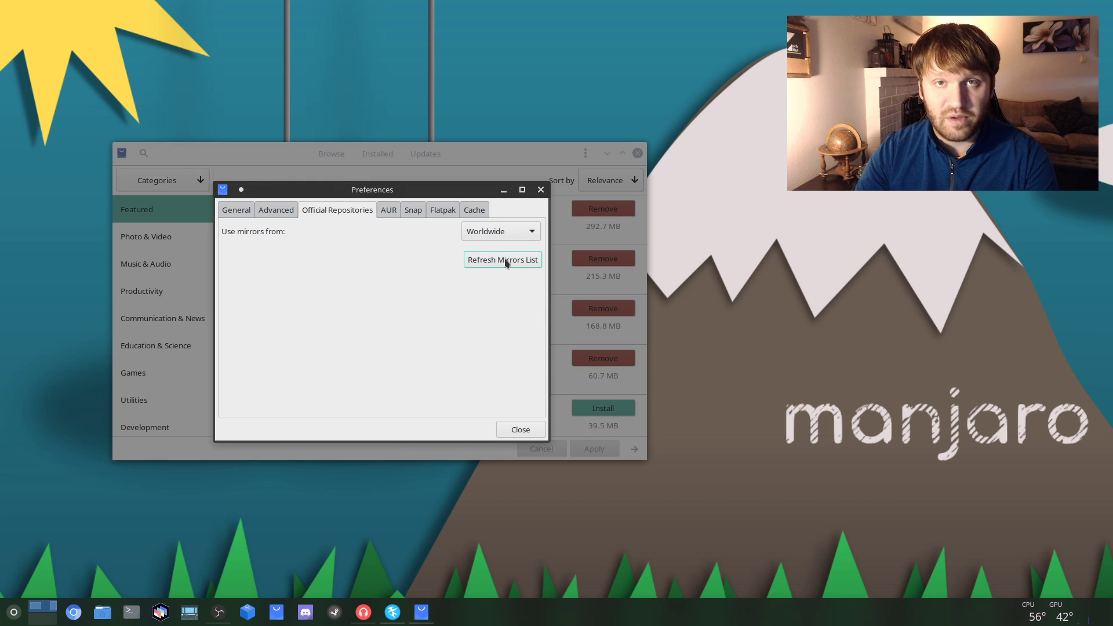
{"action": "left_click", "coordinate": [502, 259]}
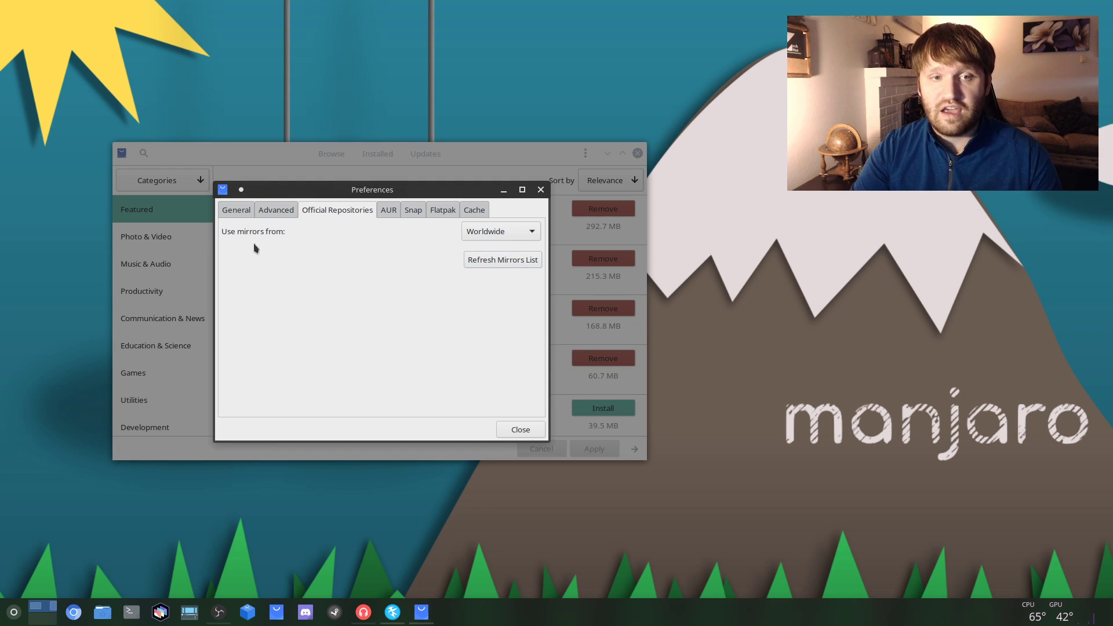
{"action": "left_click", "coordinate": [499, 230]}
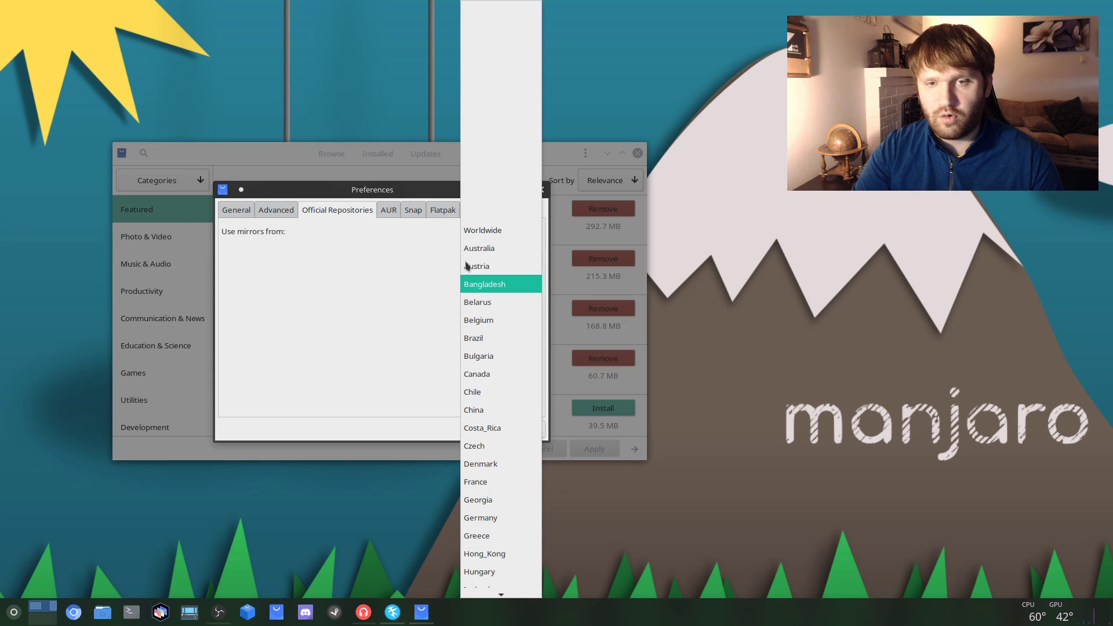
{"action": "left_click", "coordinate": [482, 230]}
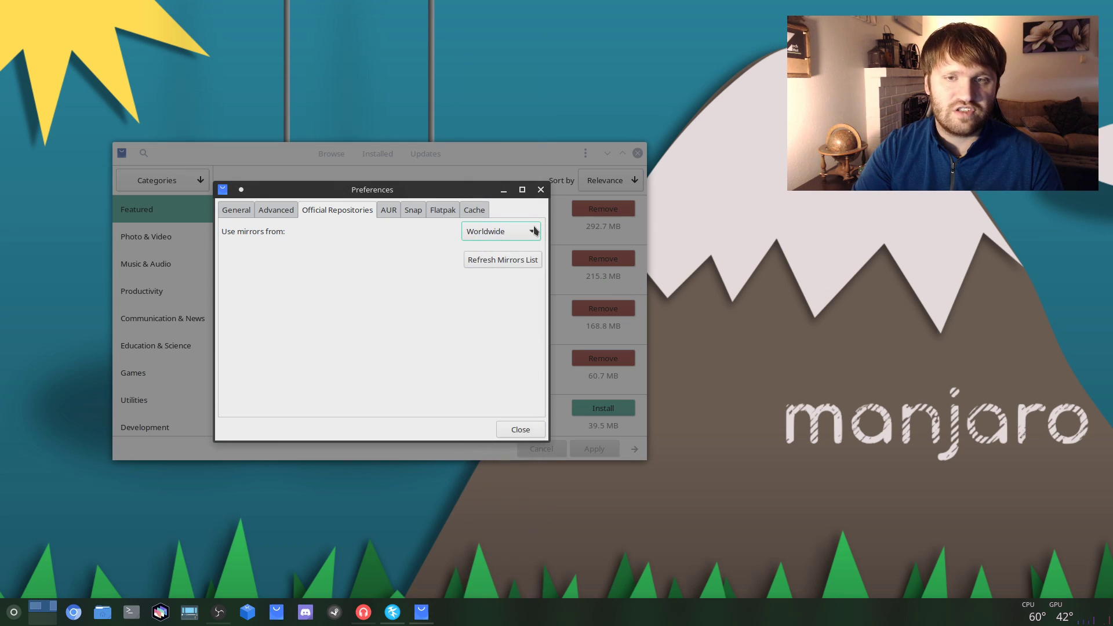
{"action": "mouse_move", "coordinate": [513, 299]}
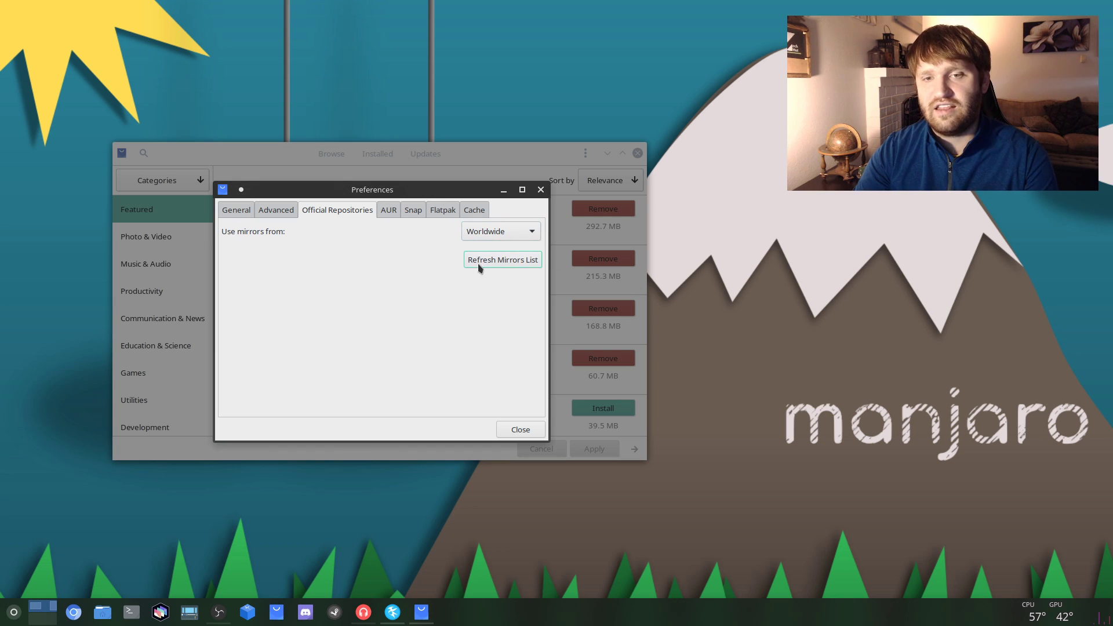
{"action": "mouse_move", "coordinate": [531, 269]}
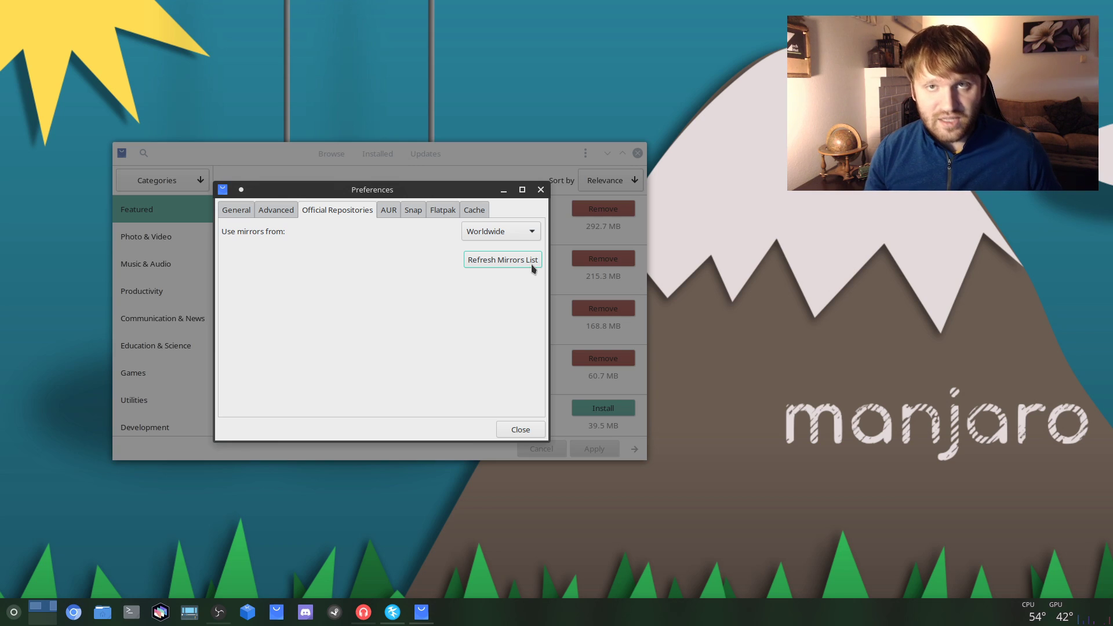
{"action": "mouse_move", "coordinate": [437, 269]}
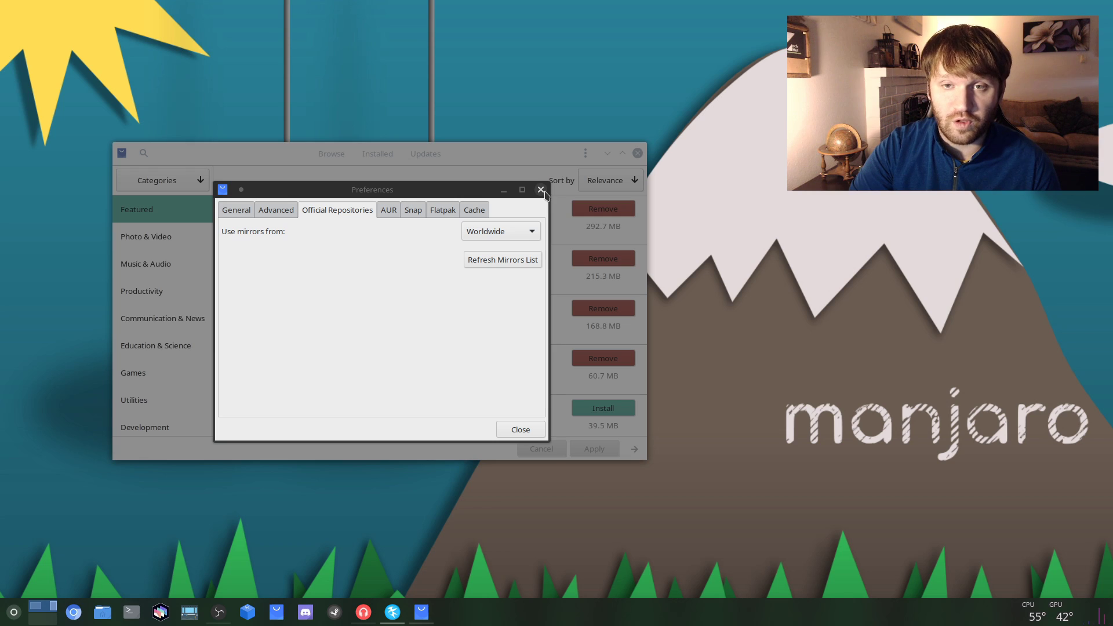
Apply the pending Vivaldi, minecraft-launcher and LightDM glorious theme AUR updates
{"action": "left_click", "coordinate": [541, 190]}
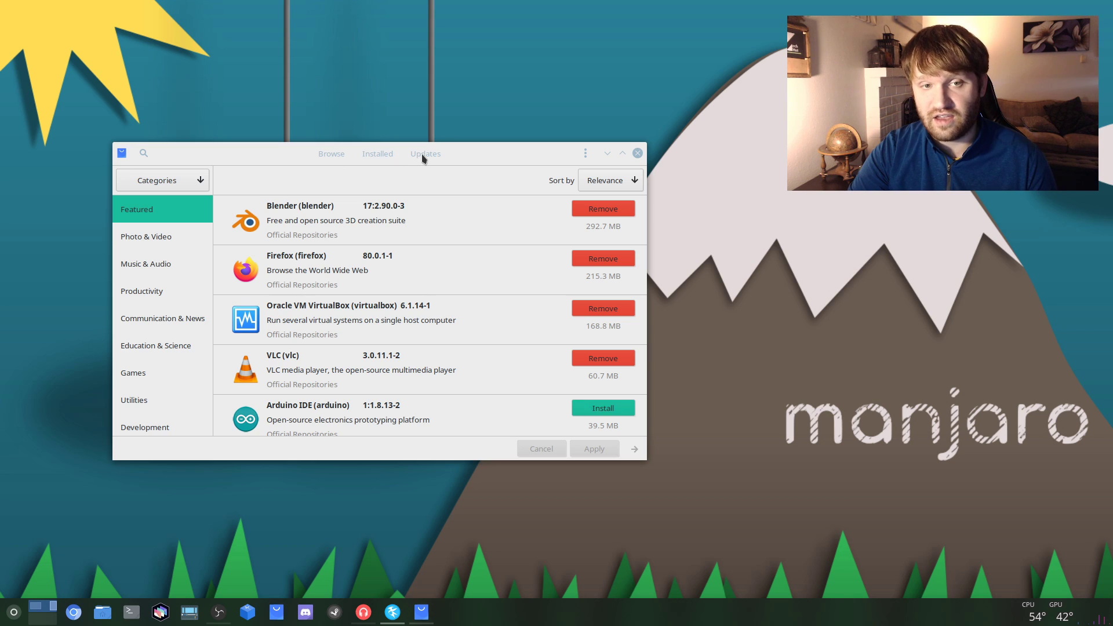
{"action": "left_click", "coordinate": [425, 153]}
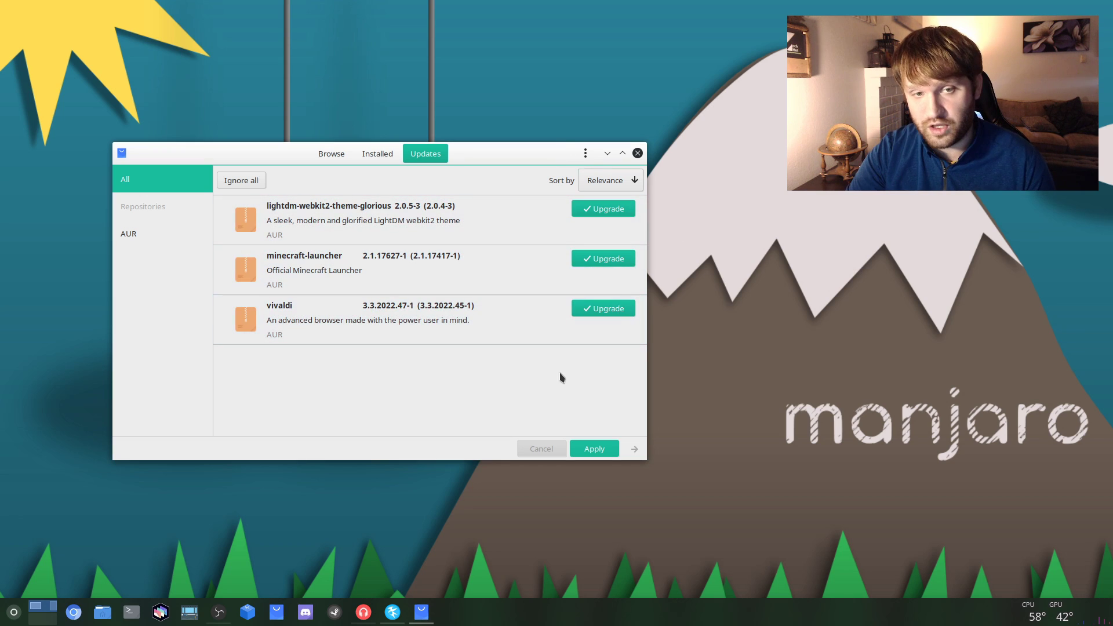
{"action": "mouse_move", "coordinate": [539, 223]}
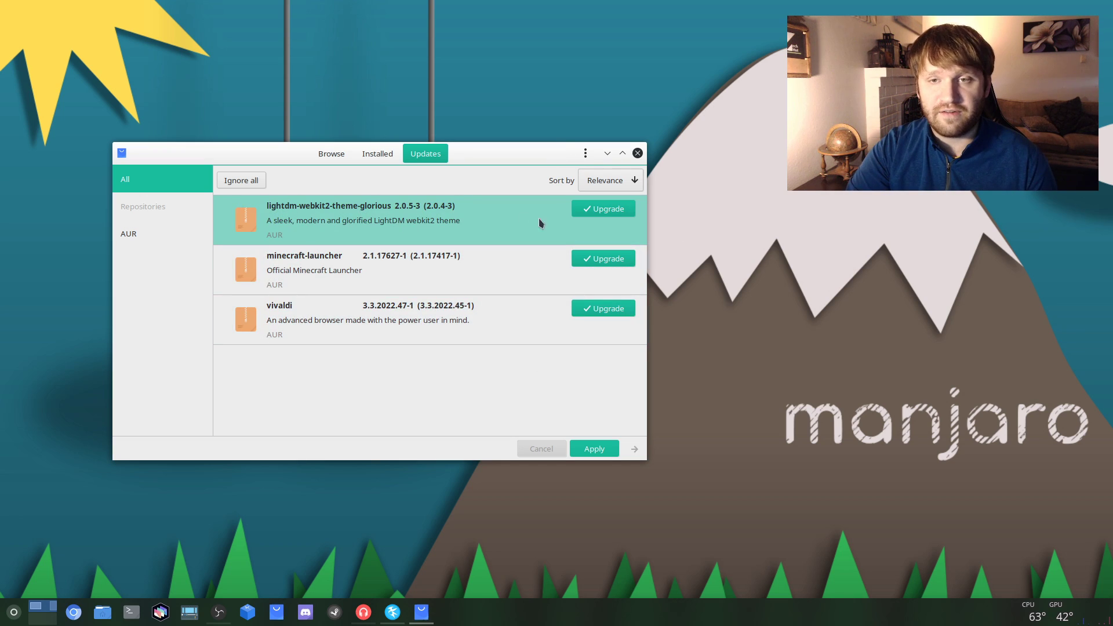
{"action": "mouse_move", "coordinate": [399, 284]}
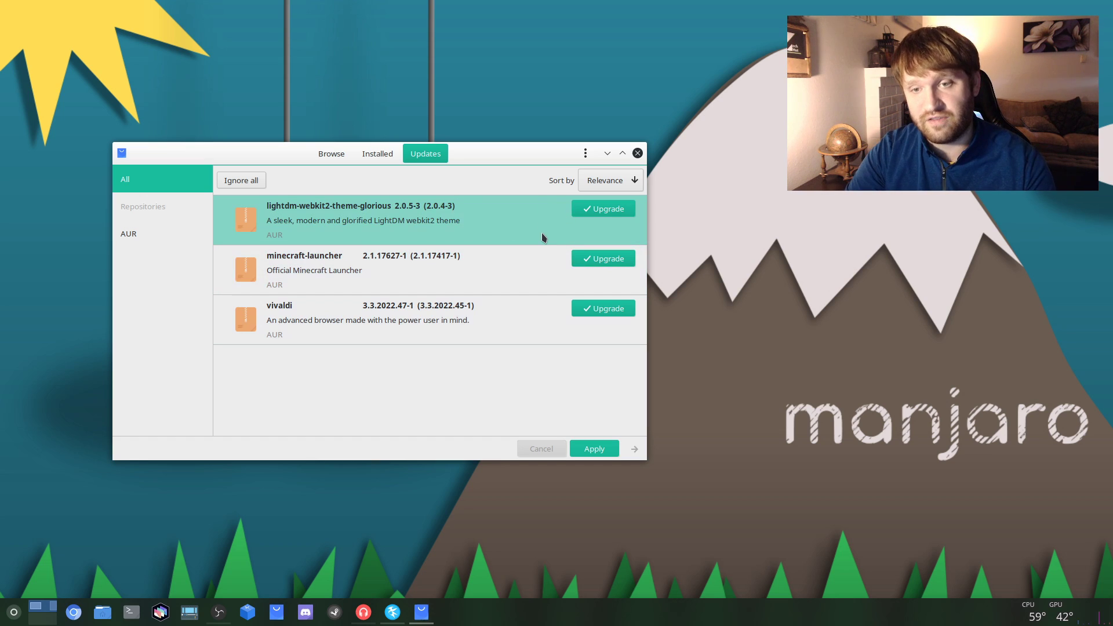
{"action": "mouse_move", "coordinate": [612, 218]}
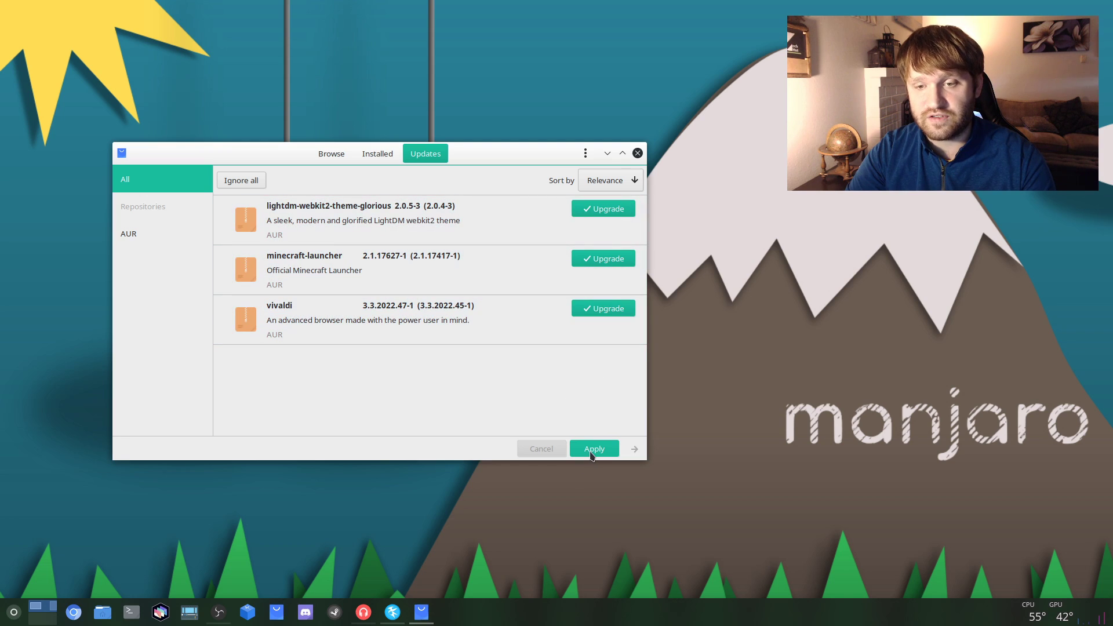
{"action": "left_click", "coordinate": [593, 448]}
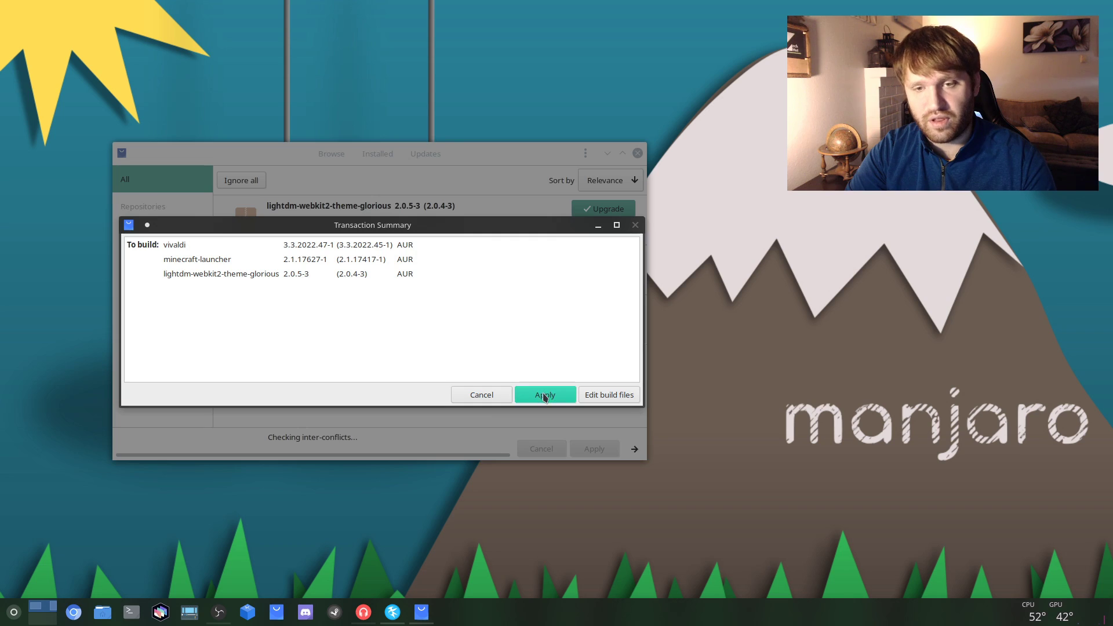
{"action": "left_click", "coordinate": [544, 395]}
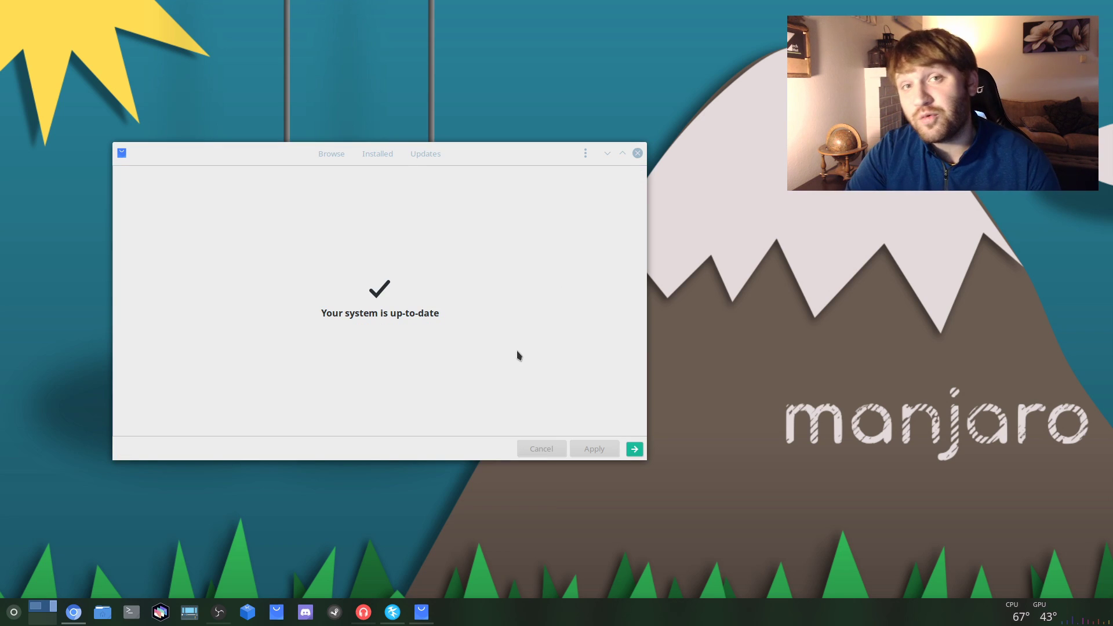
{"action": "mouse_move", "coordinate": [406, 341]}
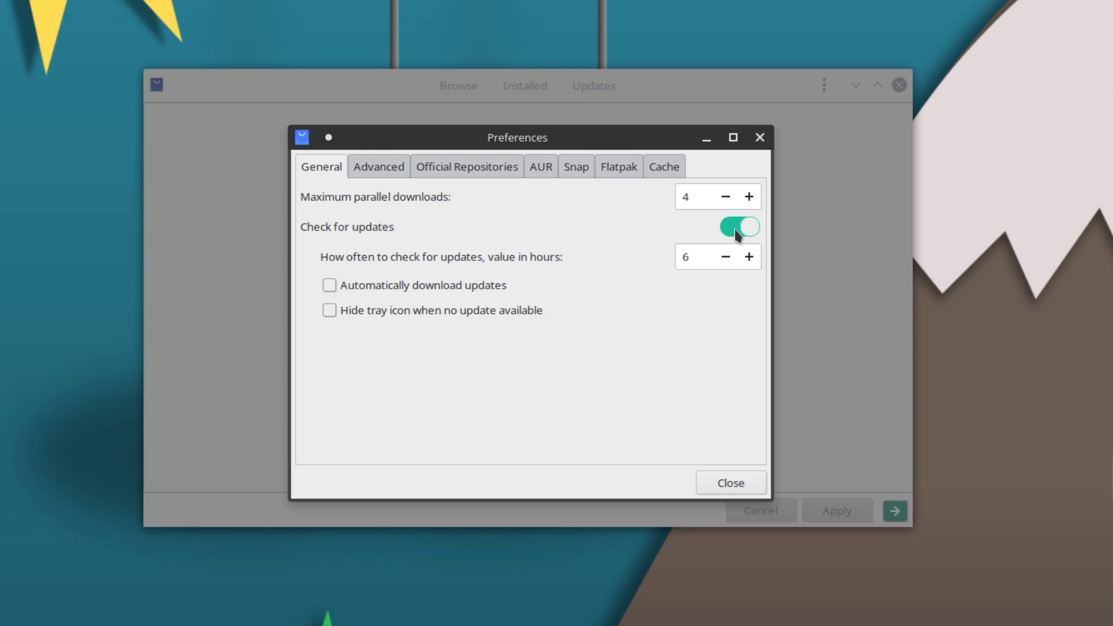
{"action": "mouse_move", "coordinate": [452, 244]}
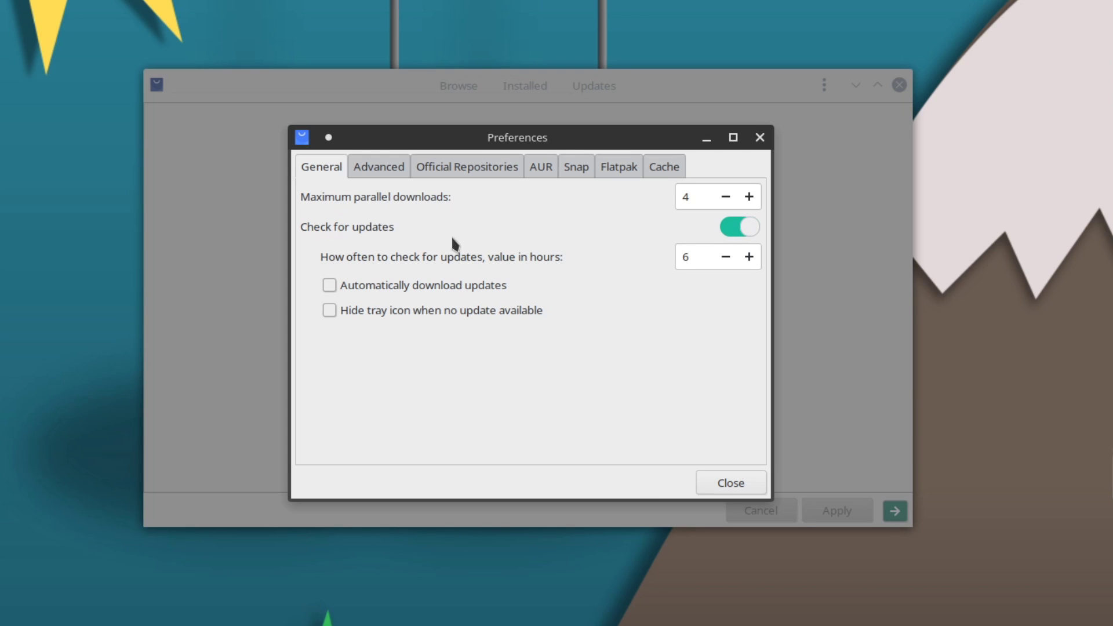
{"action": "left_click", "coordinate": [328, 284]}
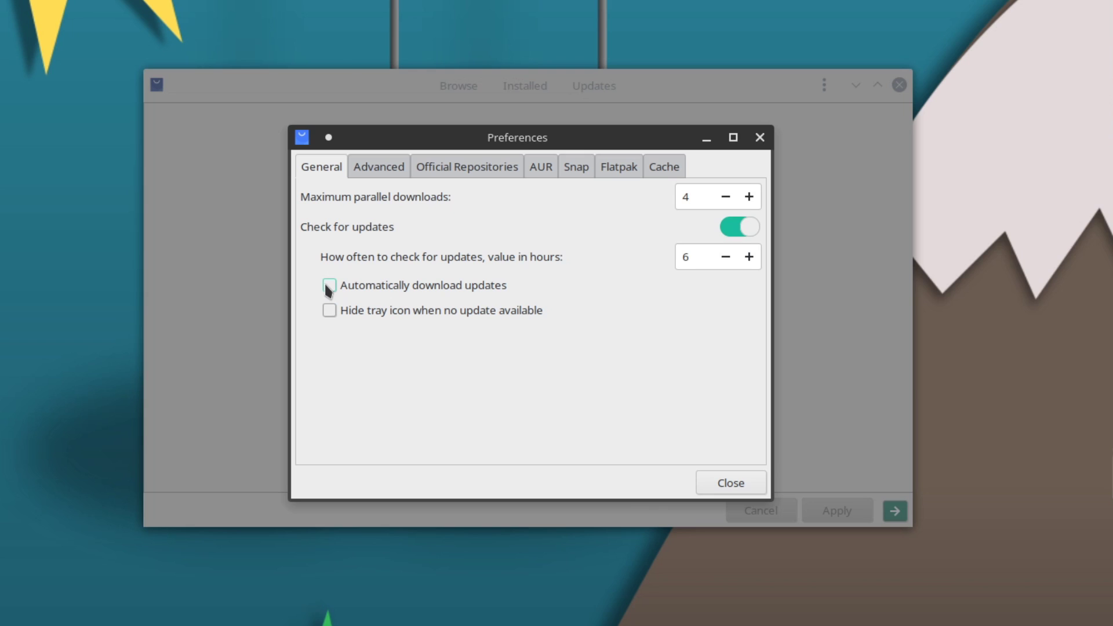
{"action": "left_click", "coordinate": [328, 284]}
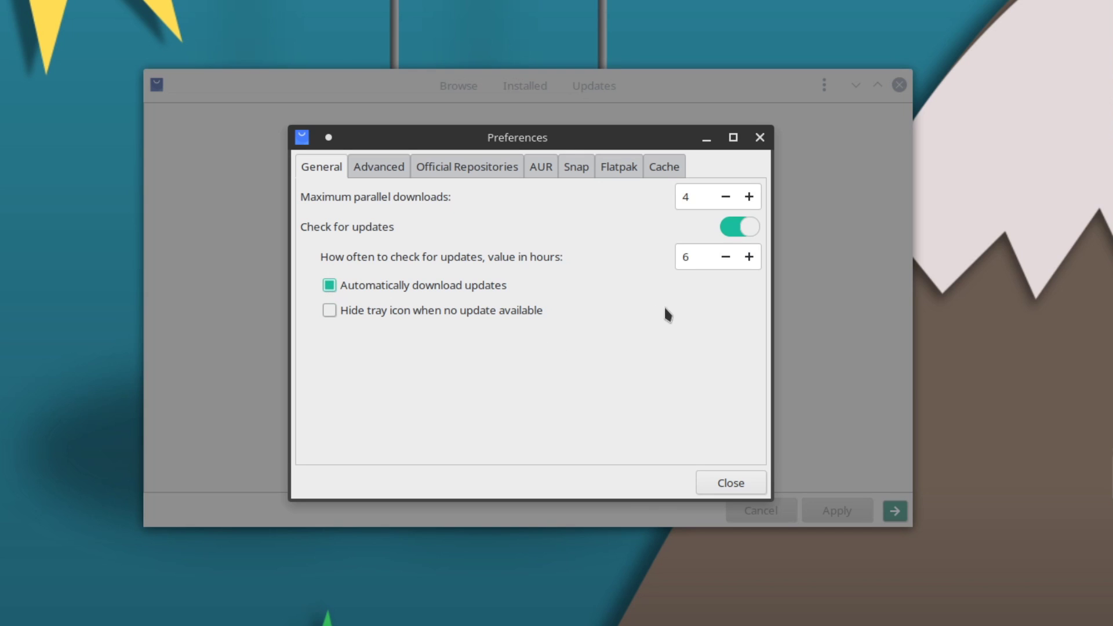
{"action": "mouse_move", "coordinate": [537, 365]}
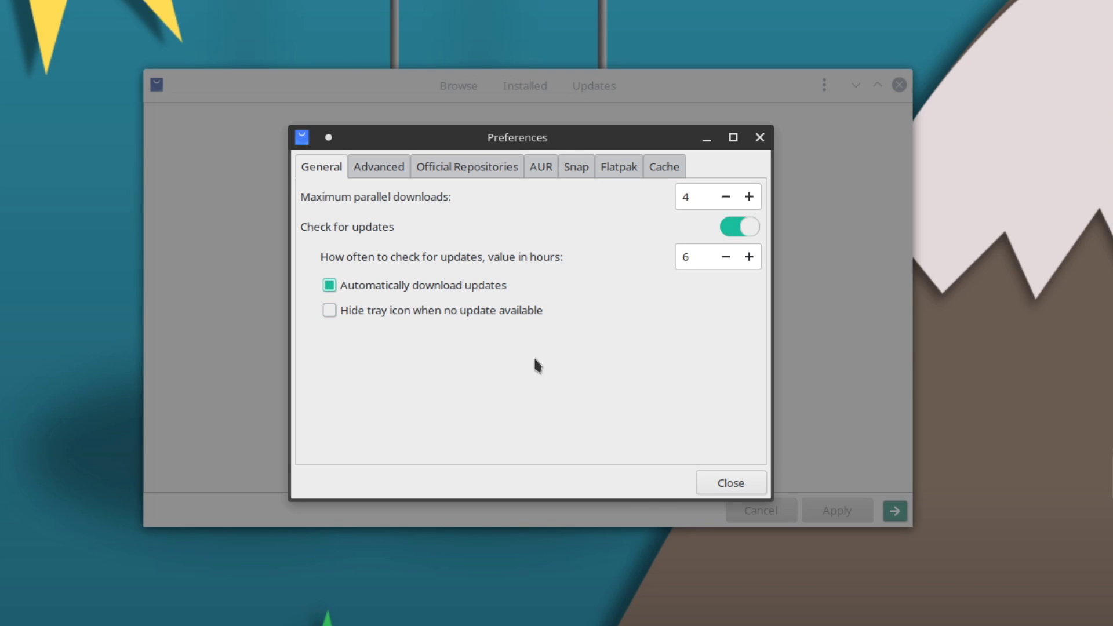
{"action": "mouse_move", "coordinate": [558, 290]}
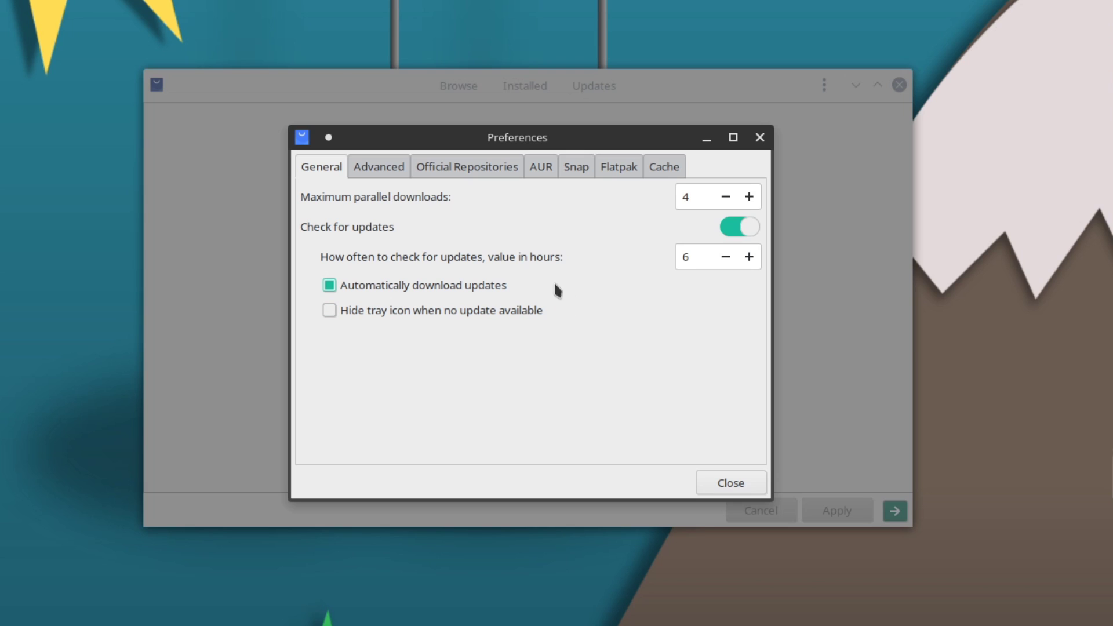
{"action": "mouse_move", "coordinate": [653, 398]}
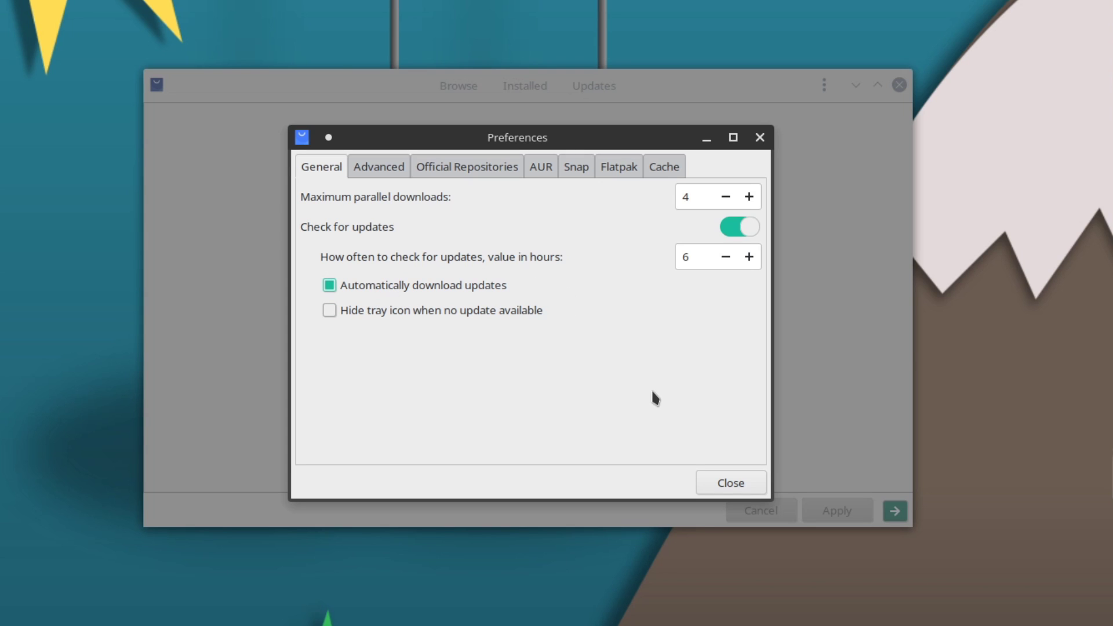
{"action": "mouse_move", "coordinate": [367, 405]}
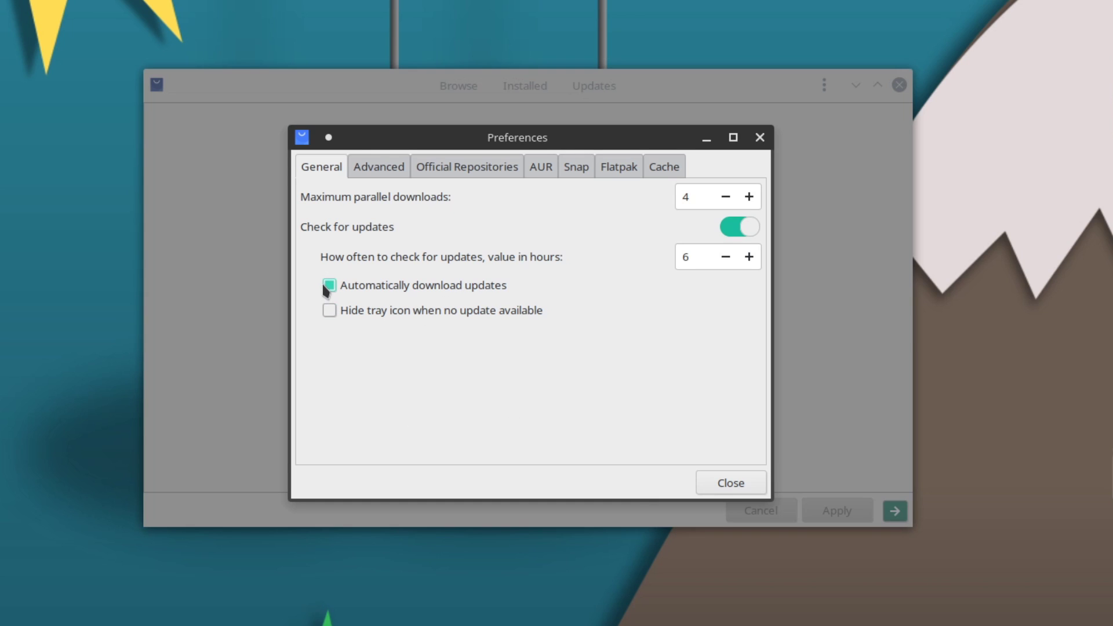
{"action": "left_click", "coordinate": [328, 285]}
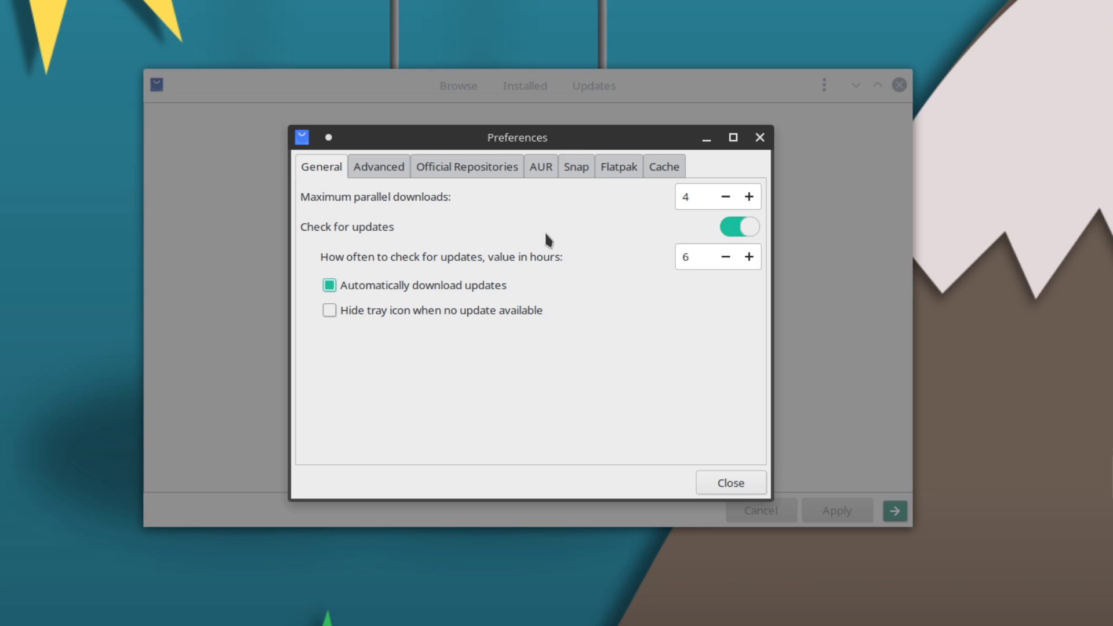
{"action": "mouse_move", "coordinate": [466, 167]}
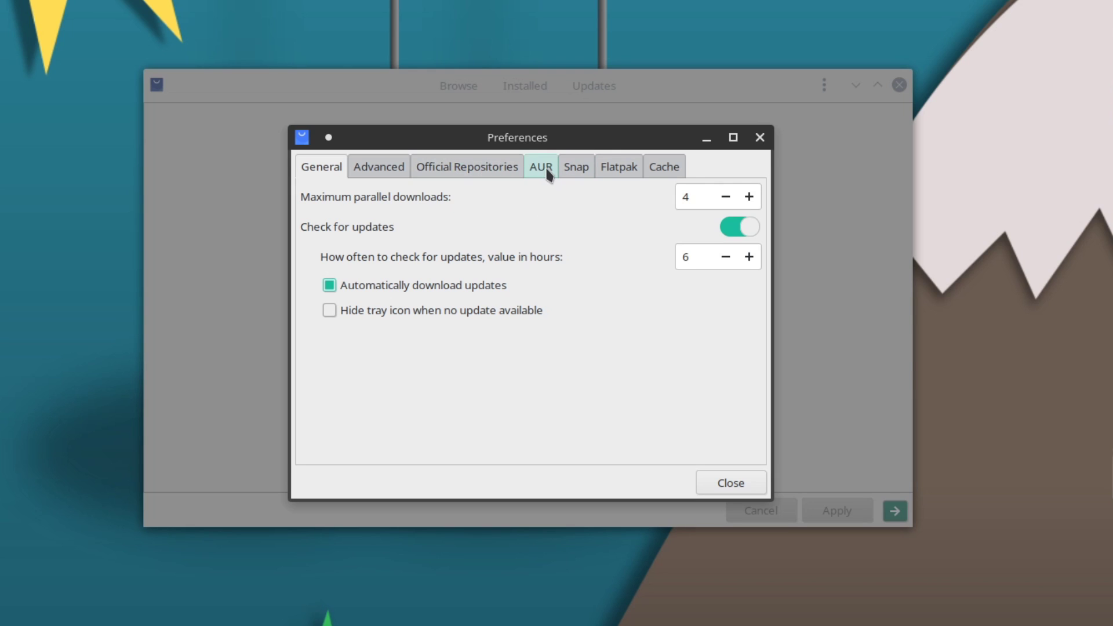
Review AUR support, cached builds and update checks in preferences, then close them
{"action": "left_click", "coordinate": [540, 167]}
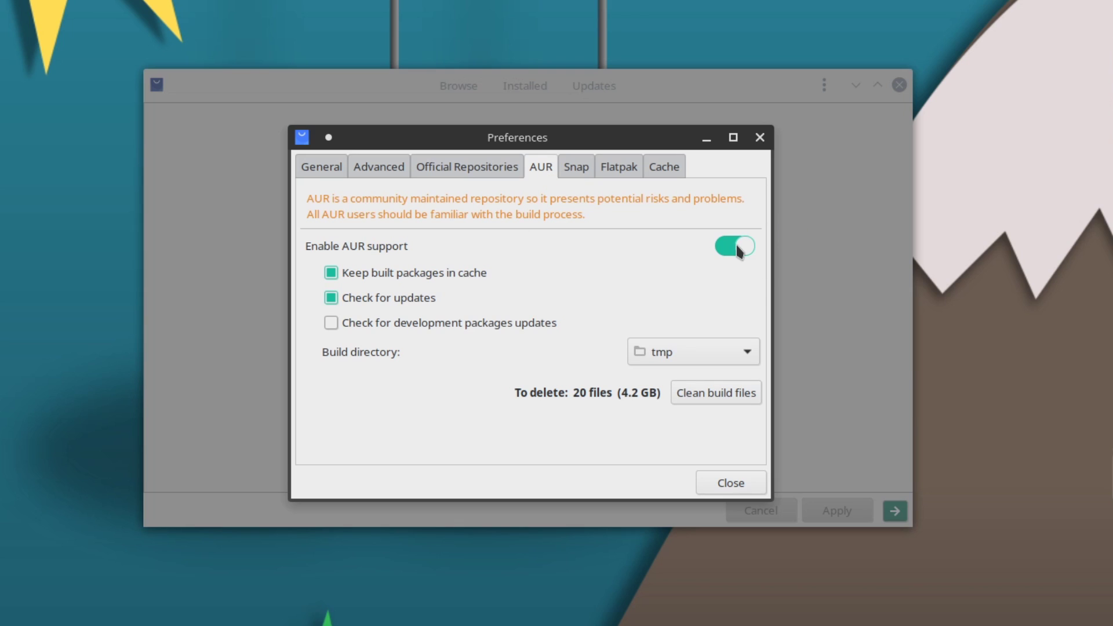
{"action": "mouse_move", "coordinate": [703, 250]}
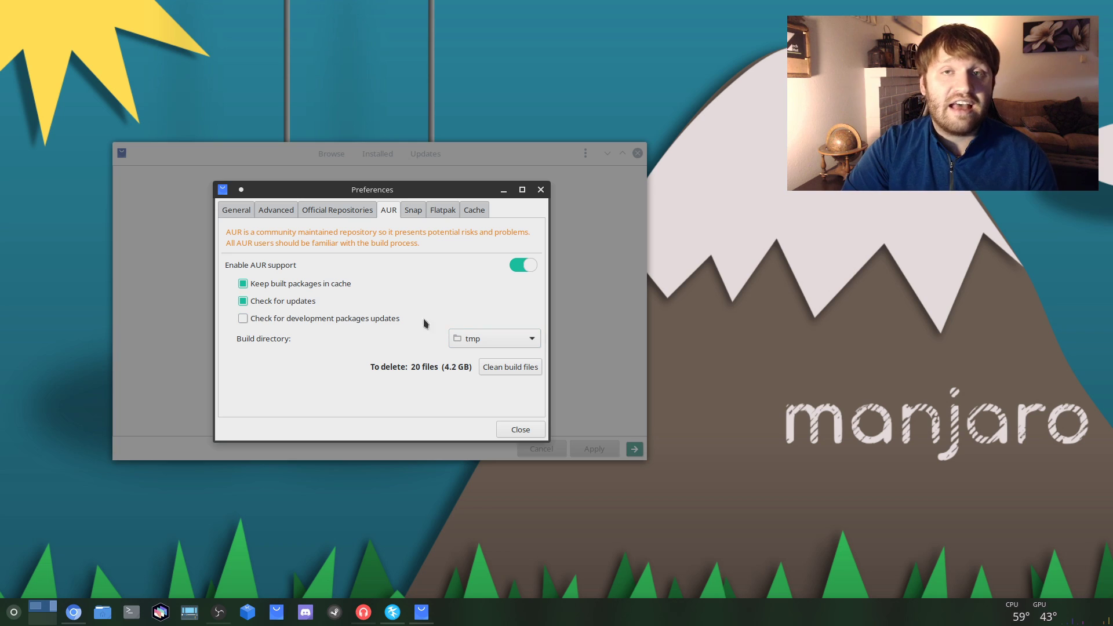
{"action": "mouse_move", "coordinate": [405, 372]}
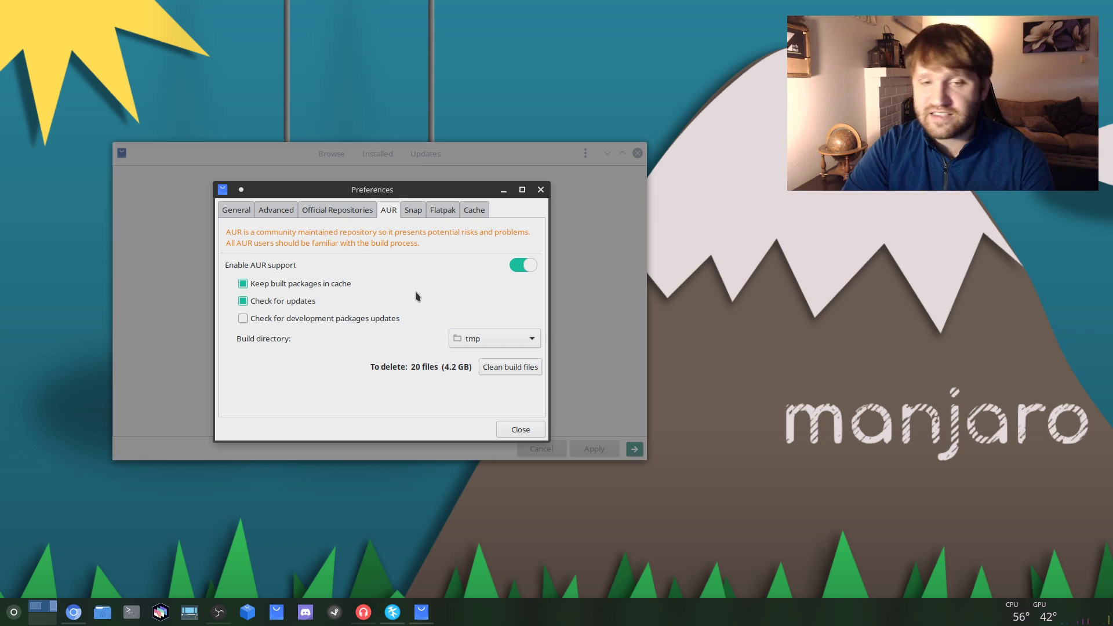
{"action": "mouse_move", "coordinate": [452, 327]}
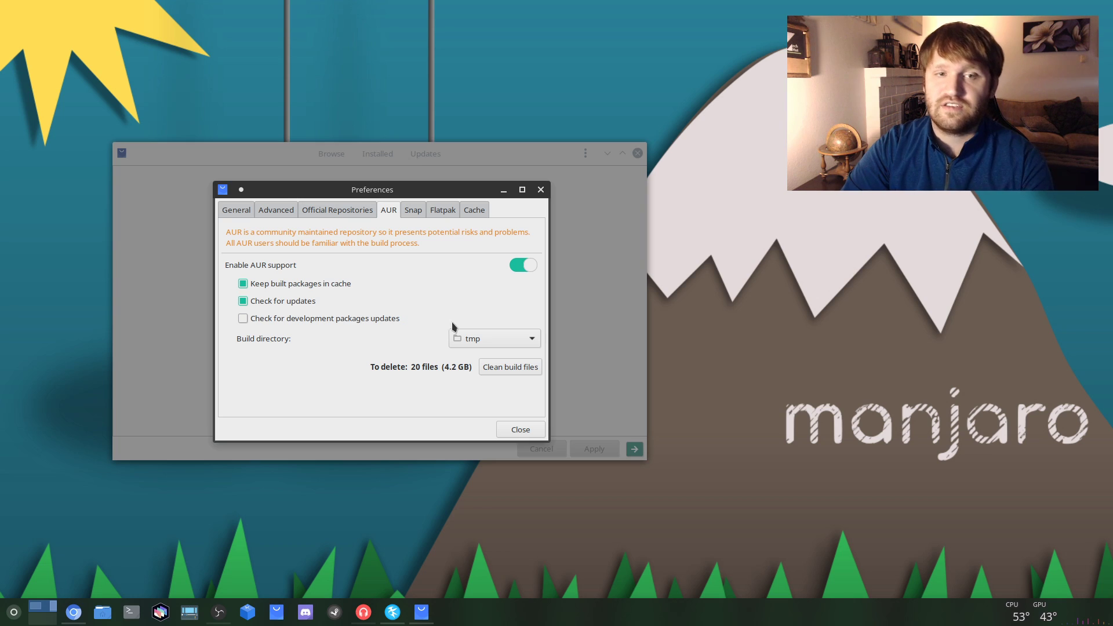
{"action": "mouse_move", "coordinate": [366, 300]}
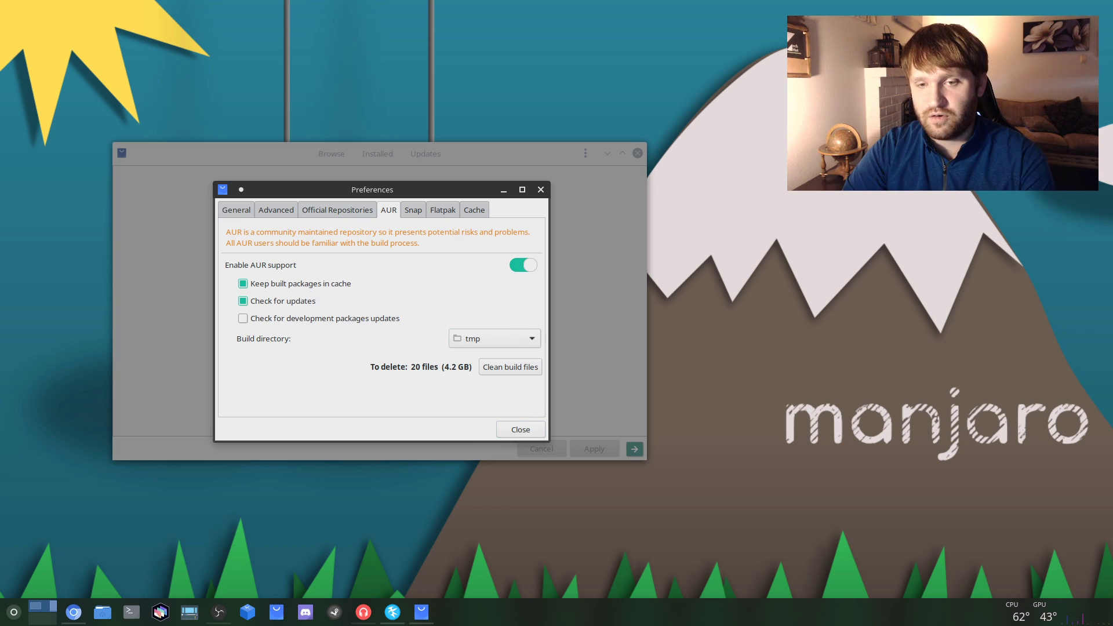
{"action": "left_click", "coordinate": [519, 430]}
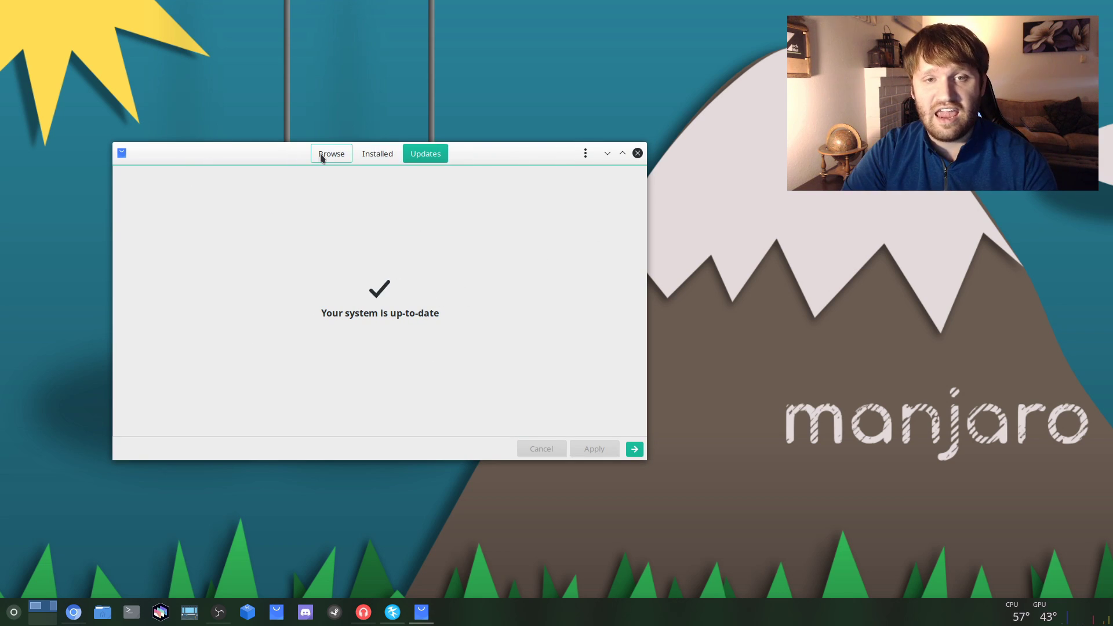
Search packages for 'ttf-ms' to locate the installed ttf-ms-fonts package
{"action": "left_click", "coordinate": [331, 153]}
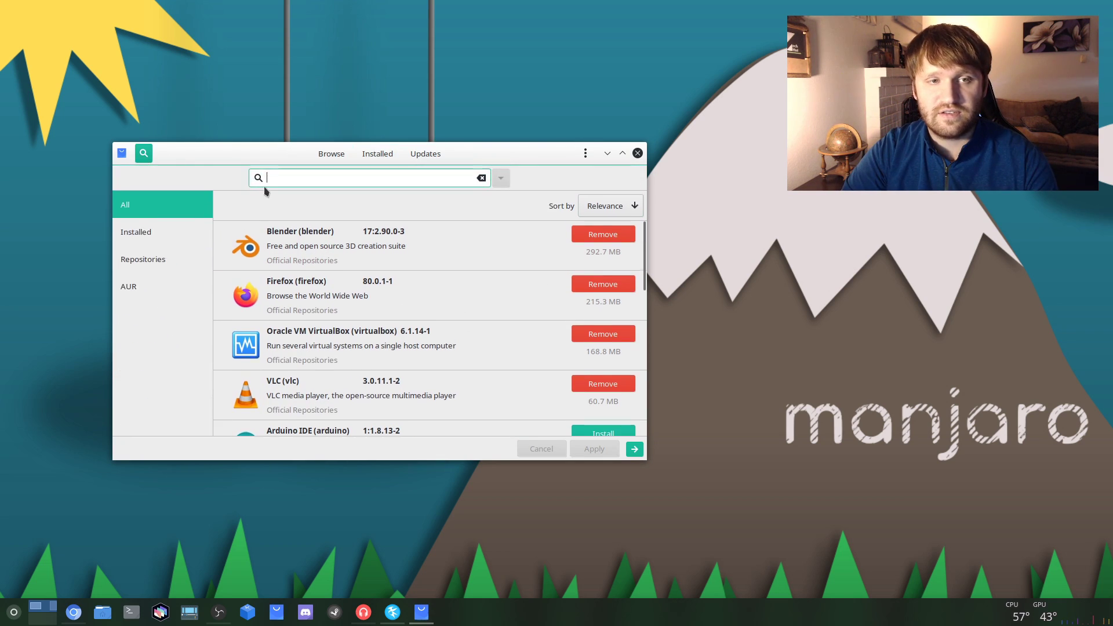
{"action": "type", "text": "ttf-ms"}
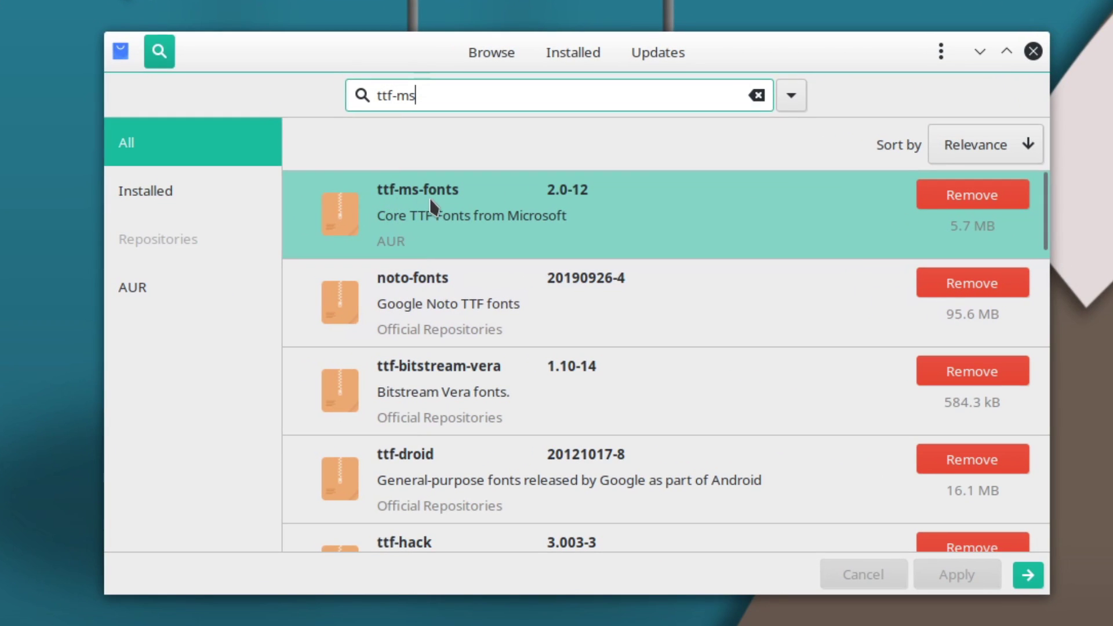
{"action": "mouse_move", "coordinate": [602, 230]}
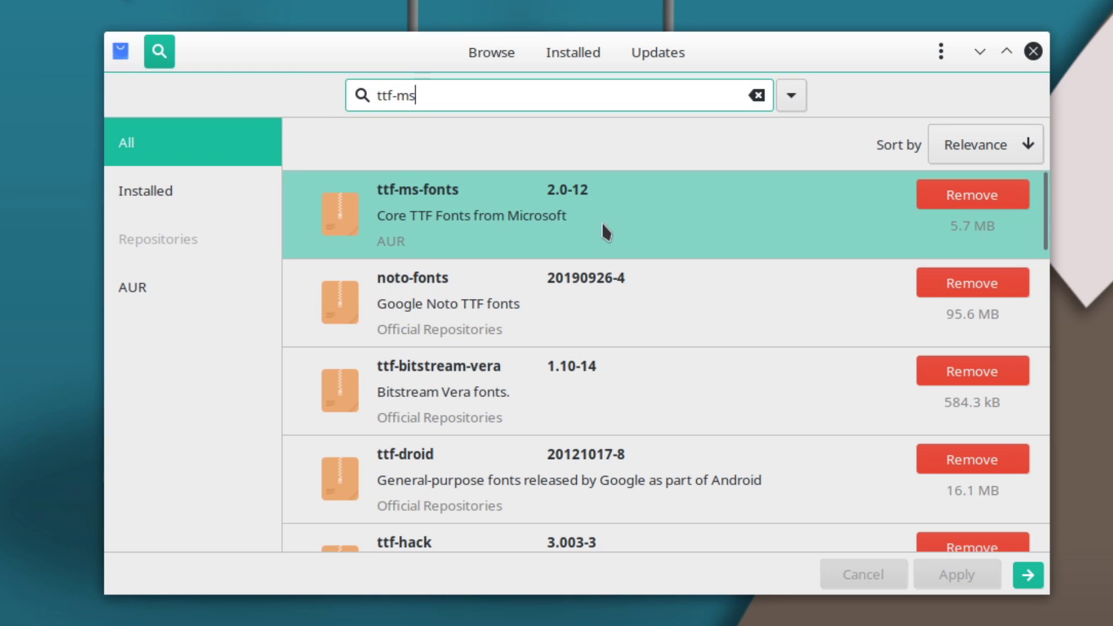
{"action": "mouse_move", "coordinate": [720, 228]}
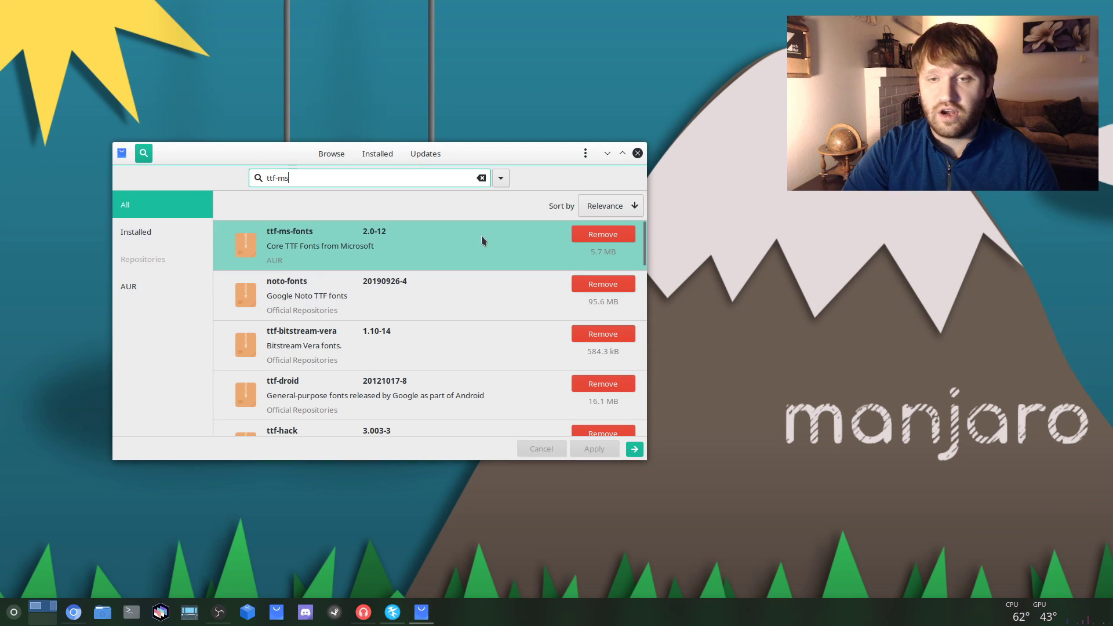
{"action": "mouse_move", "coordinate": [486, 236]}
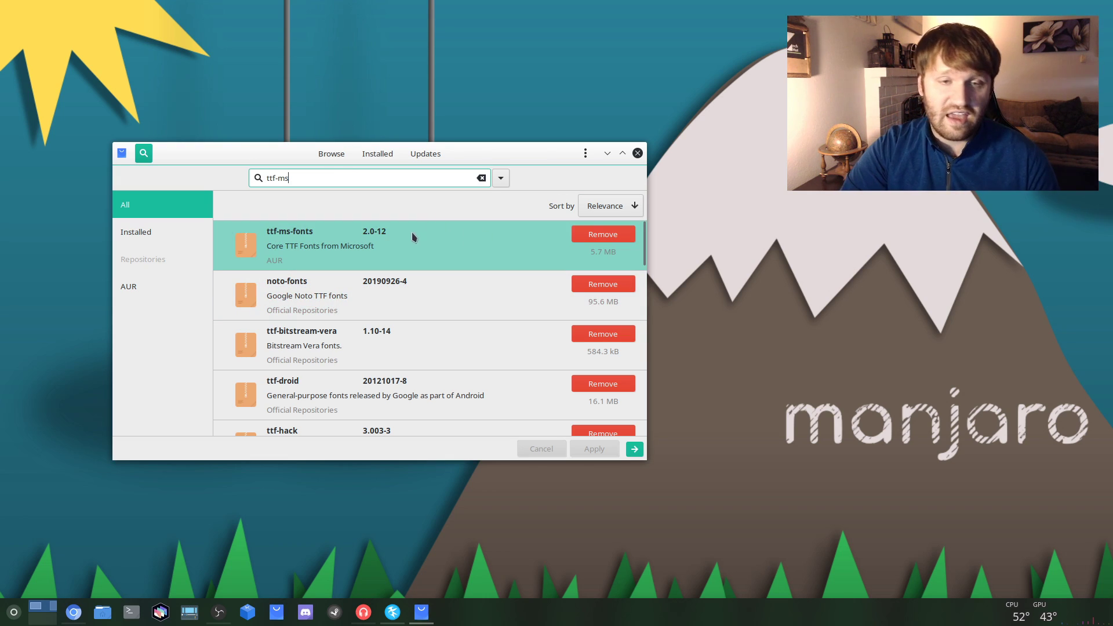
Filter installed packages to Orphans and mark gtk-doc, gtkmm3 and innoextract for removal
{"action": "left_click", "coordinate": [376, 153]}
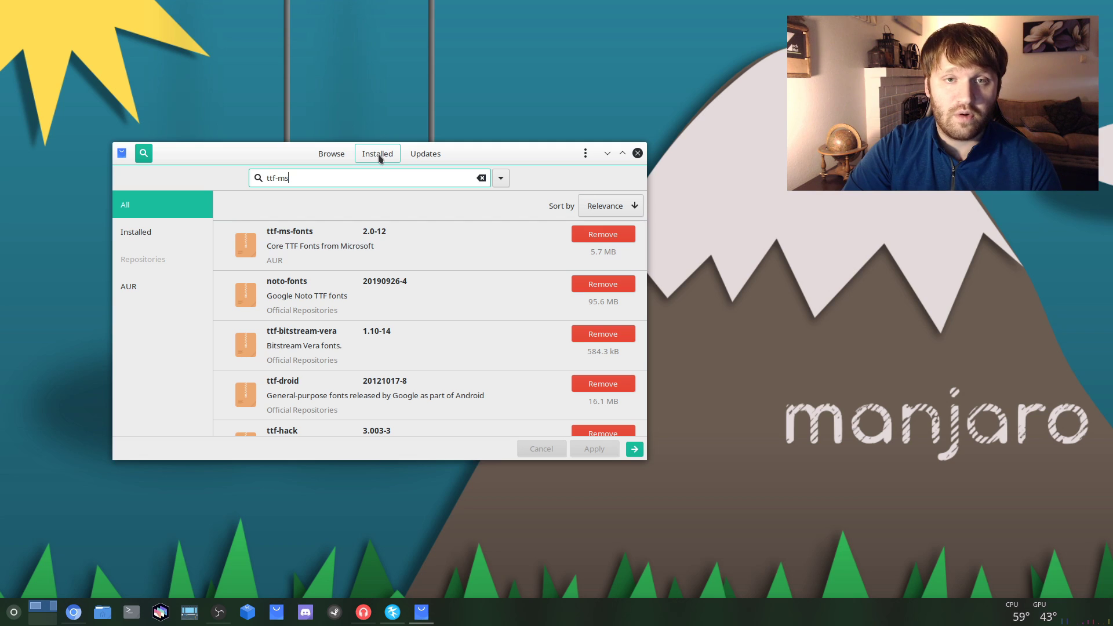
{"action": "left_click", "coordinate": [135, 234]}
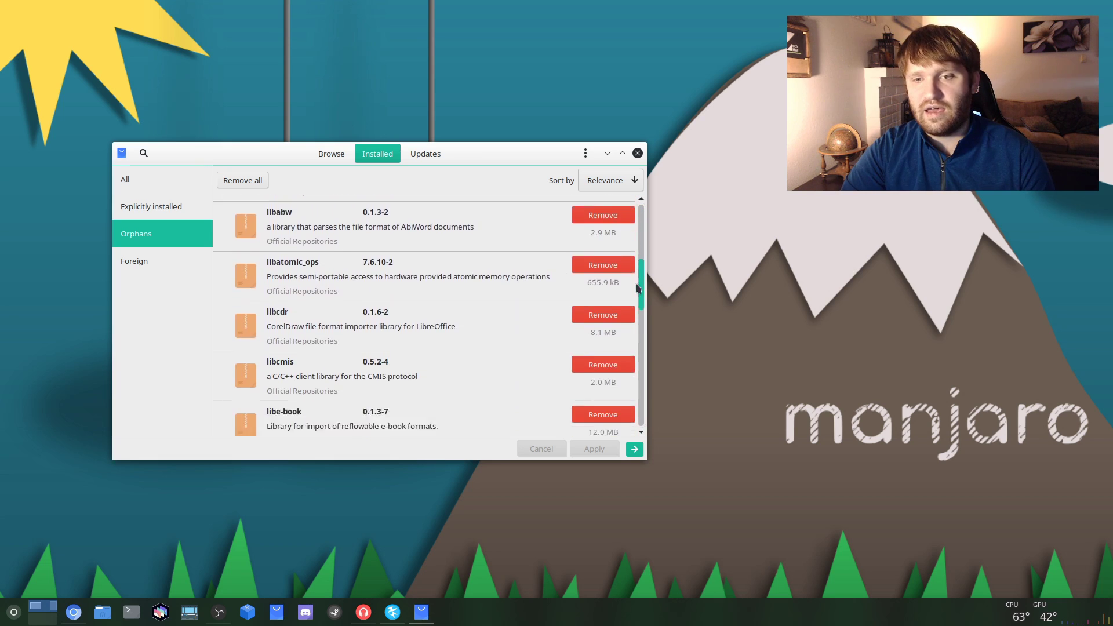
{"action": "scroll", "scroll_direction": "down", "scroll_amount": 3}
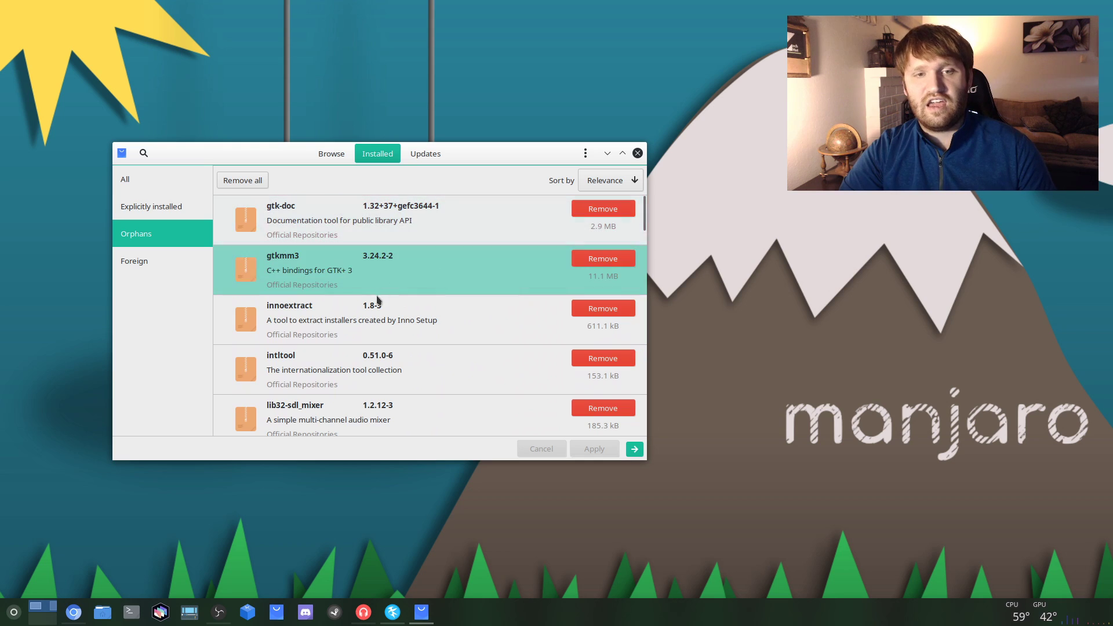
{"action": "mouse_move", "coordinate": [376, 320]}
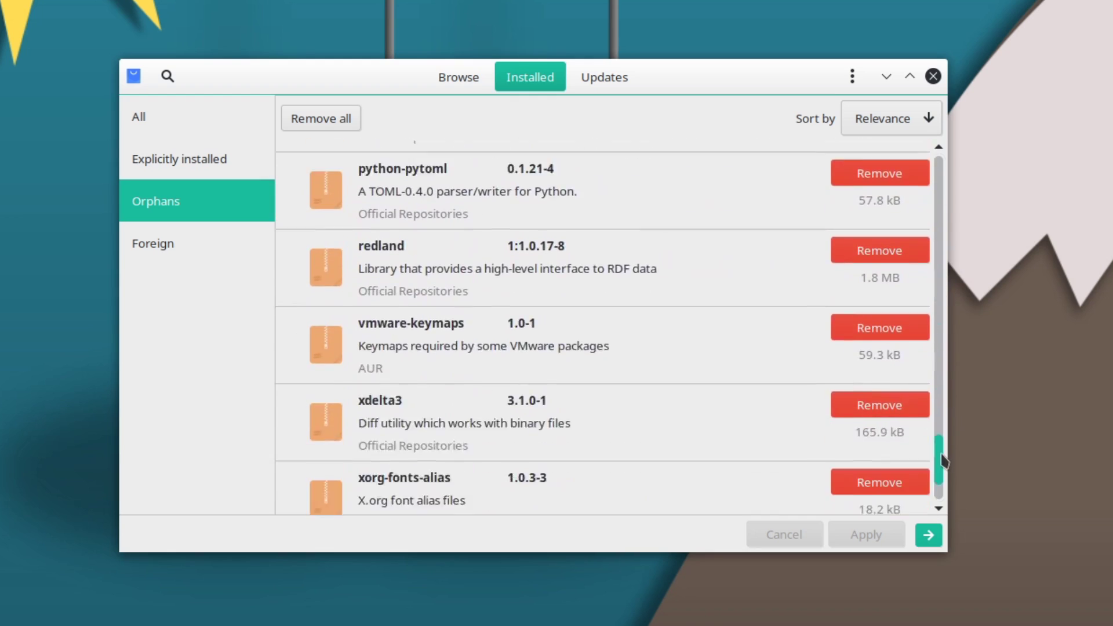
{"action": "left_click", "coordinate": [879, 161]}
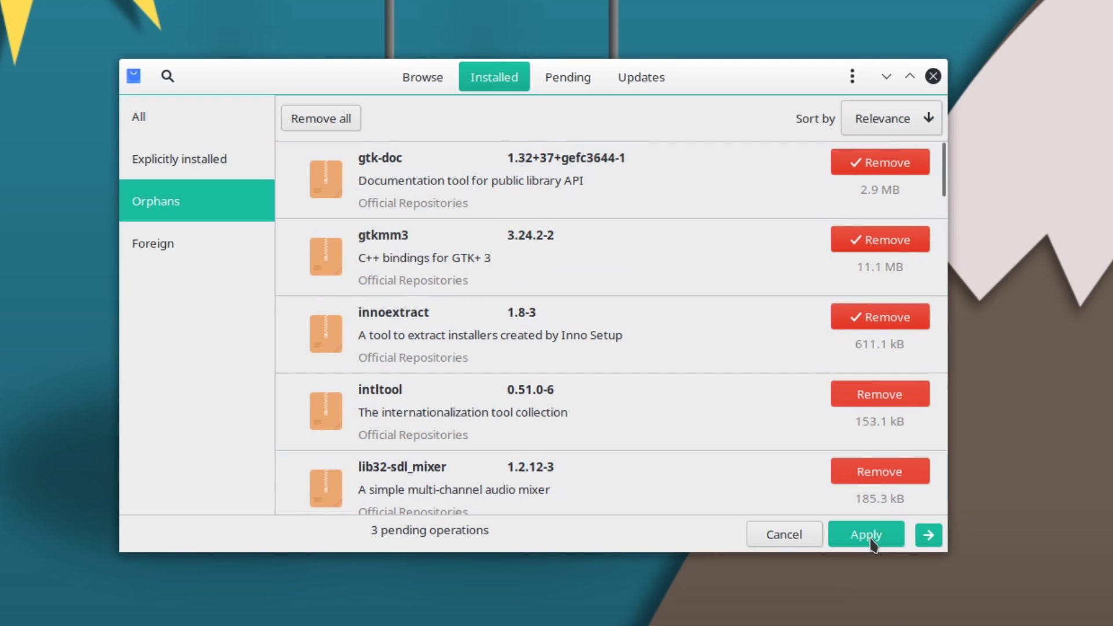
Apply and confirm the transaction uninstalling the three orphaned packages
{"action": "left_click", "coordinate": [866, 533]}
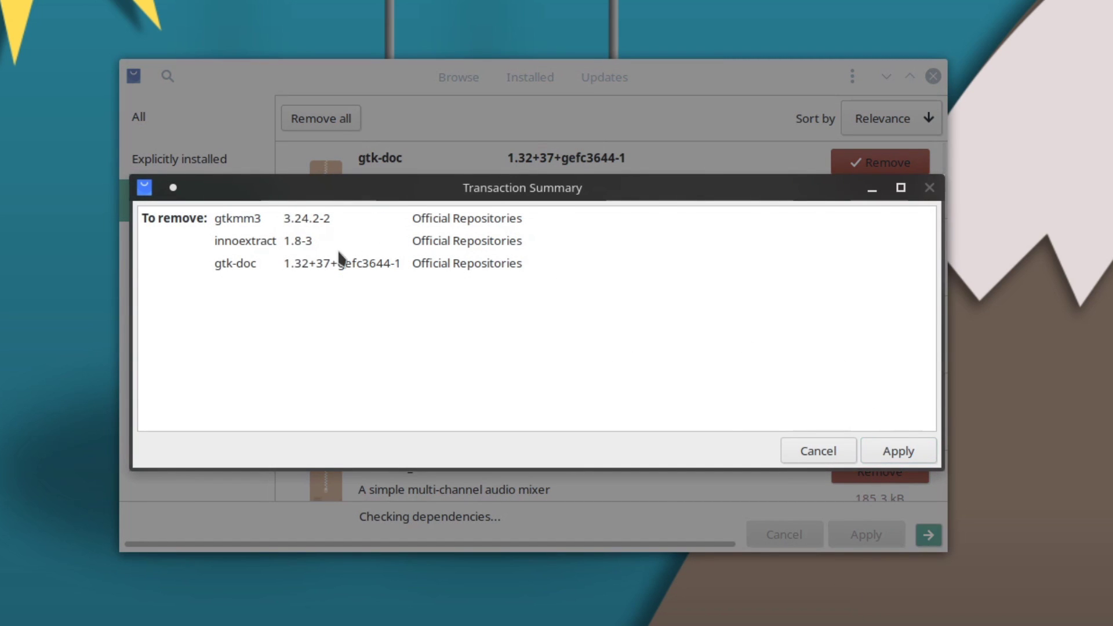
{"action": "mouse_move", "coordinate": [842, 586]}
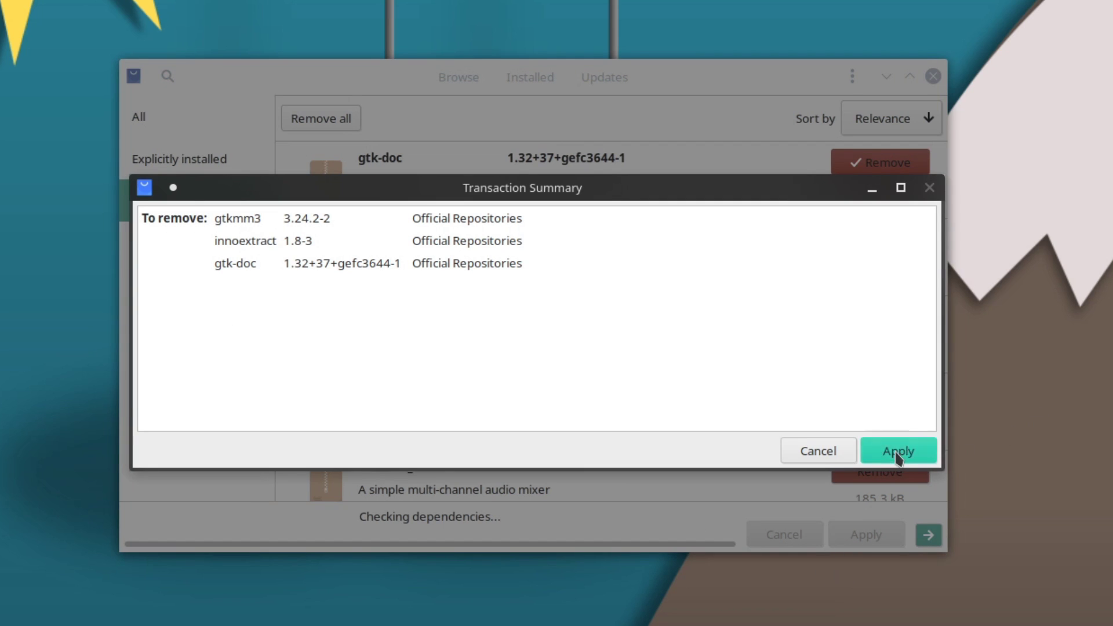
{"action": "left_click", "coordinate": [897, 450]}
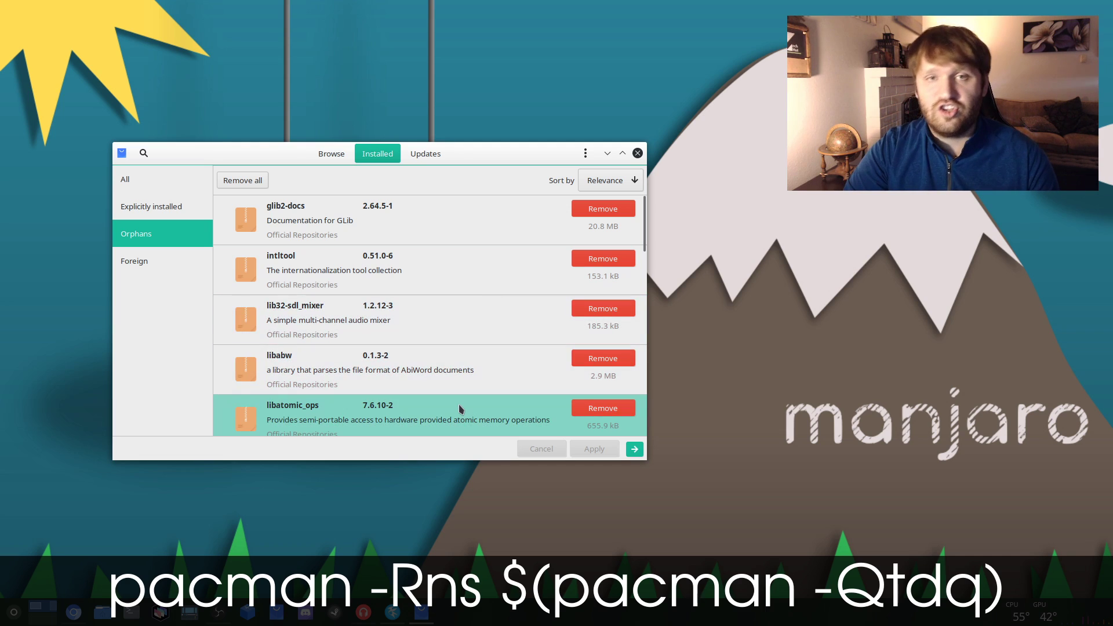
{"action": "mouse_move", "coordinate": [475, 323]}
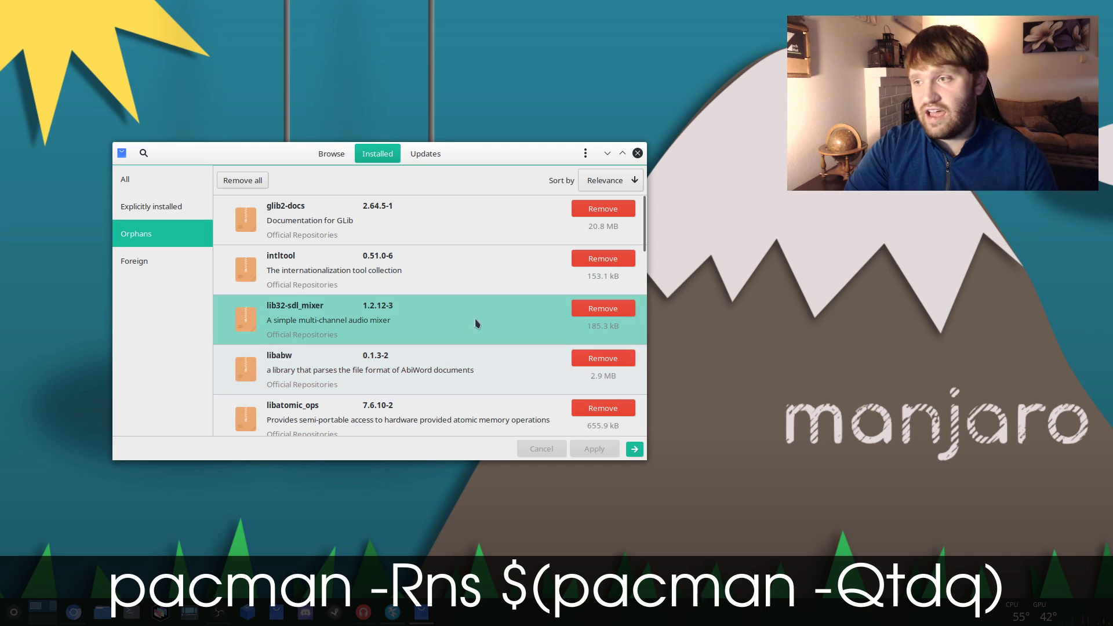
{"action": "mouse_move", "coordinate": [702, 387]}
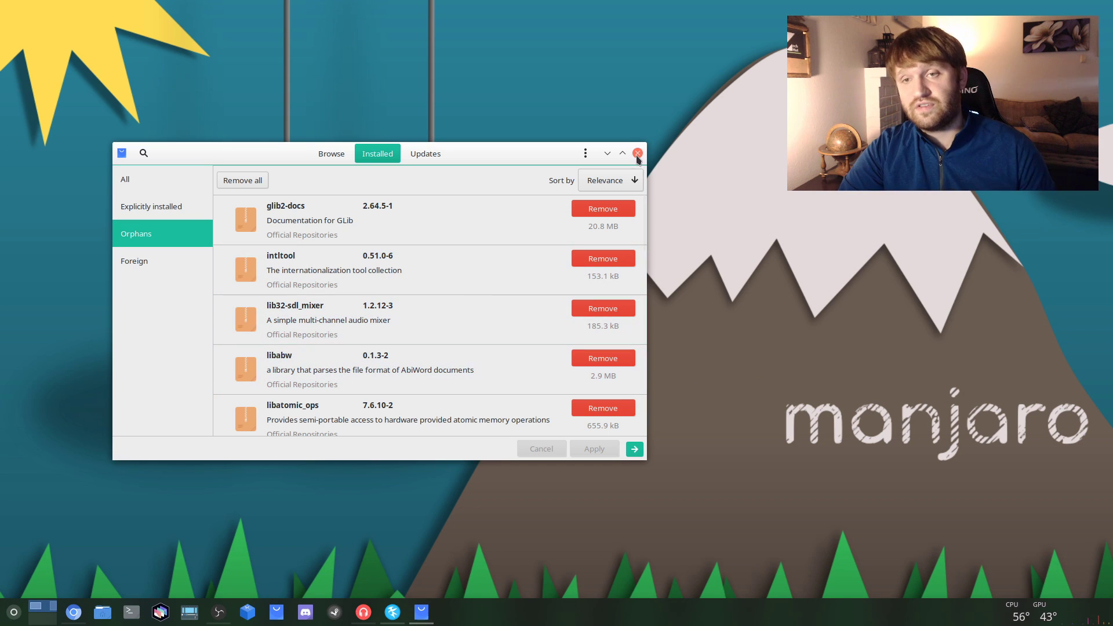
Close Pamac and search the application launcher for 'disk'
{"action": "left_click", "coordinate": [637, 153]}
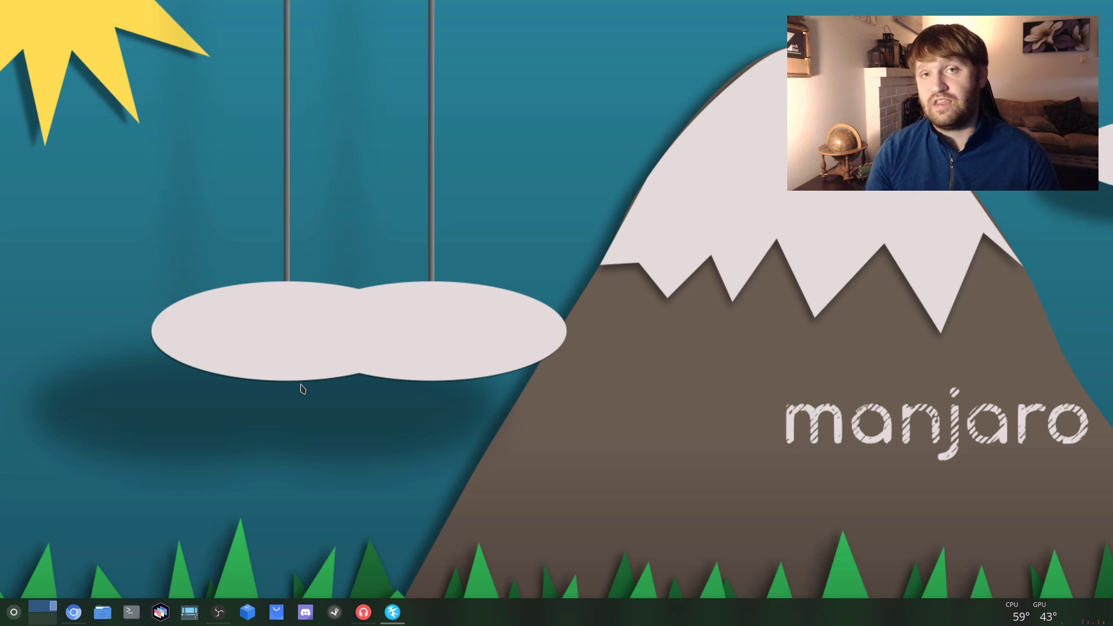
{"action": "mouse_move", "coordinate": [202, 510]}
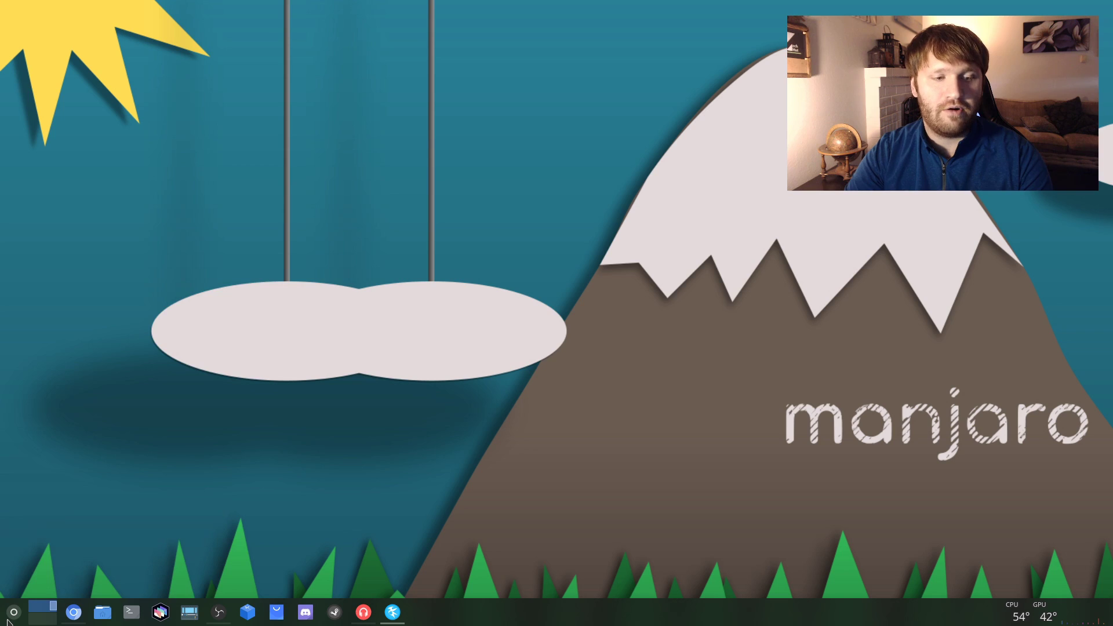
{"action": "left_click", "coordinate": [13, 610]}
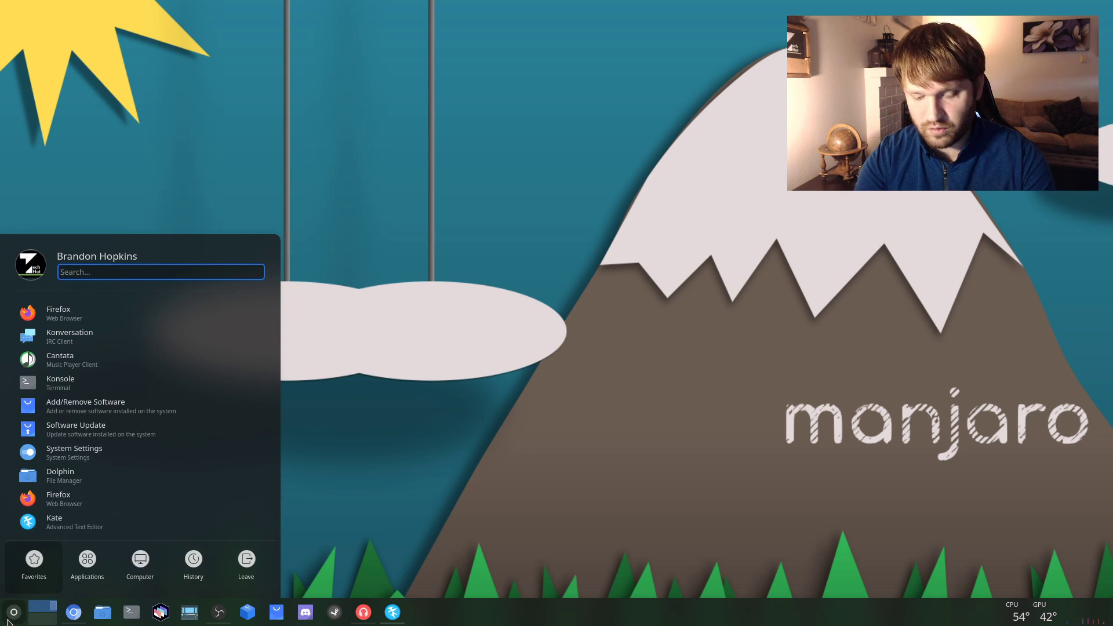
{"action": "type", "text": "disk"}
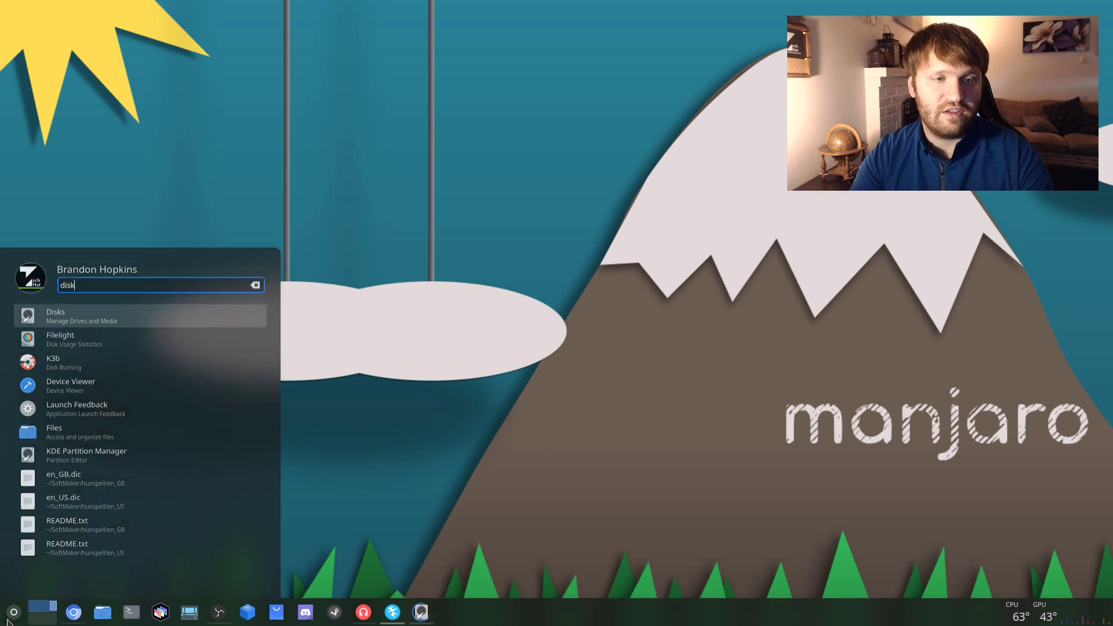
Launch Disks and inspect the 500 GB, 256 GB and 1.0 TB drives, returning to 500 GB
{"action": "left_click", "coordinate": [55, 312]}
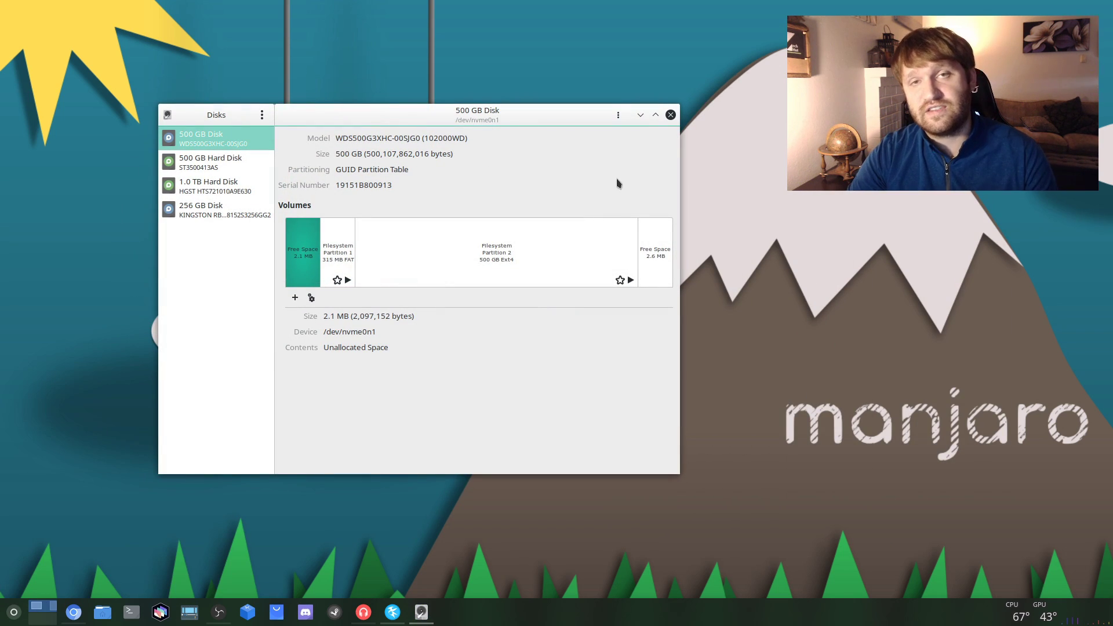
{"action": "mouse_move", "coordinate": [388, 436]}
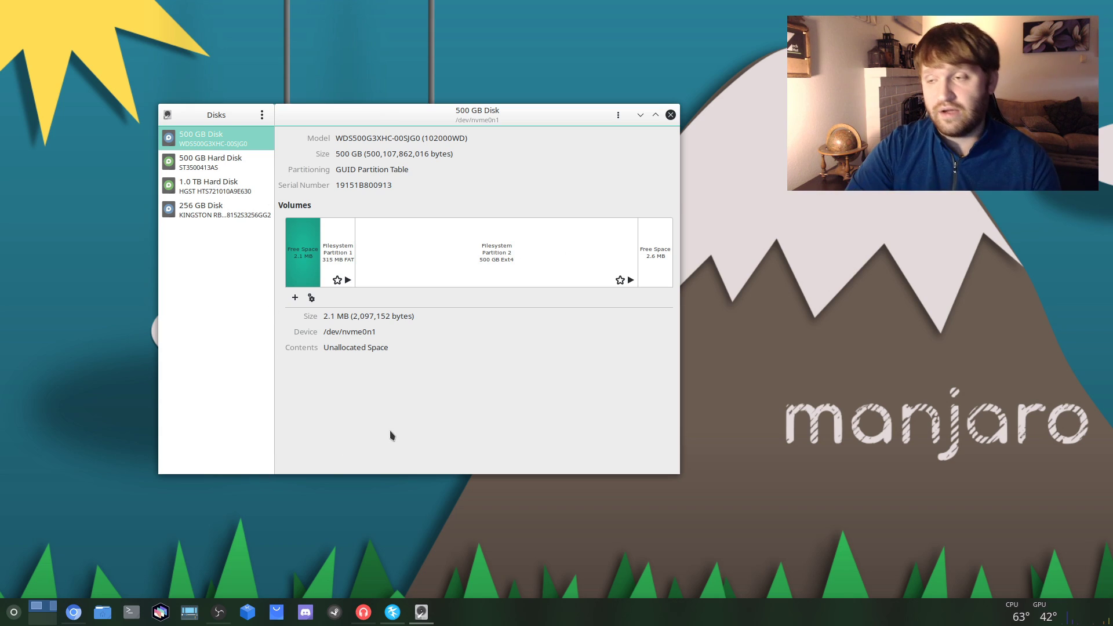
{"action": "mouse_move", "coordinate": [398, 410]}
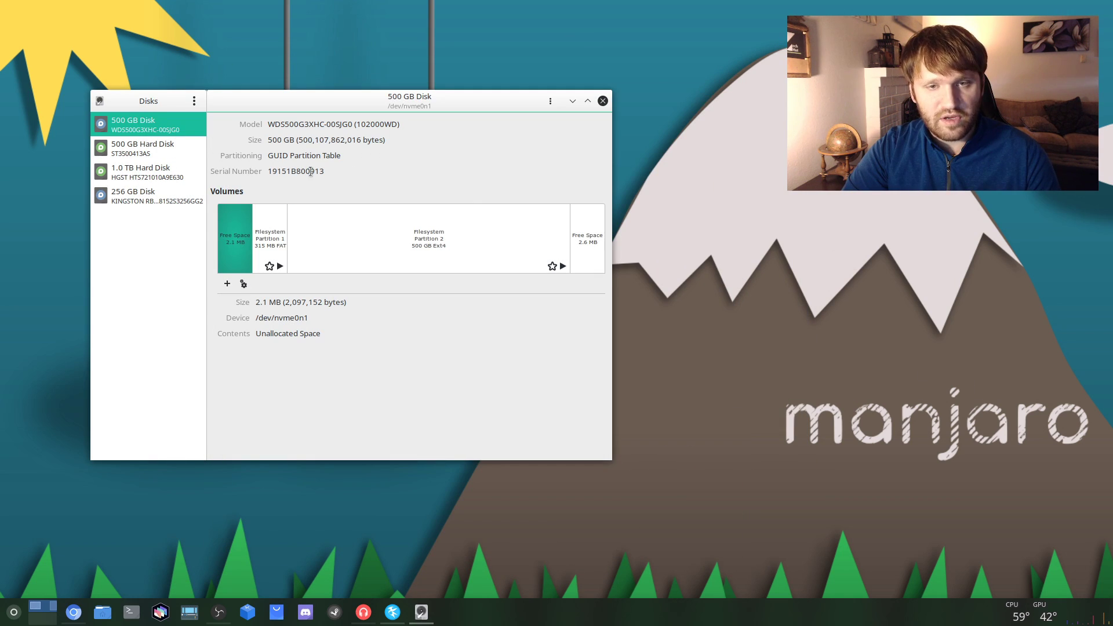
{"action": "left_click", "coordinate": [143, 148]}
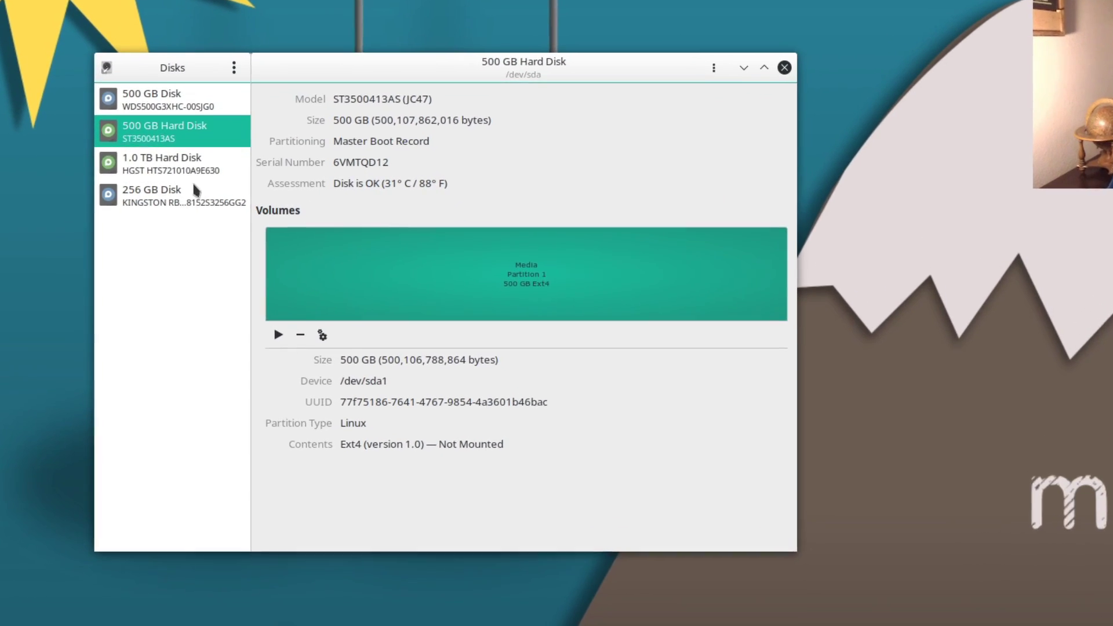
{"action": "left_click", "coordinate": [171, 195]}
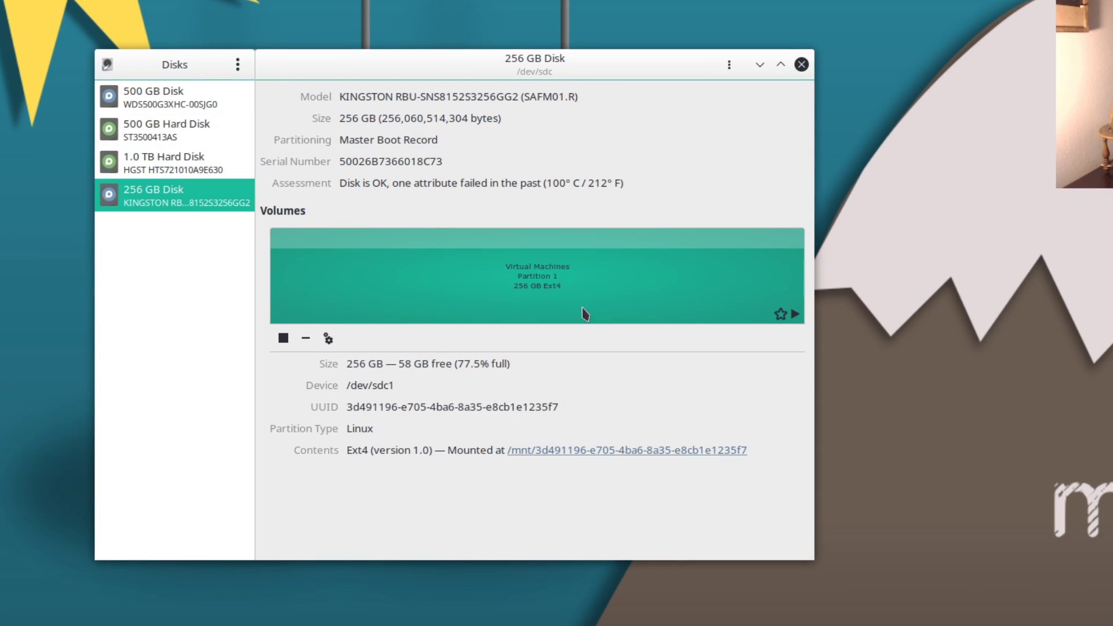
{"action": "left_click", "coordinate": [173, 162]}
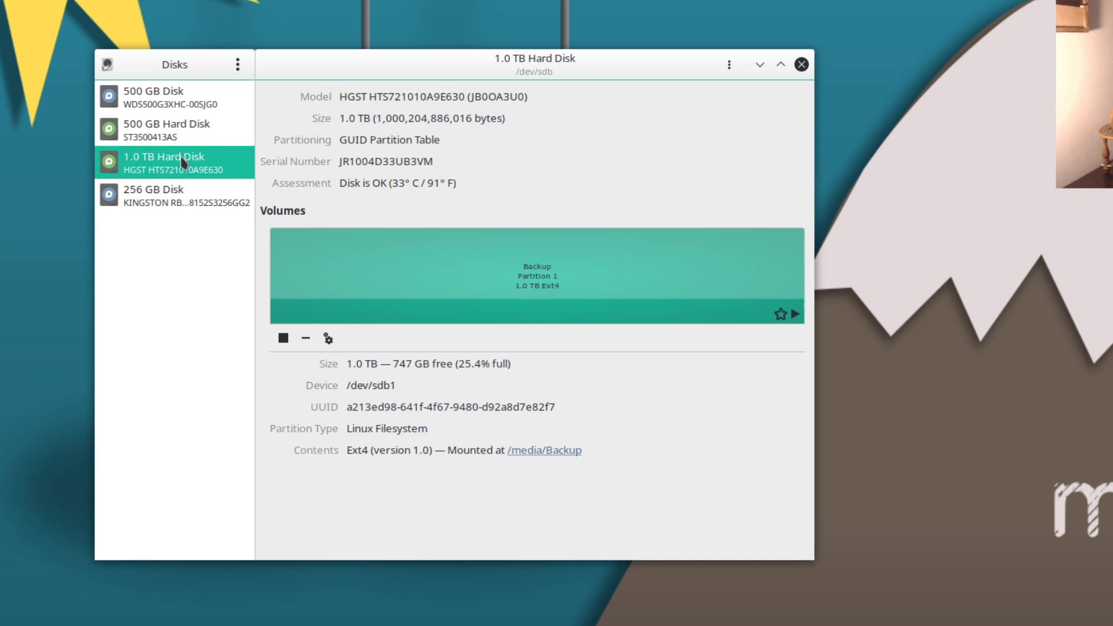
{"action": "left_click", "coordinate": [167, 129]}
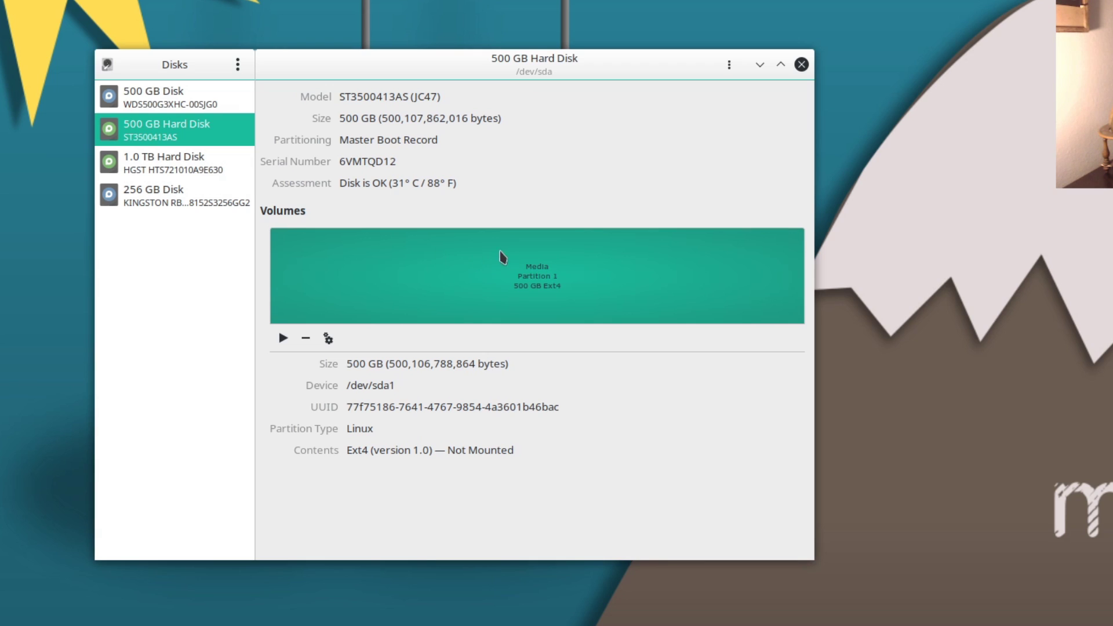
Edit the Media partition's mount options with User Session Defaults off, and save with OK
{"action": "left_click", "coordinate": [324, 337]}
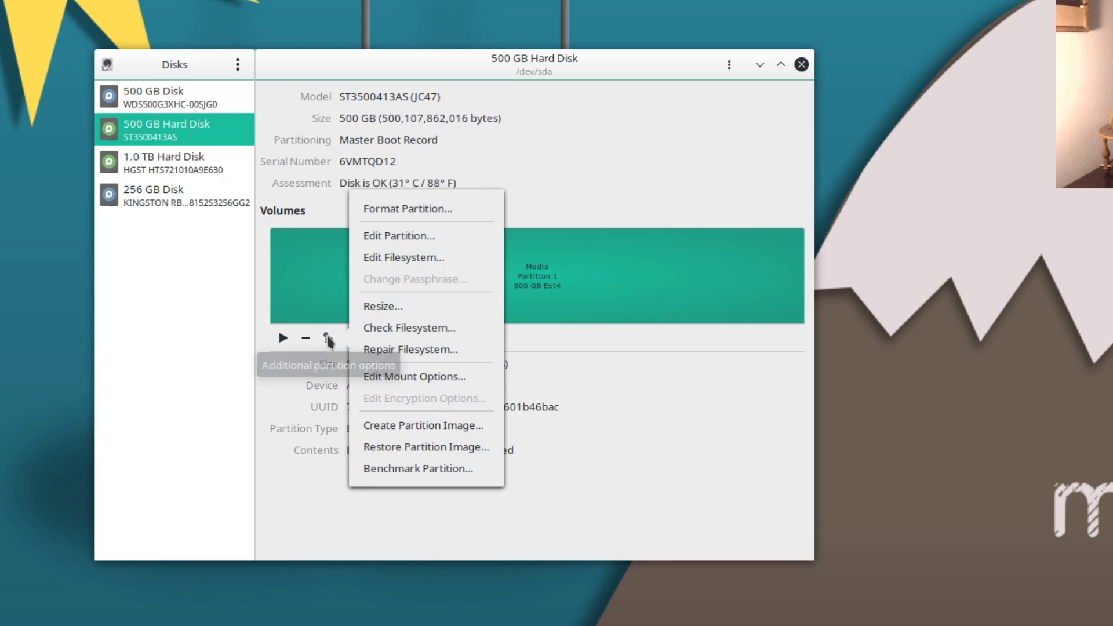
{"action": "mouse_move", "coordinate": [414, 376]}
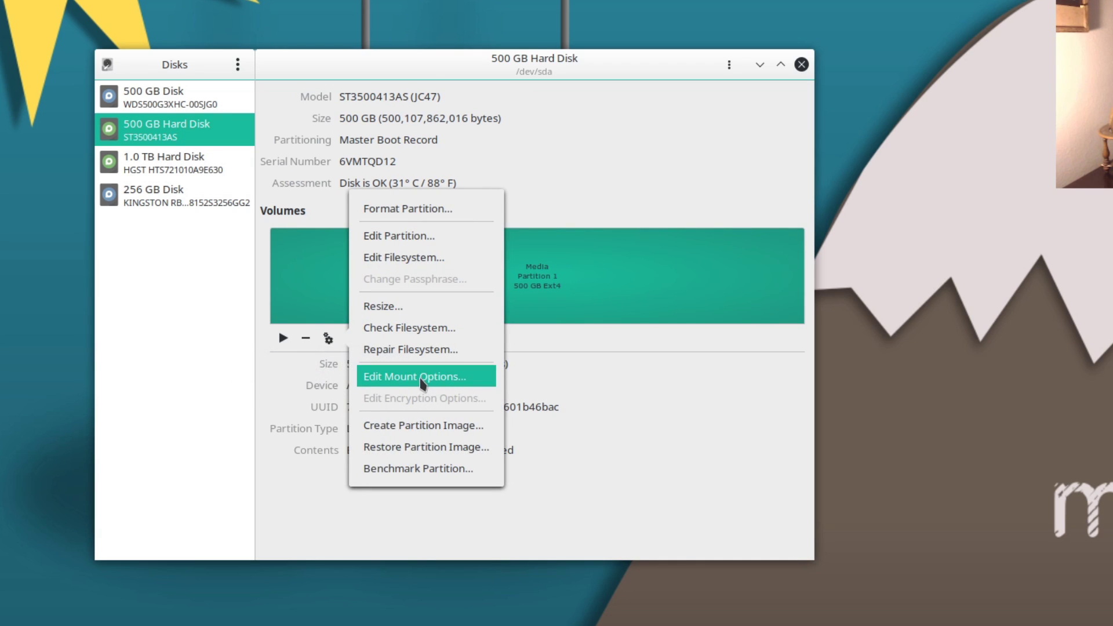
{"action": "left_click", "coordinate": [414, 376]}
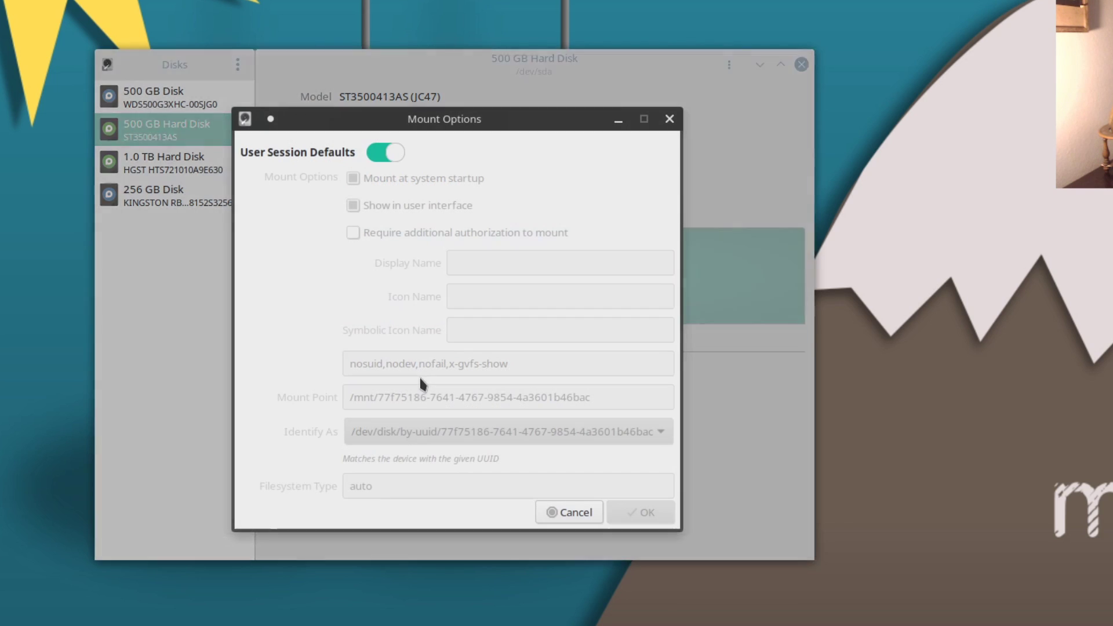
{"action": "mouse_move", "coordinate": [285, 160]}
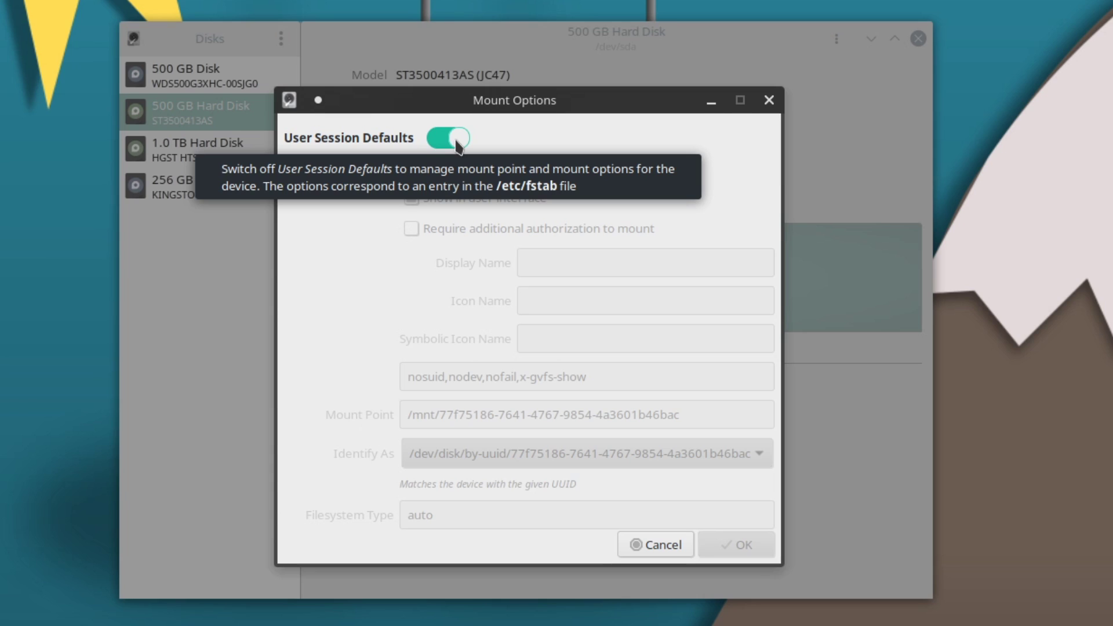
{"action": "mouse_move", "coordinate": [458, 147]}
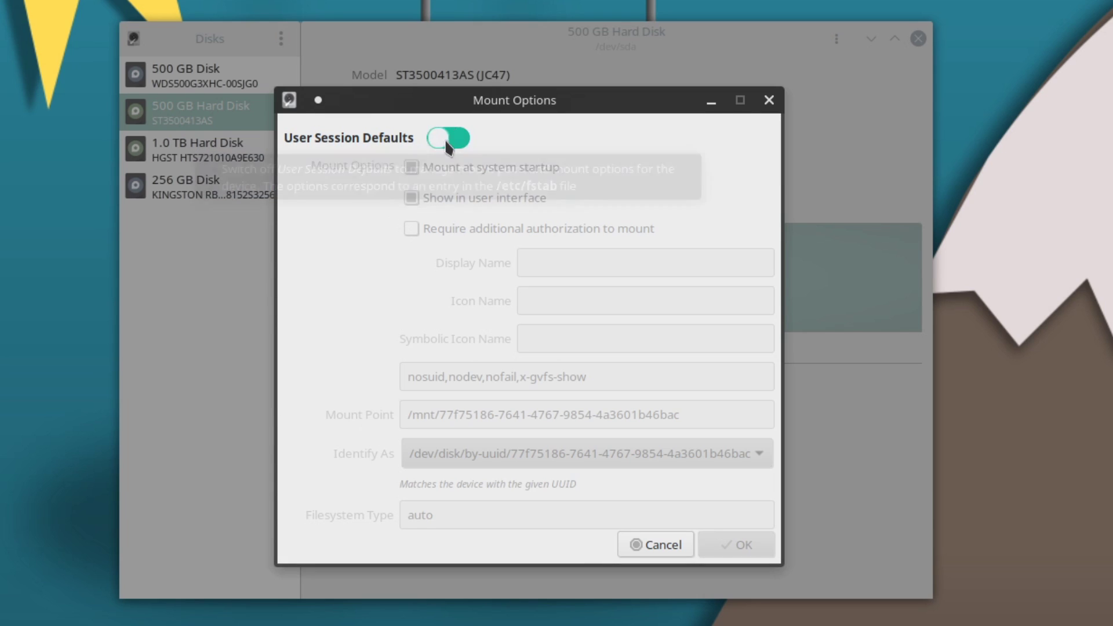
{"action": "left_click", "coordinate": [448, 137]}
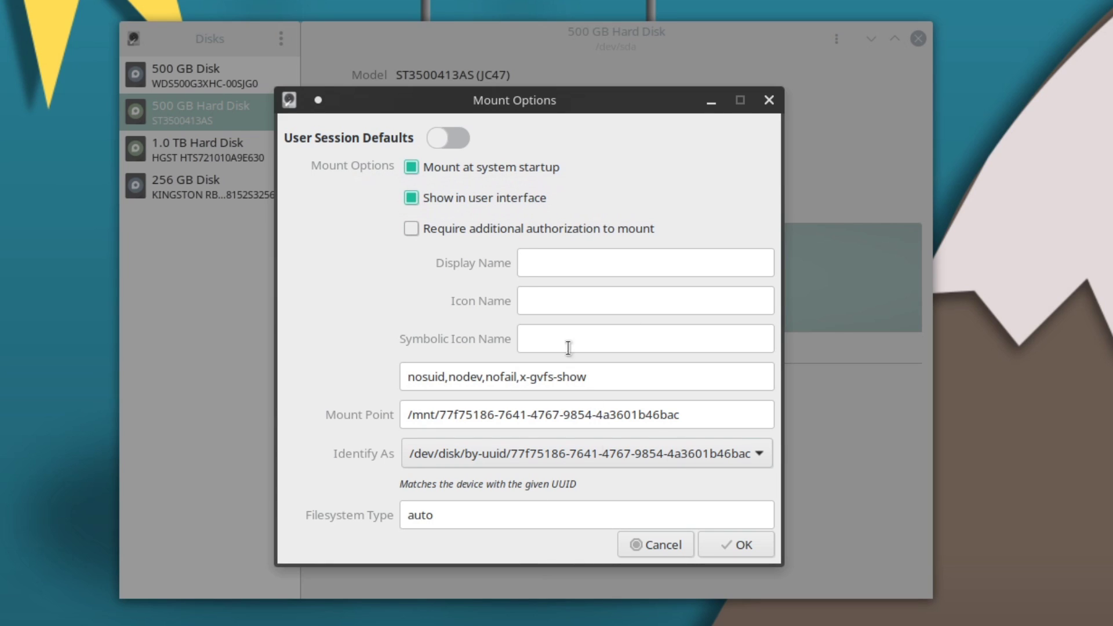
{"action": "mouse_move", "coordinate": [689, 415]}
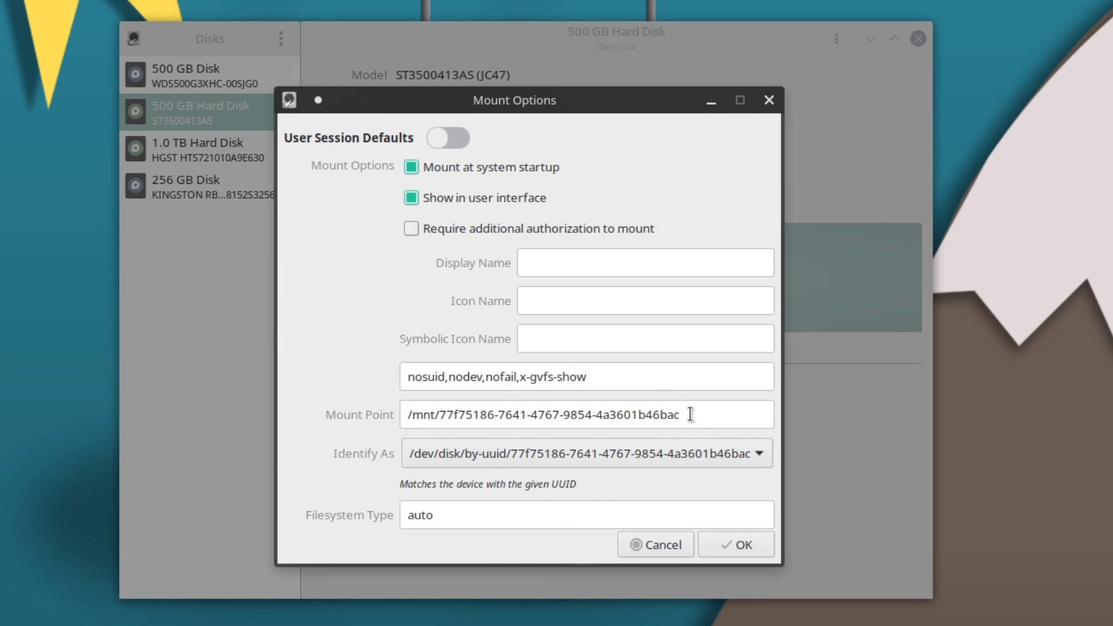
{"action": "mouse_move", "coordinate": [319, 92]}
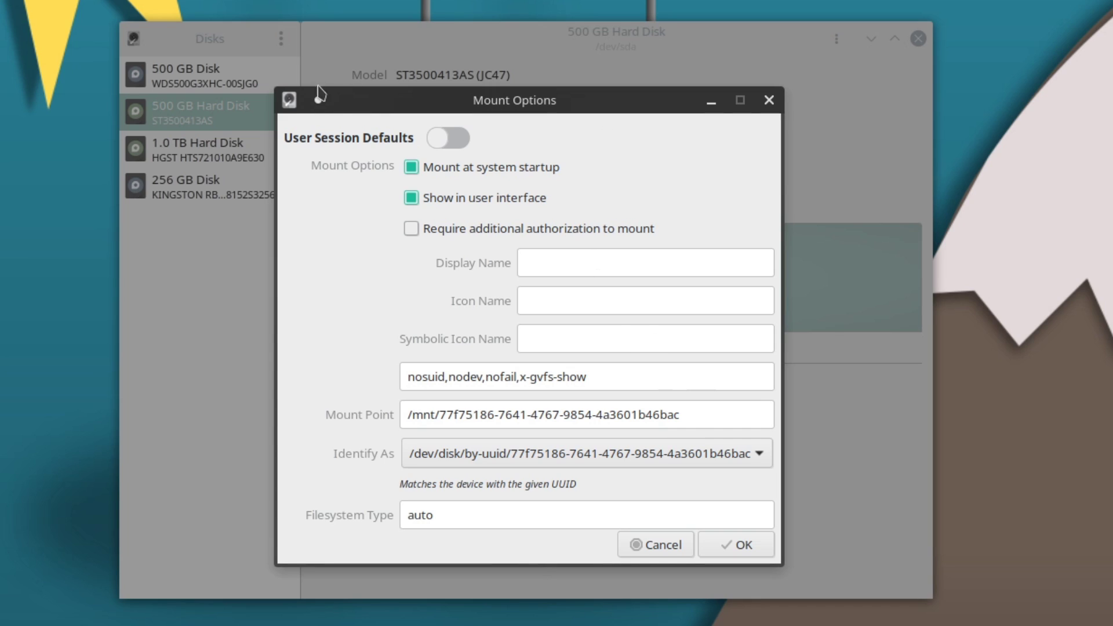
{"action": "mouse_move", "coordinate": [488, 505]}
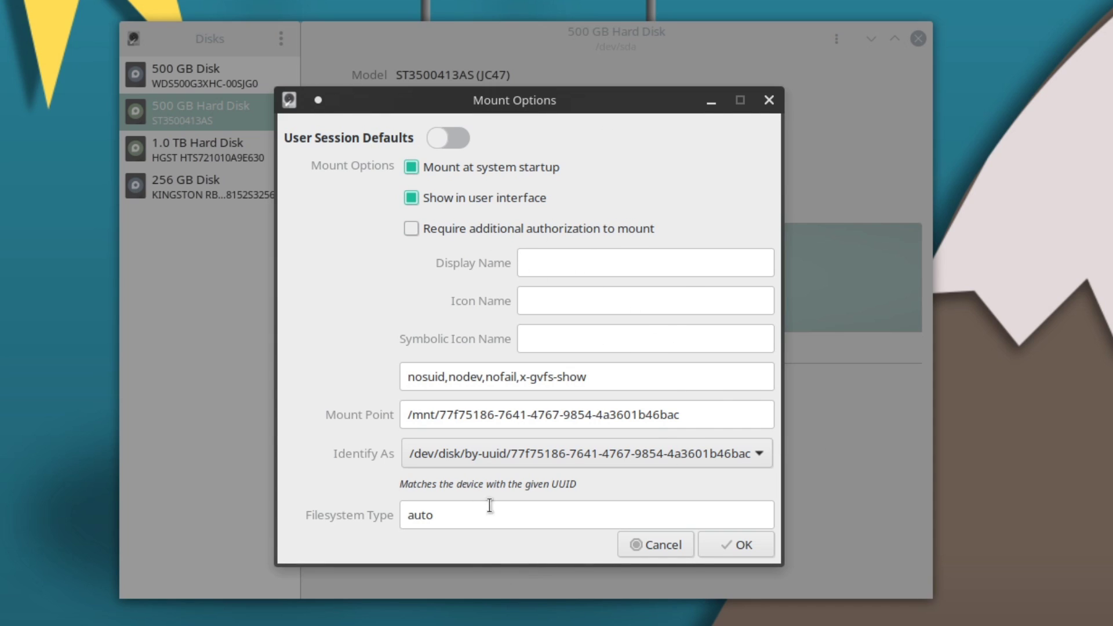
{"action": "mouse_move", "coordinate": [848, 226]}
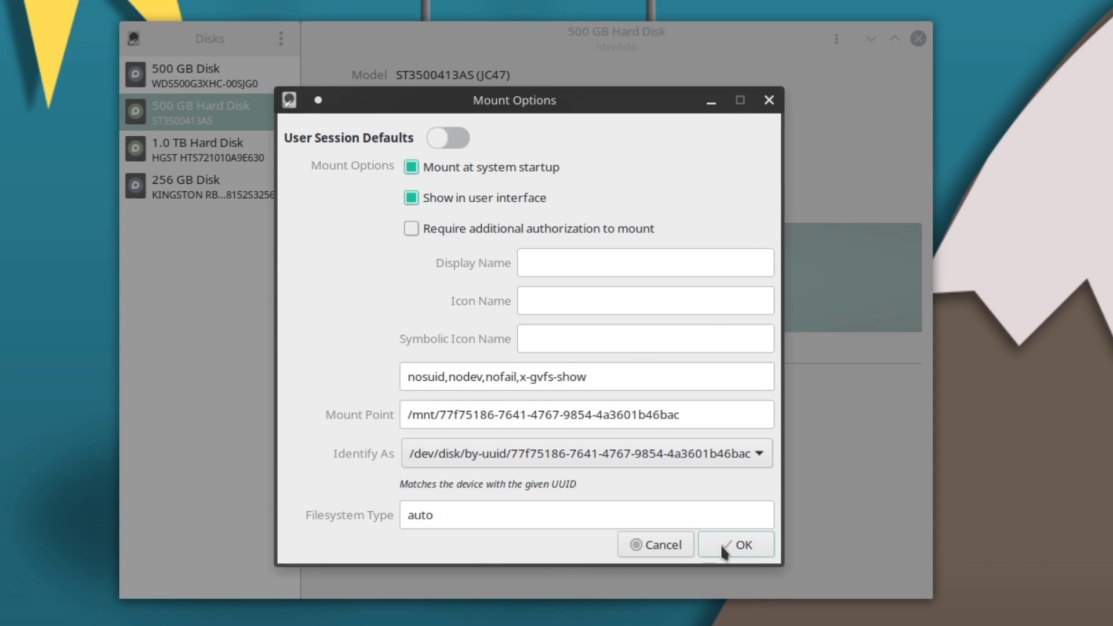
{"action": "left_click", "coordinate": [736, 544]}
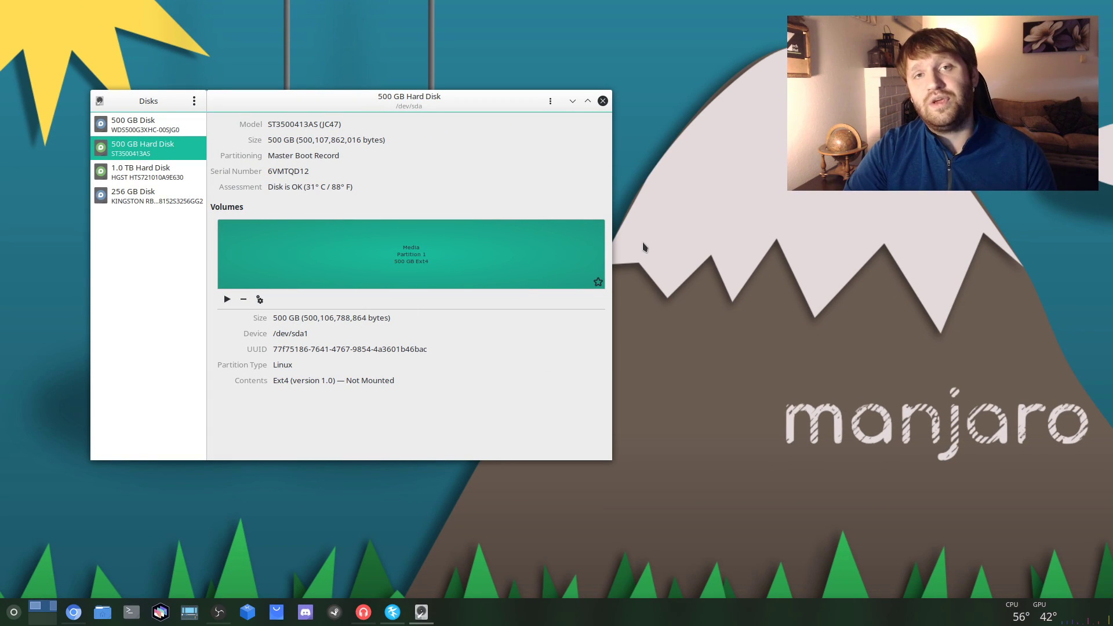
{"action": "mouse_move", "coordinate": [567, 156]}
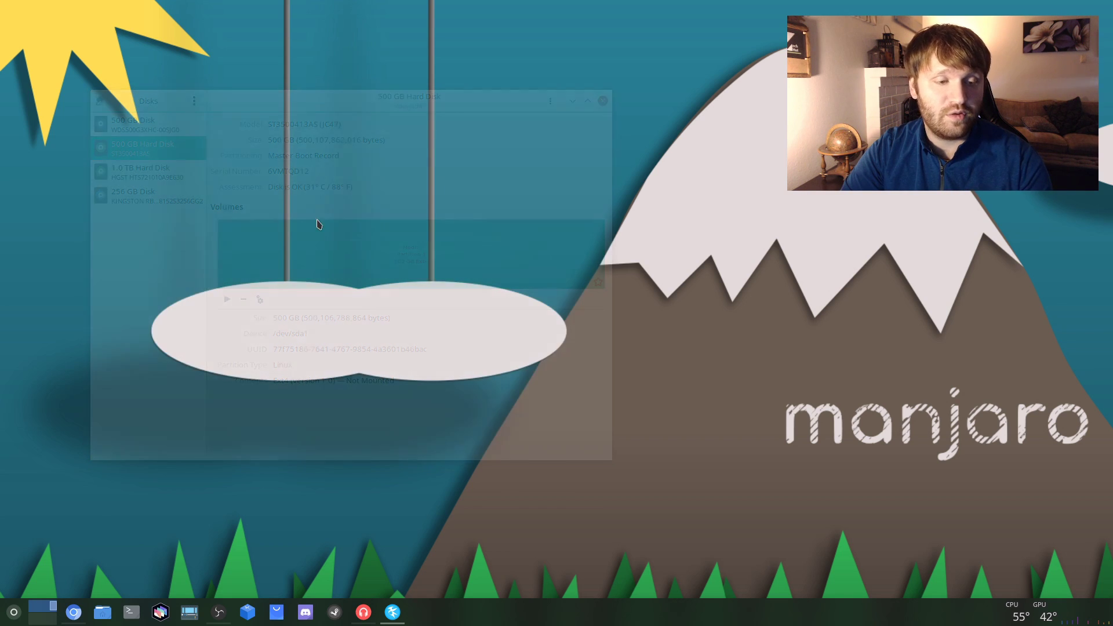
{"action": "left_click", "coordinate": [13, 610]}
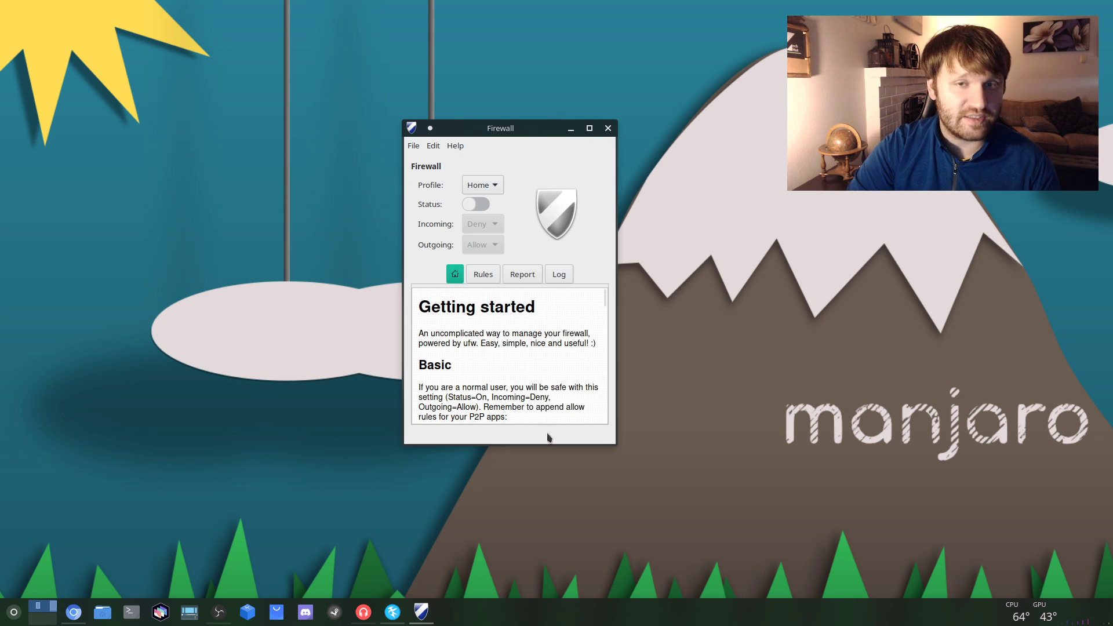
{"action": "mouse_move", "coordinate": [577, 266]}
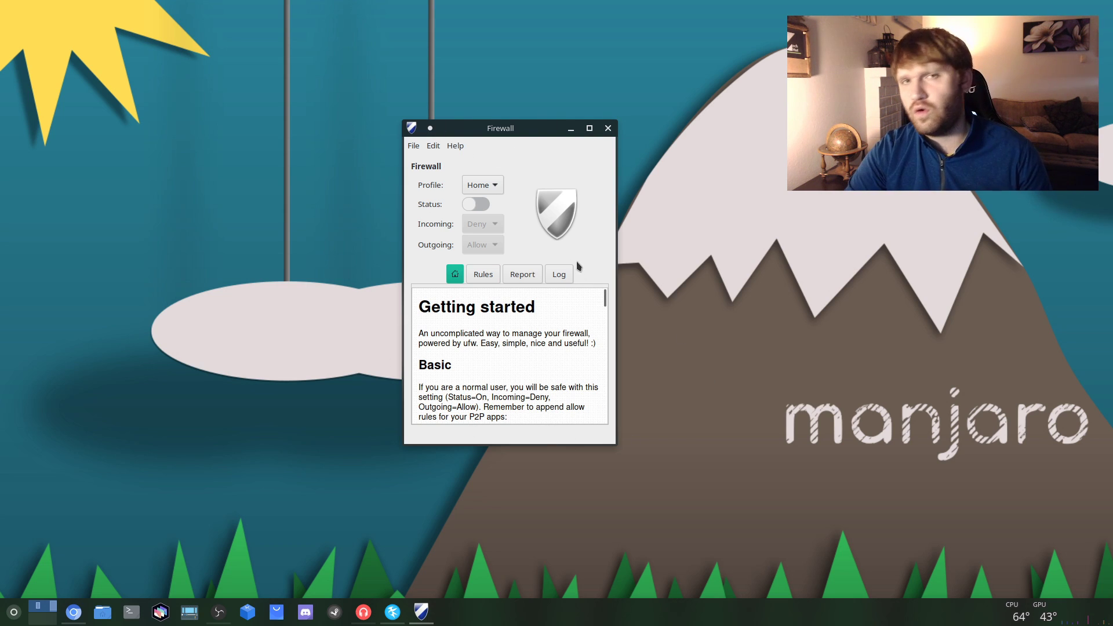
Search the launcher for 'fire' and launch Gufw Firewall Configuration
{"action": "left_click", "coordinate": [13, 610]}
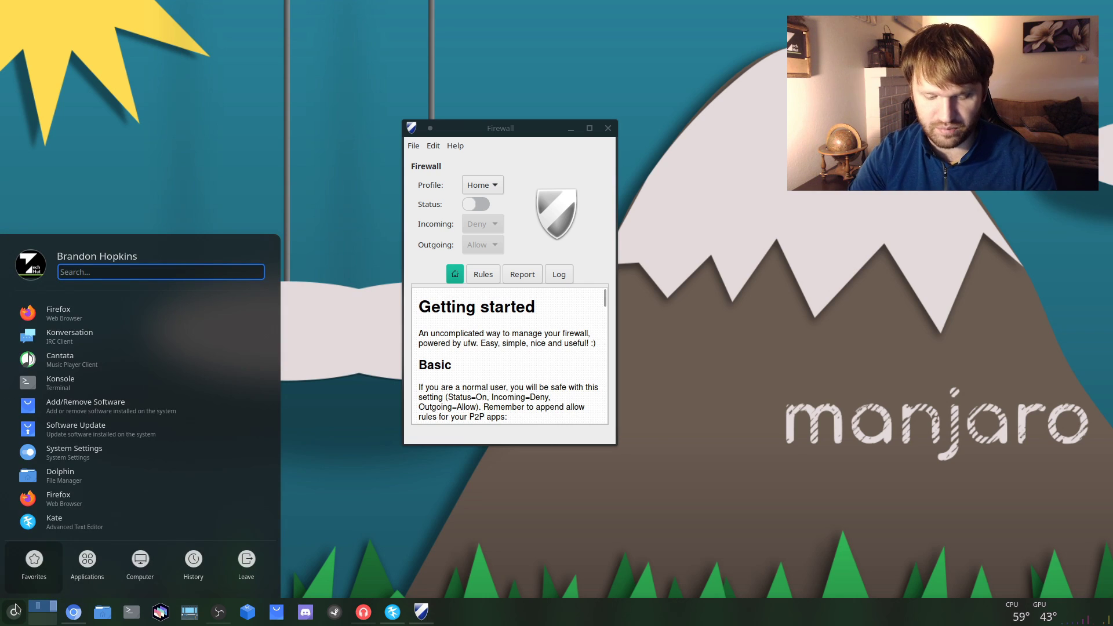
{"action": "type", "text": "fire"}
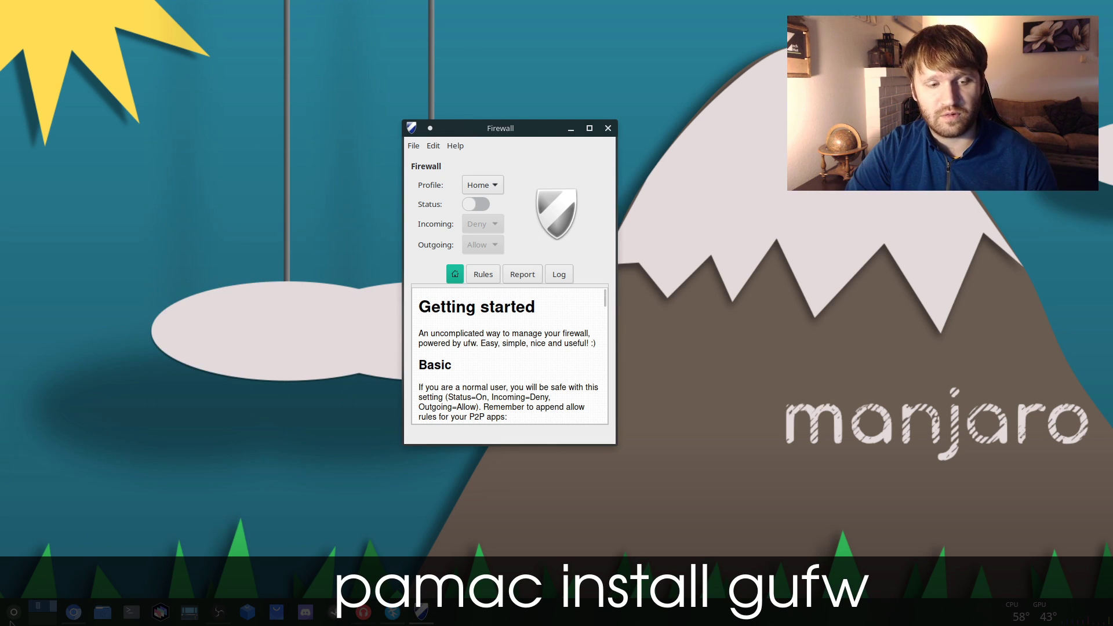
{"action": "type", "text": "fire"}
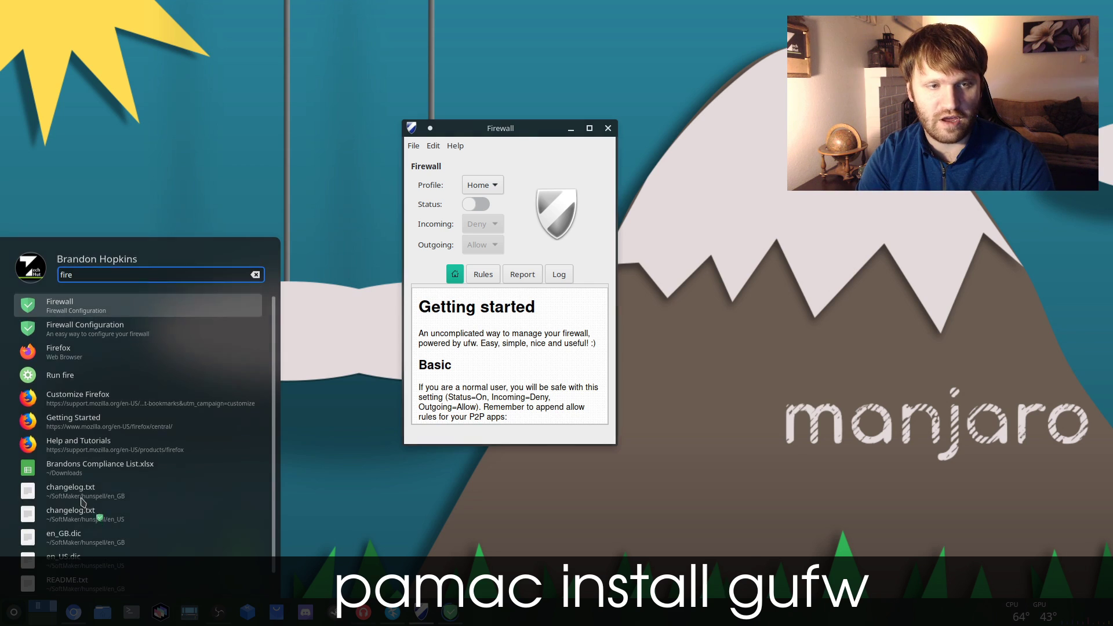
{"action": "left_click", "coordinate": [85, 329]}
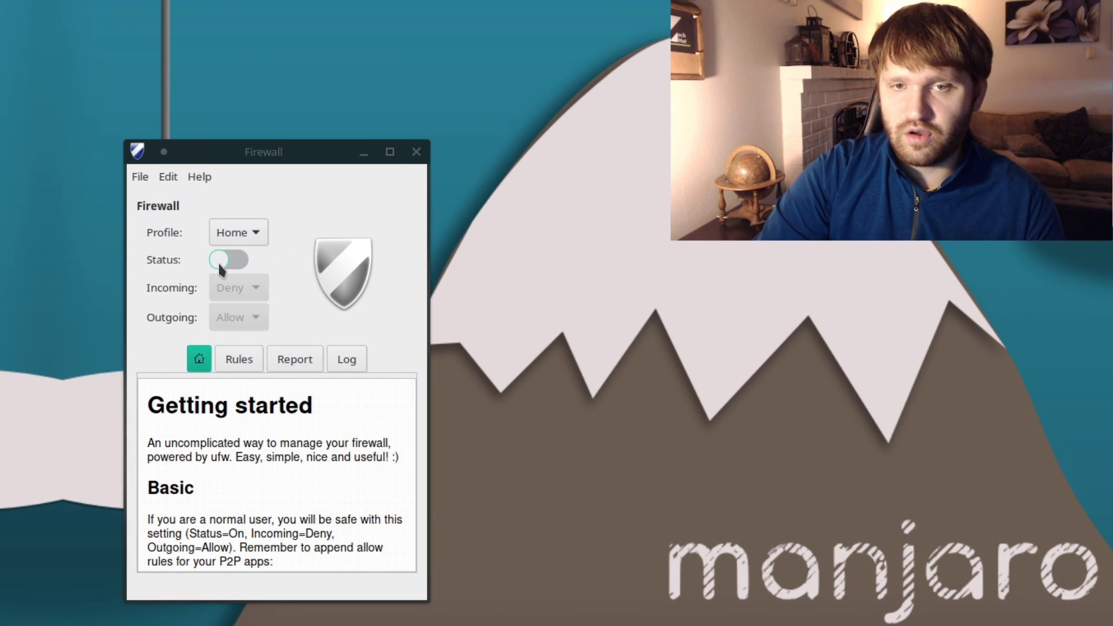
Switch the Gufw firewall on, view its rules list, and close the window
{"action": "left_click", "coordinate": [229, 260]}
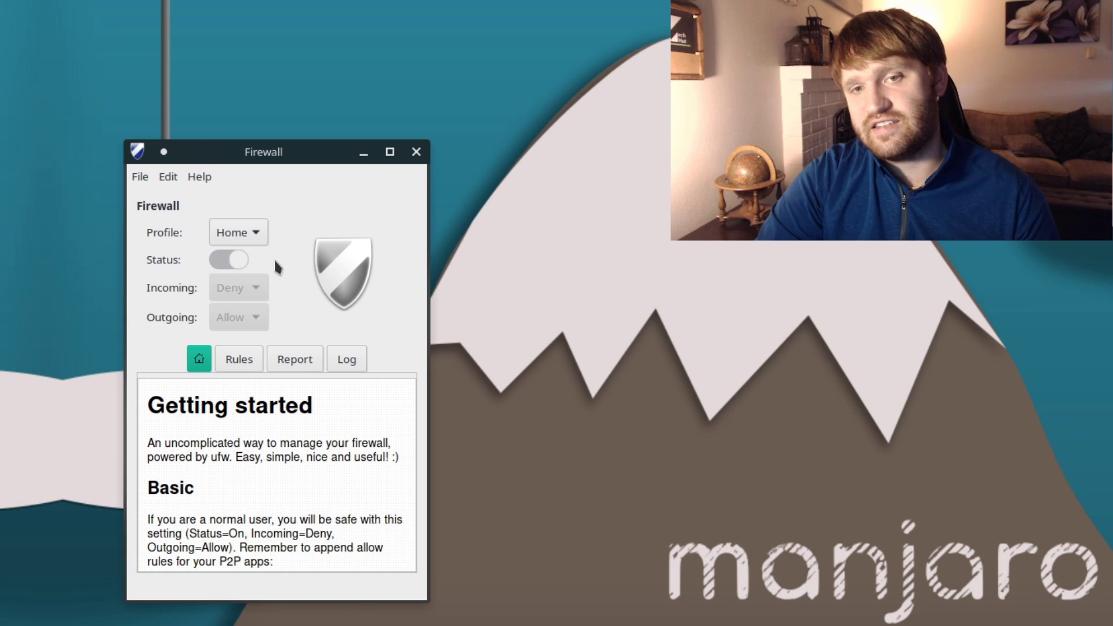
{"action": "left_click", "coordinate": [228, 260]}
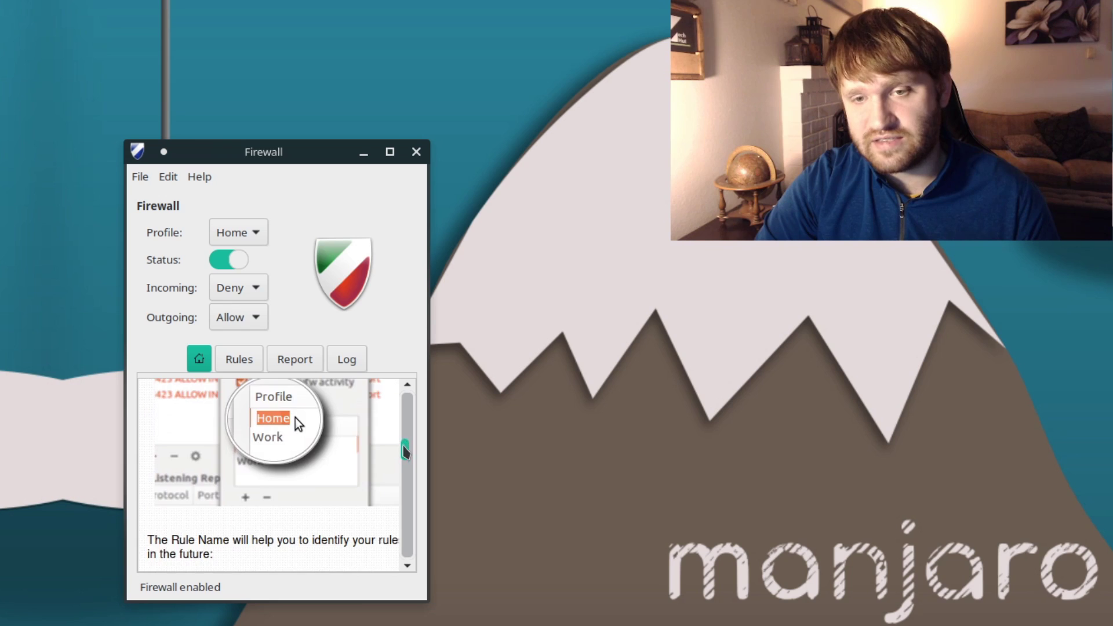
{"action": "scroll", "scroll_direction": "down", "scroll_amount": 3}
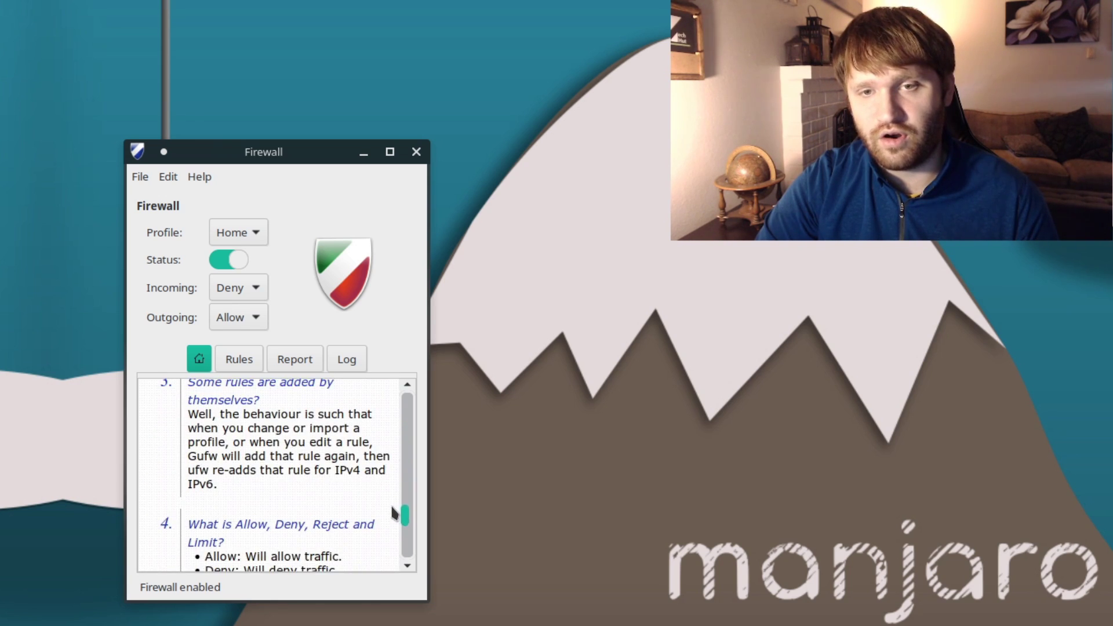
{"action": "left_click", "coordinate": [238, 358]}
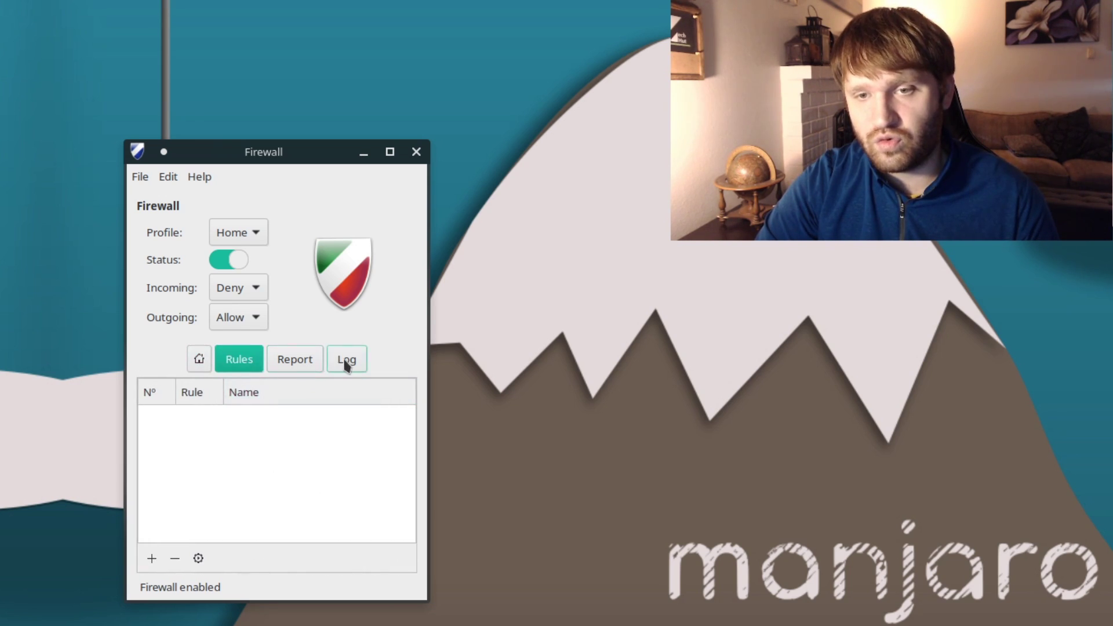
{"action": "left_click", "coordinate": [346, 358]}
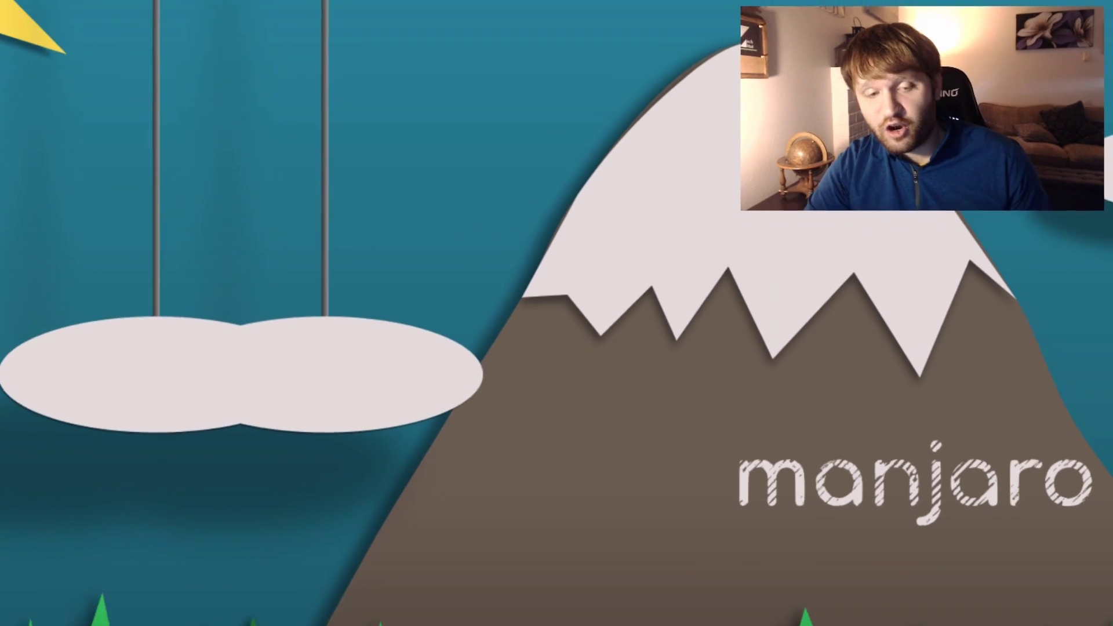
Launch Timeshift from a 'time' search, authenticate, and start its setup wizard
{"action": "left_click", "coordinate": [12, 610]}
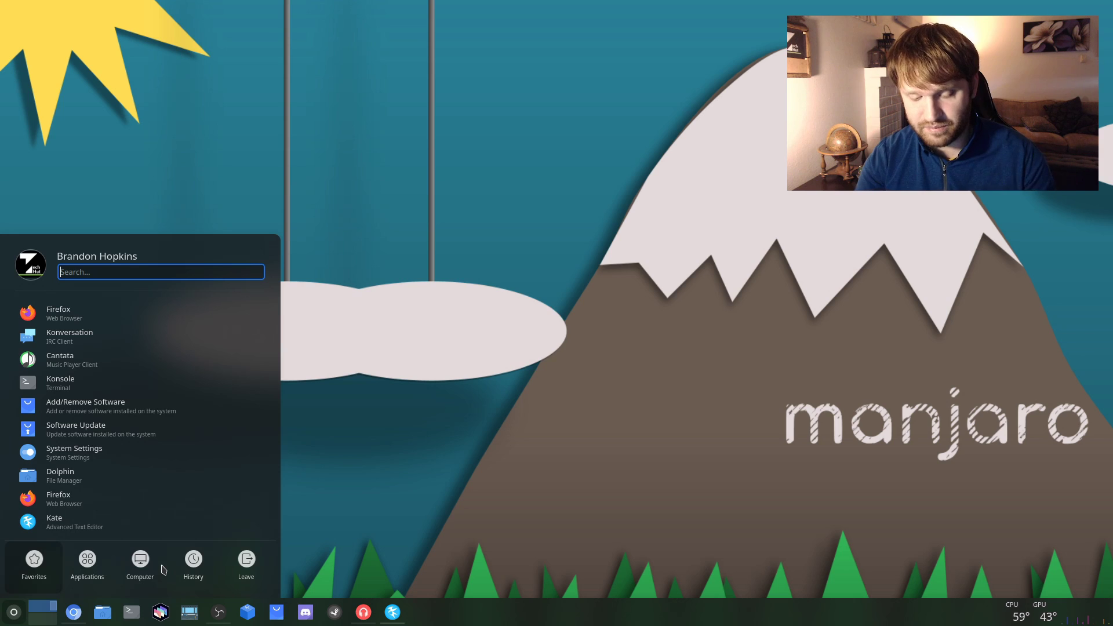
{"action": "type", "text": "time"}
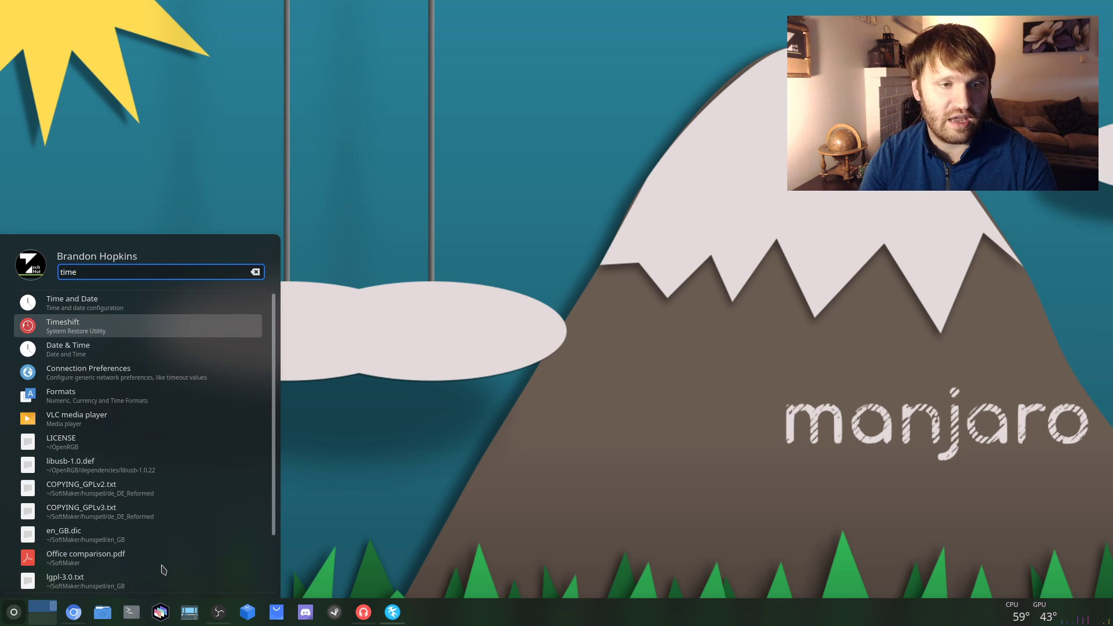
{"action": "left_click", "coordinate": [76, 325]}
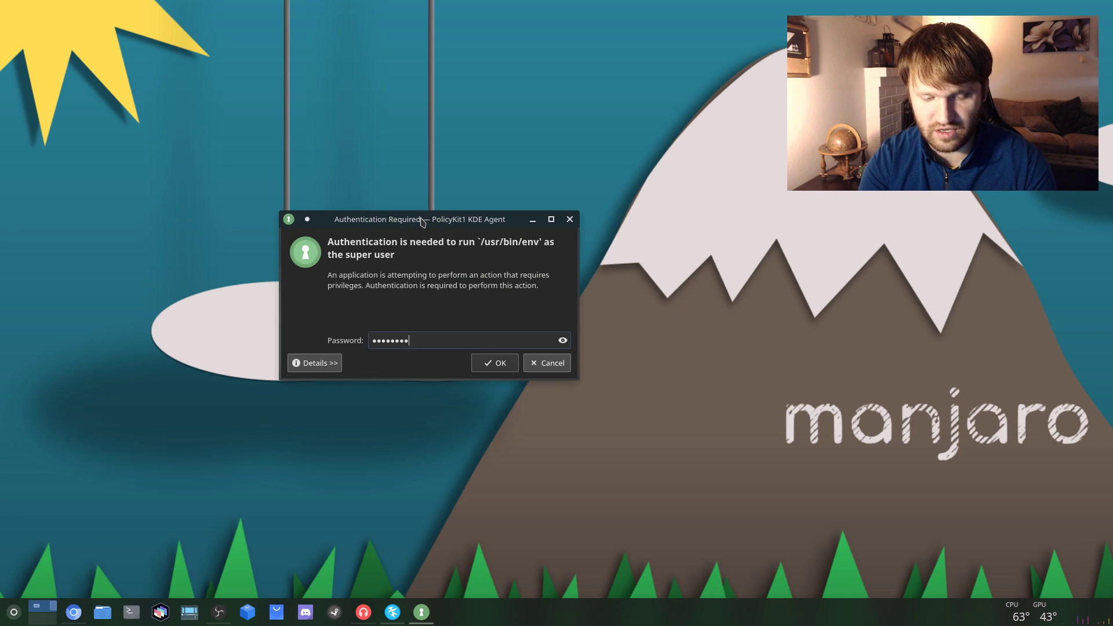
{"action": "left_click", "coordinate": [494, 363]}
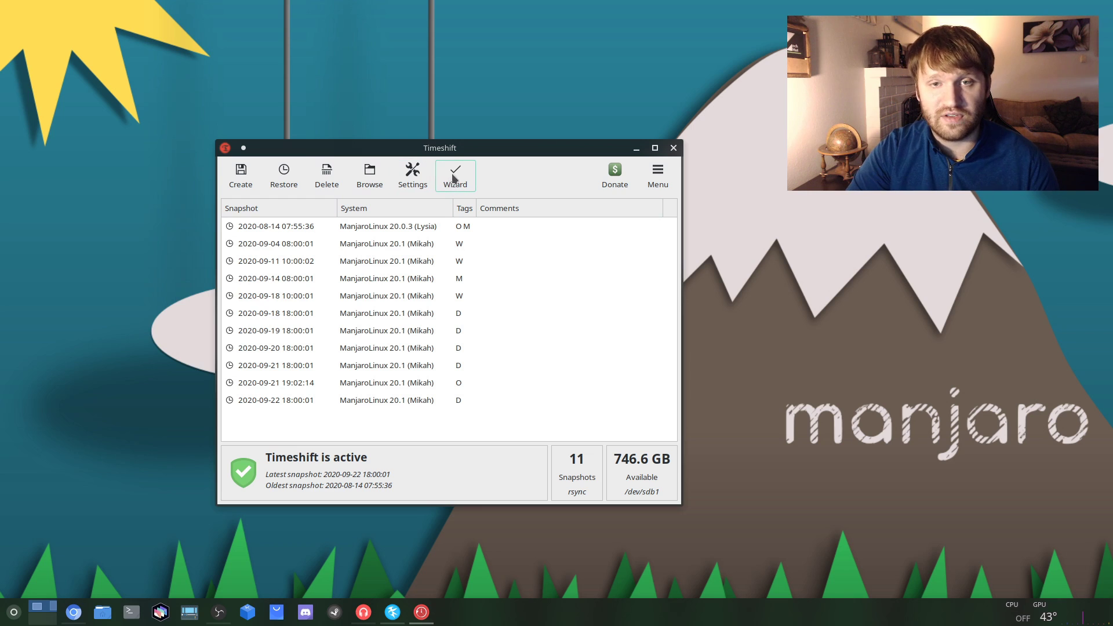
{"action": "left_click", "coordinate": [455, 175]}
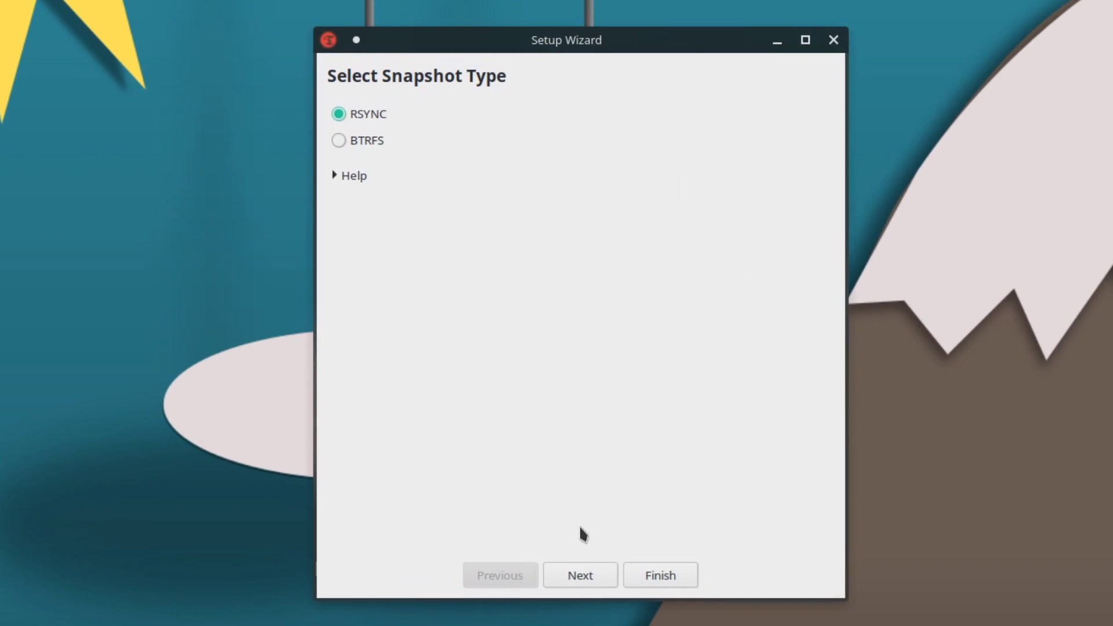
Keep RSYNC and advance to the snapshot location step with sdb1 selected
{"action": "left_click", "coordinate": [579, 574]}
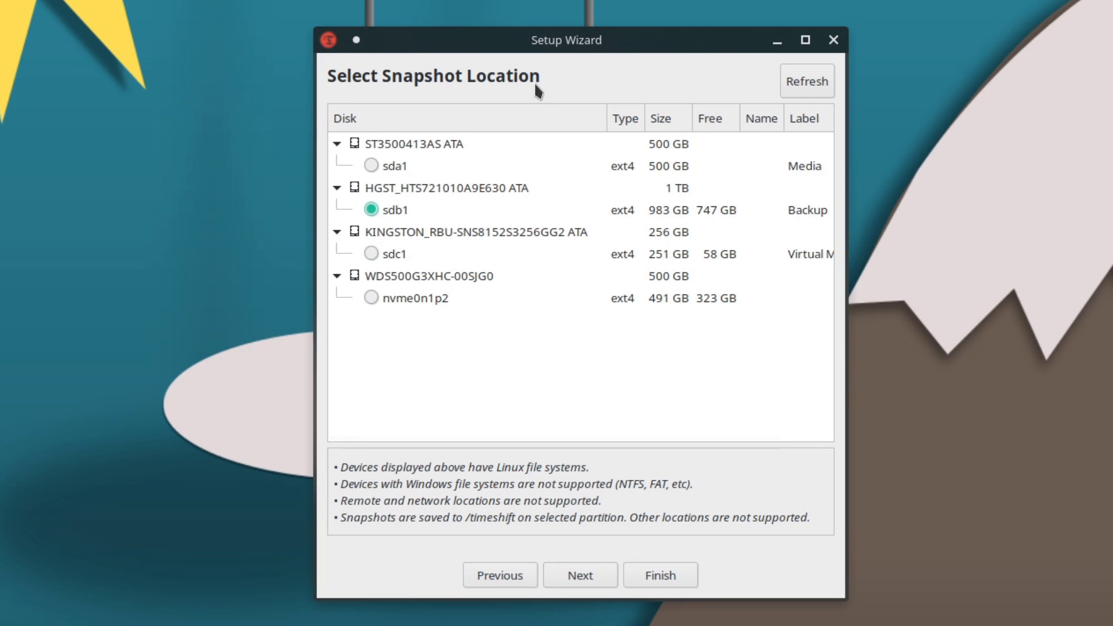
{"action": "mouse_move", "coordinate": [646, 75]}
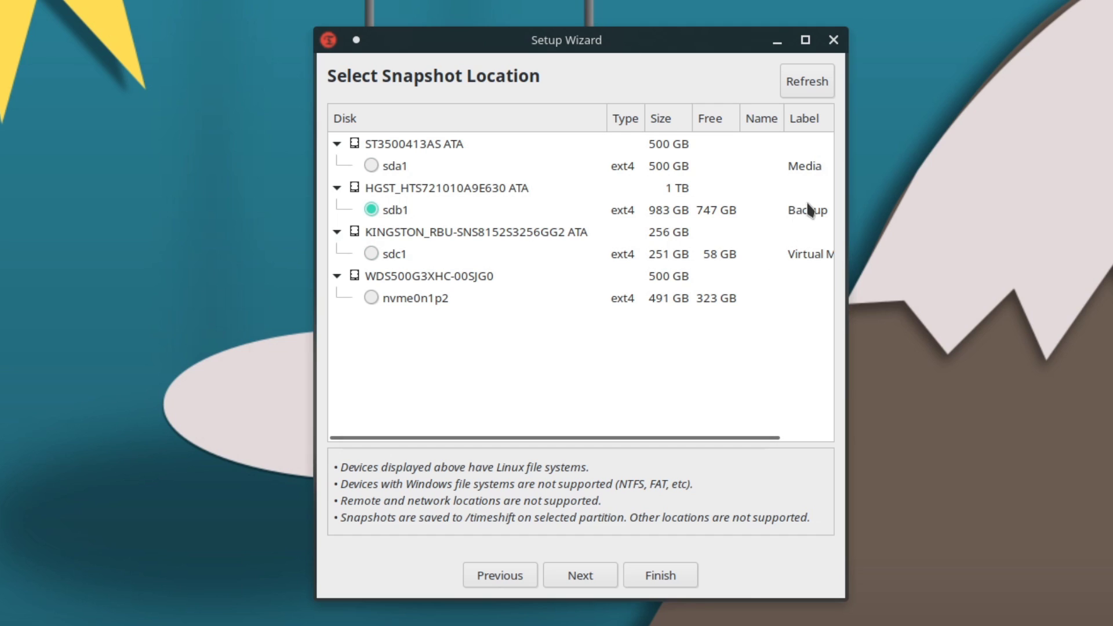
{"action": "mouse_move", "coordinate": [805, 244]}
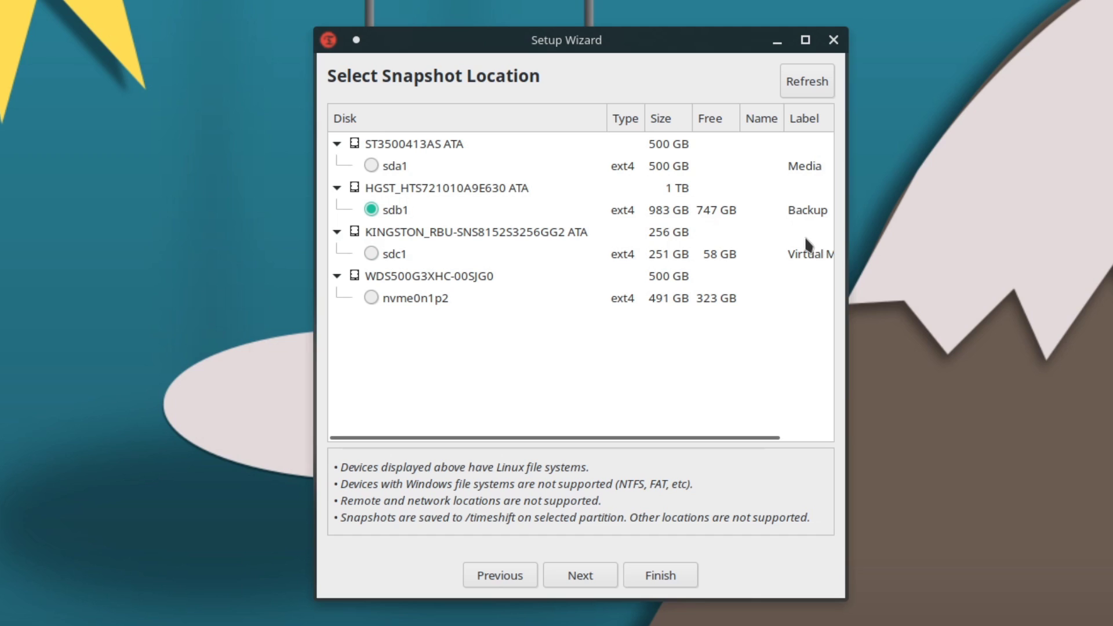
{"action": "mouse_move", "coordinate": [866, 238]}
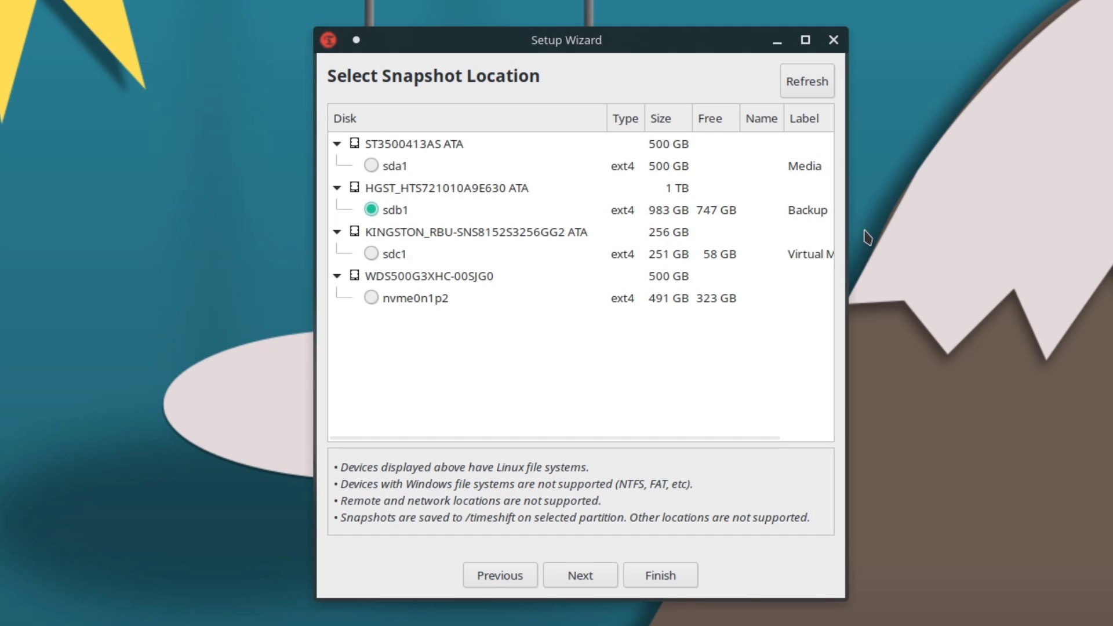
{"action": "mouse_move", "coordinate": [986, 353]}
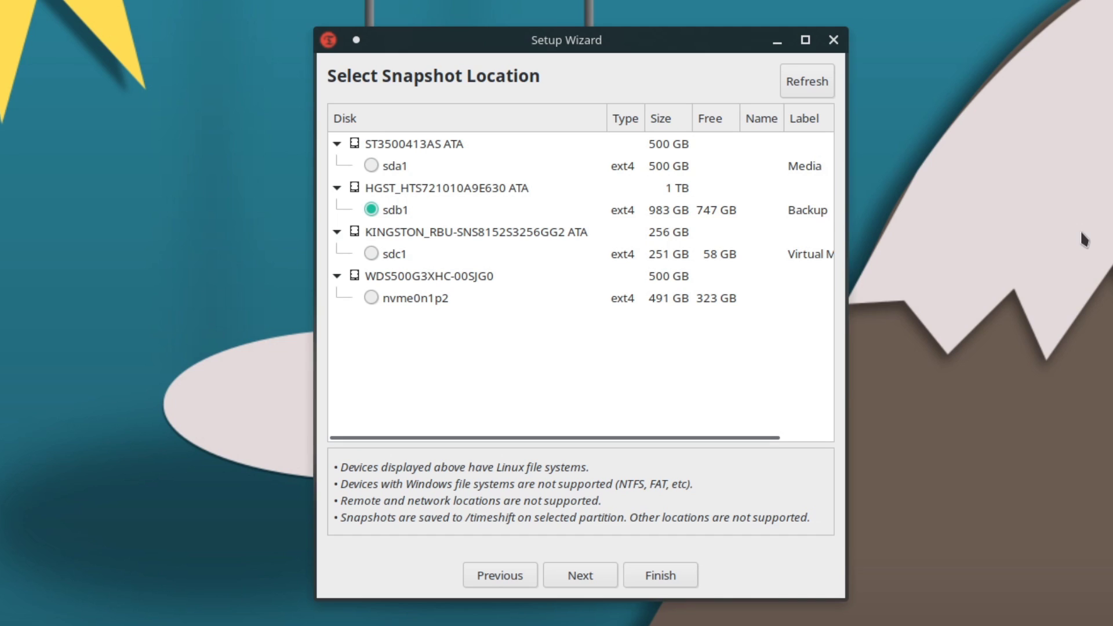
{"action": "mouse_move", "coordinate": [446, 135]}
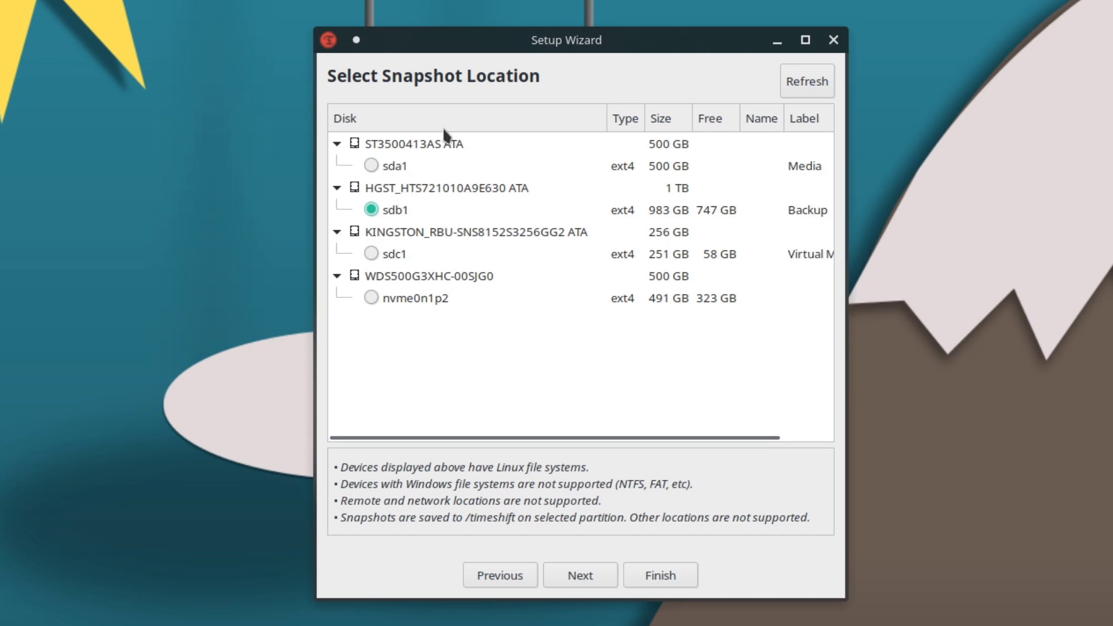
{"action": "mouse_move", "coordinate": [482, 223]}
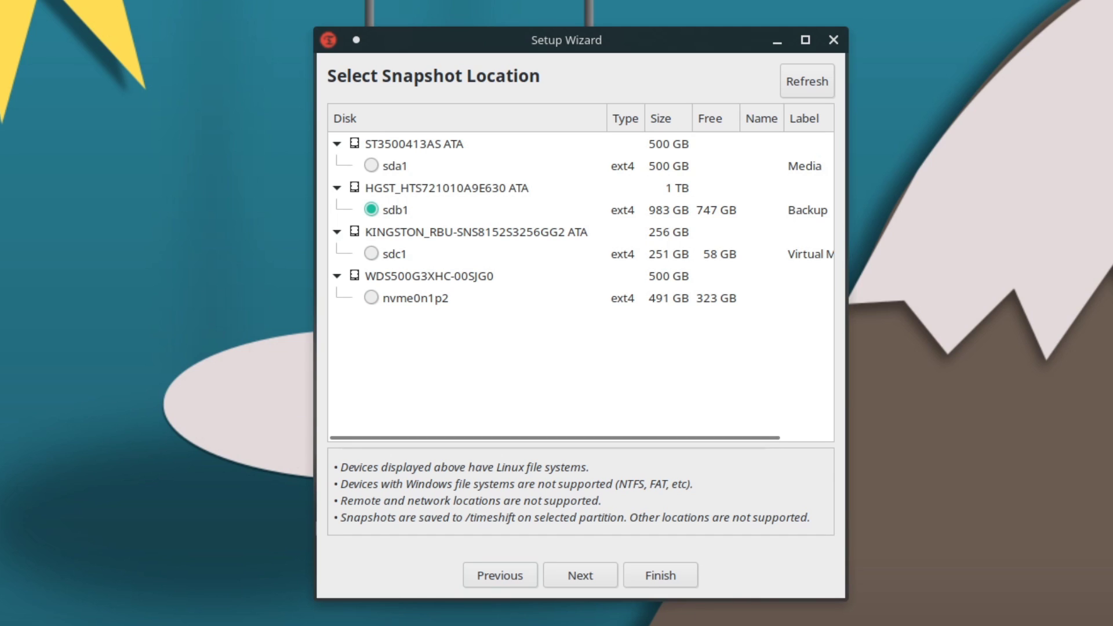
Cancel the Setup Wizard without changes, back to Timeshift's main window
{"action": "left_click", "coordinate": [658, 575]}
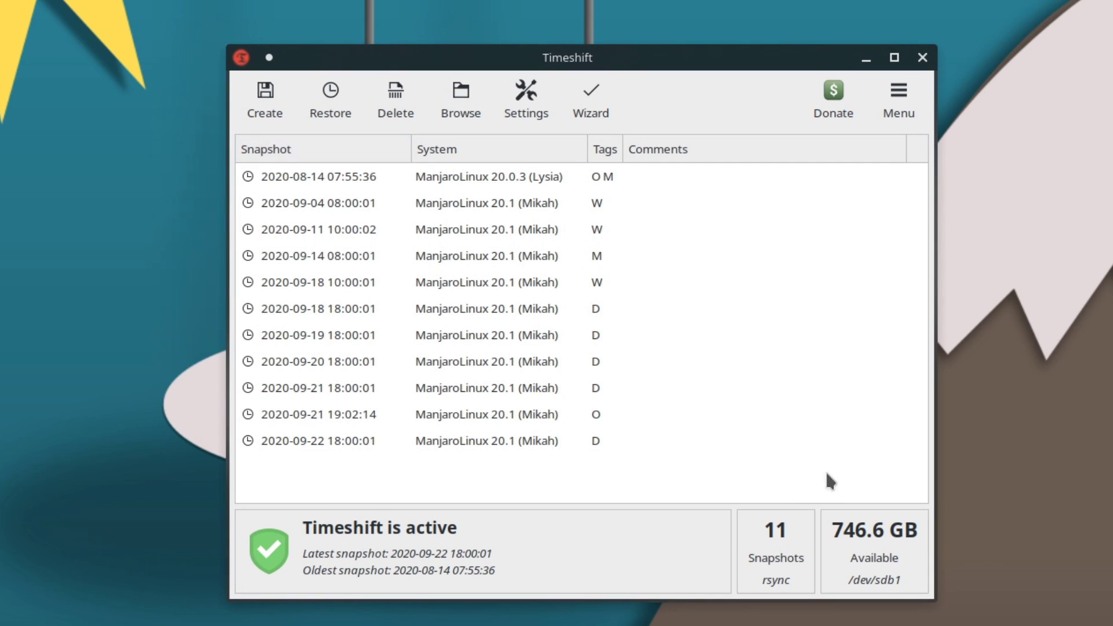
{"action": "mouse_move", "coordinate": [408, 67]}
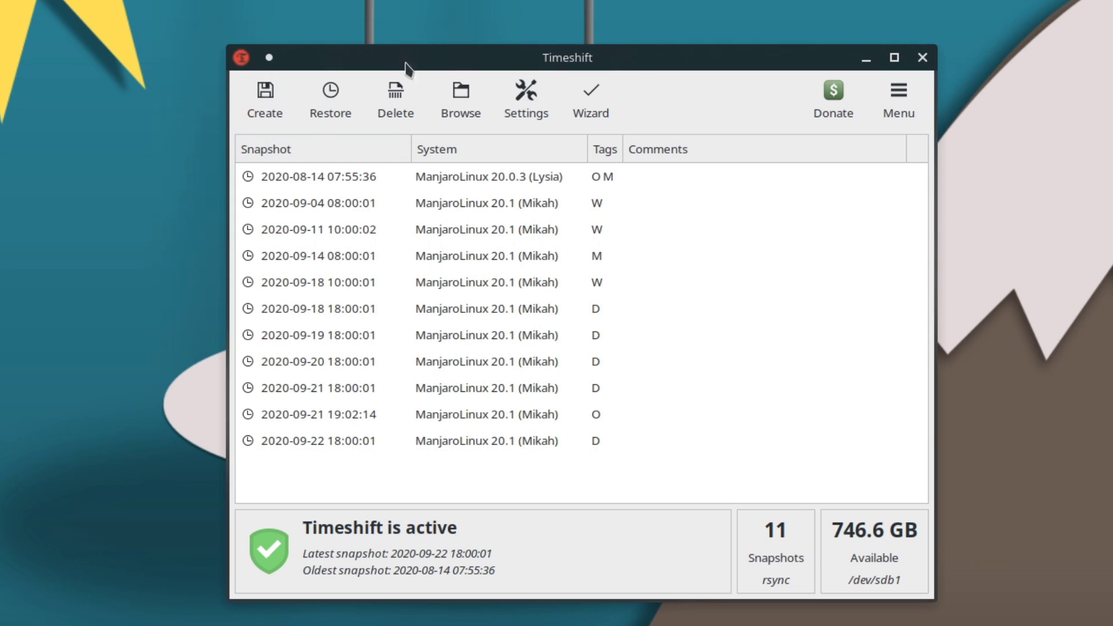
{"action": "mouse_move", "coordinate": [331, 99]}
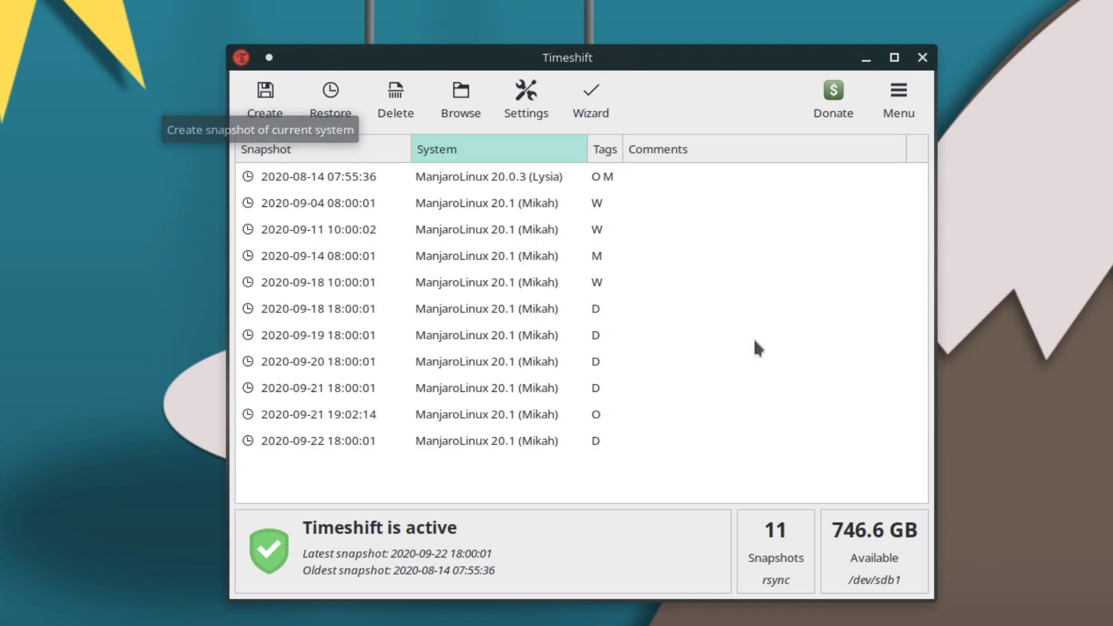
{"action": "mouse_move", "coordinate": [860, 172]}
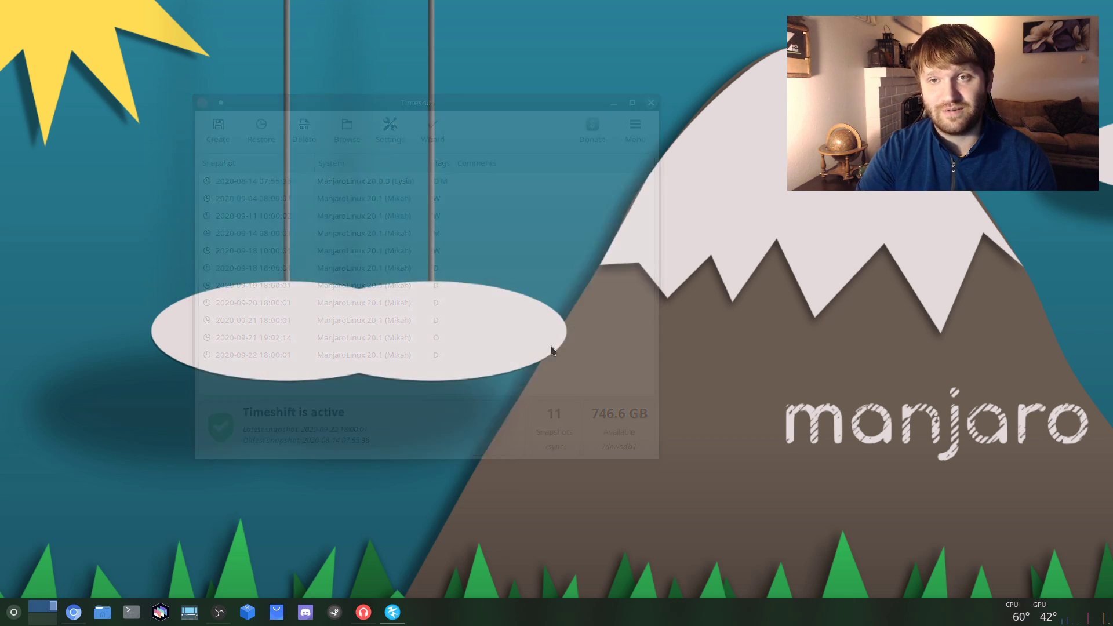
Launch System Settings from a 'set' launcher search and centre its window
{"action": "left_click", "coordinate": [649, 102]}
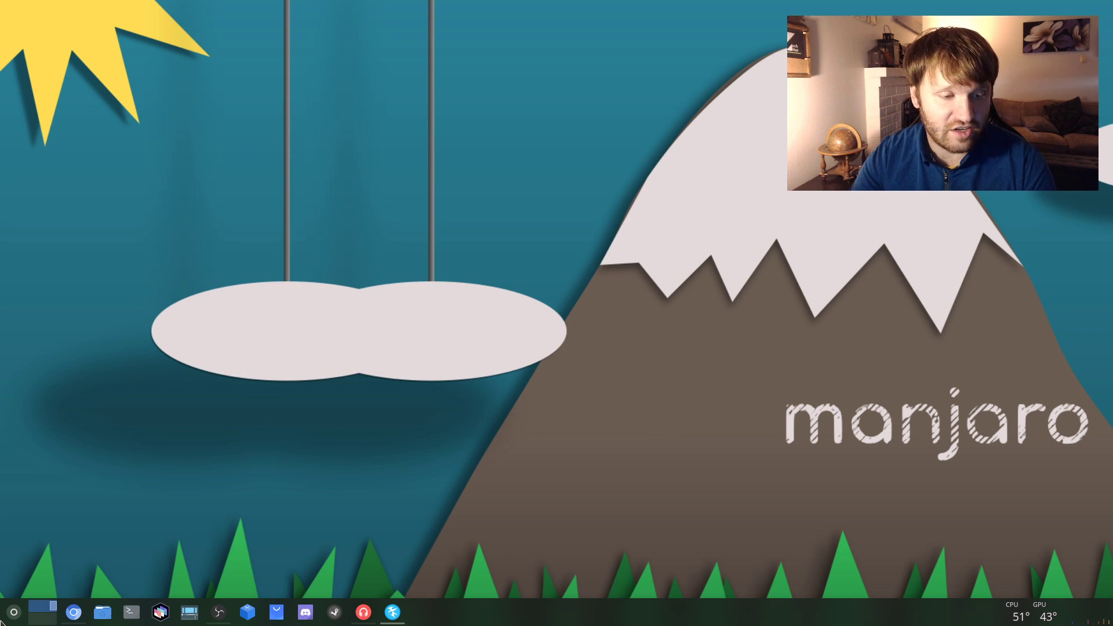
{"action": "left_click", "coordinate": [13, 611]}
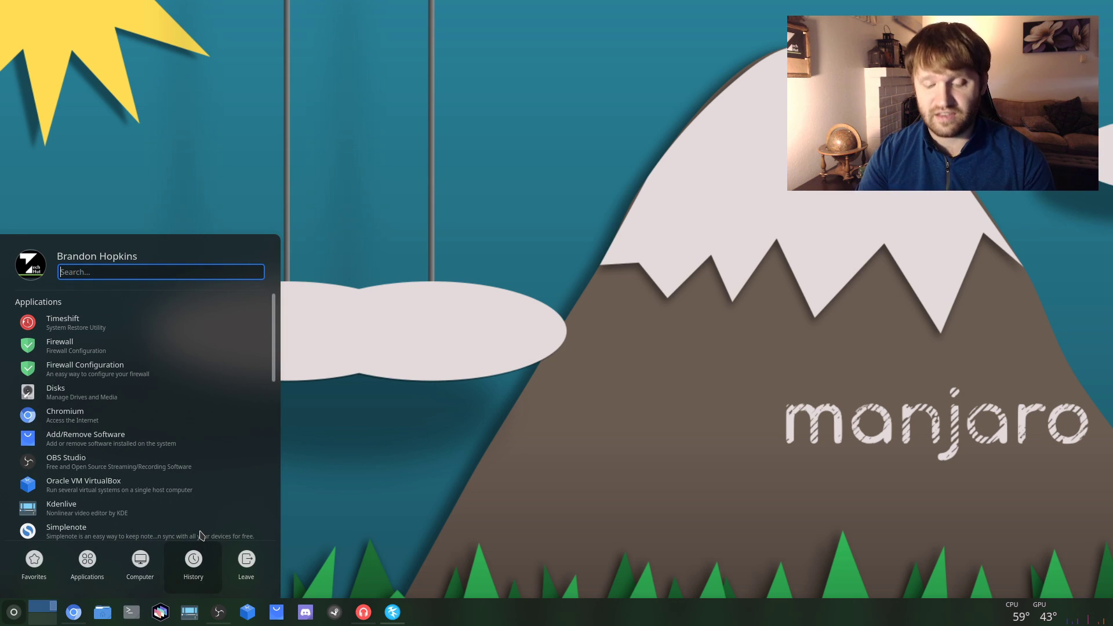
{"action": "type", "text": "set"}
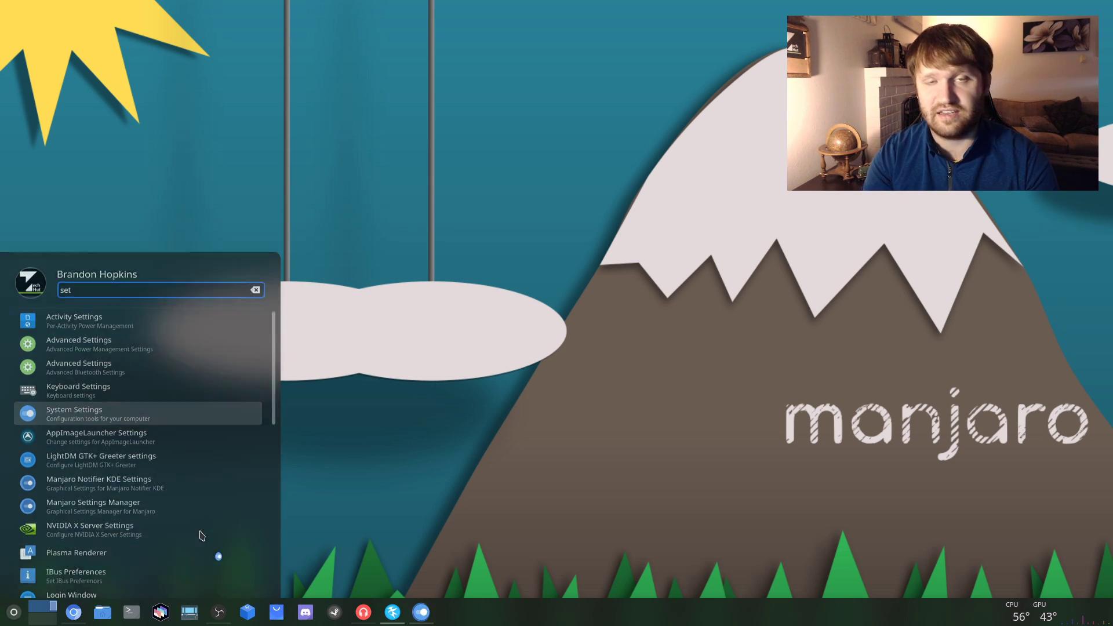
{"action": "left_click", "coordinate": [74, 413]}
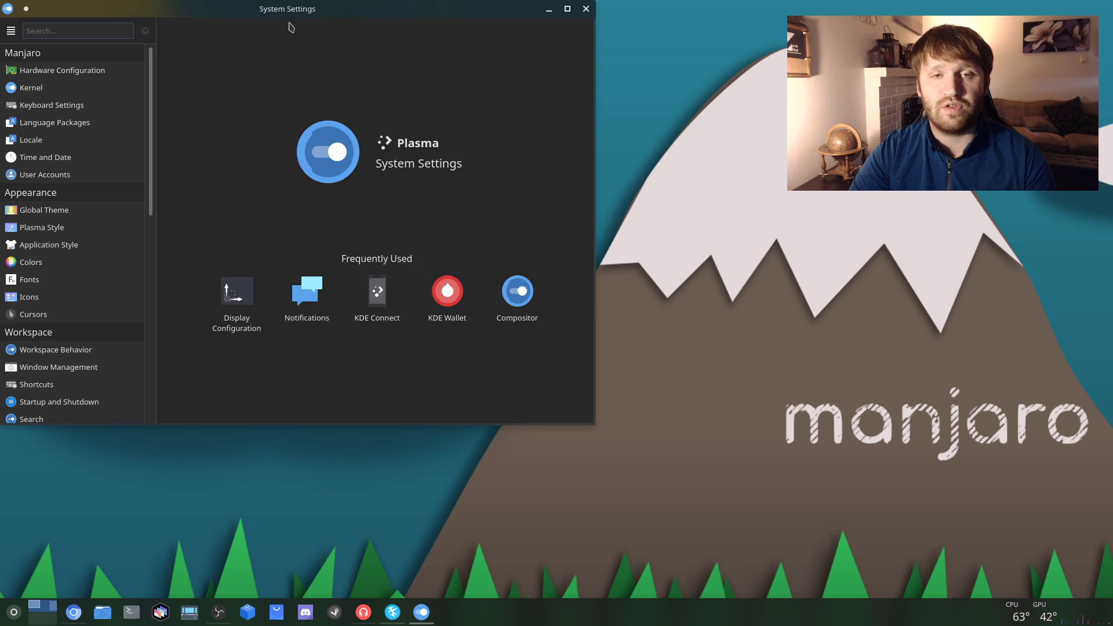
{"action": "left_click_drag", "start_coordinate": [287, 8], "coordinate": [399, 96]}
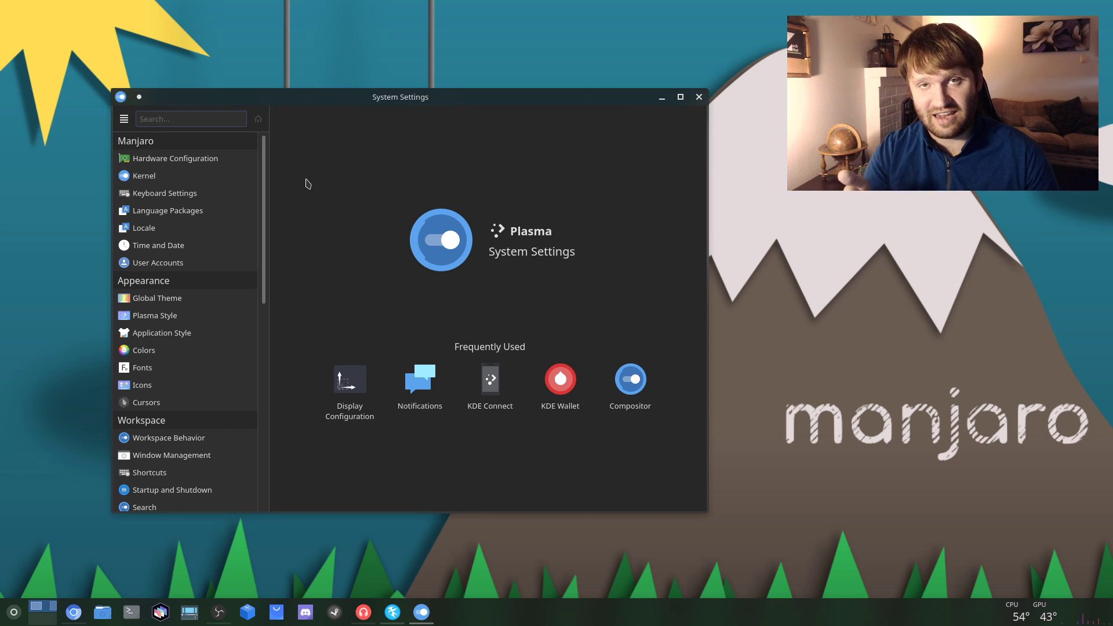
{"action": "mouse_move", "coordinate": [300, 276]}
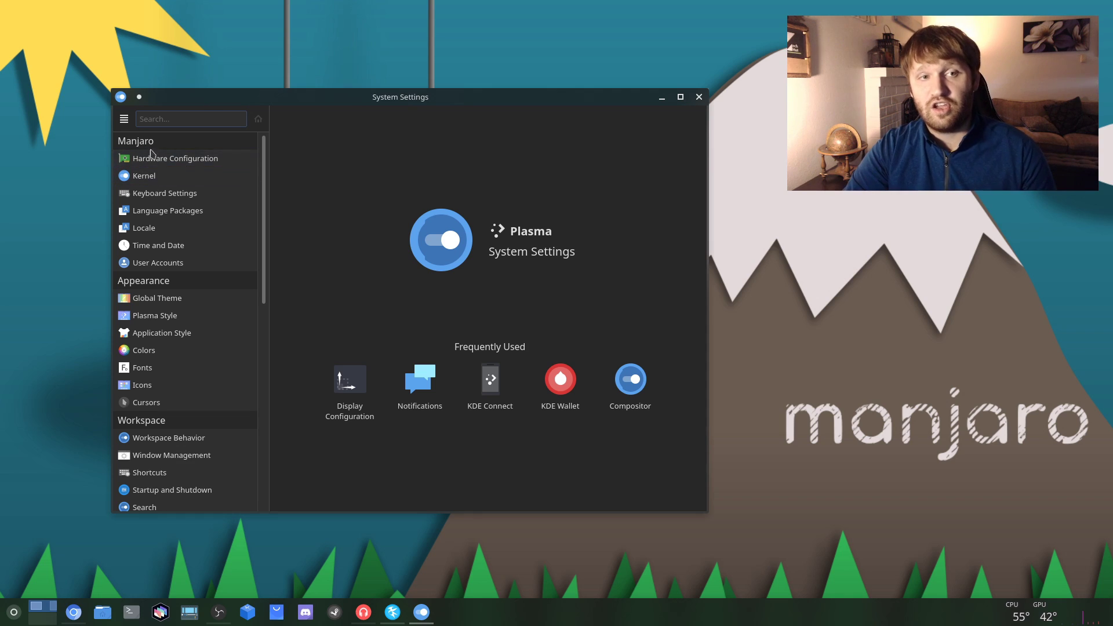
Review Hardware Configuration drivers, then view the Kernel page with Linux 5.8.6 running
{"action": "left_click", "coordinate": [174, 158]}
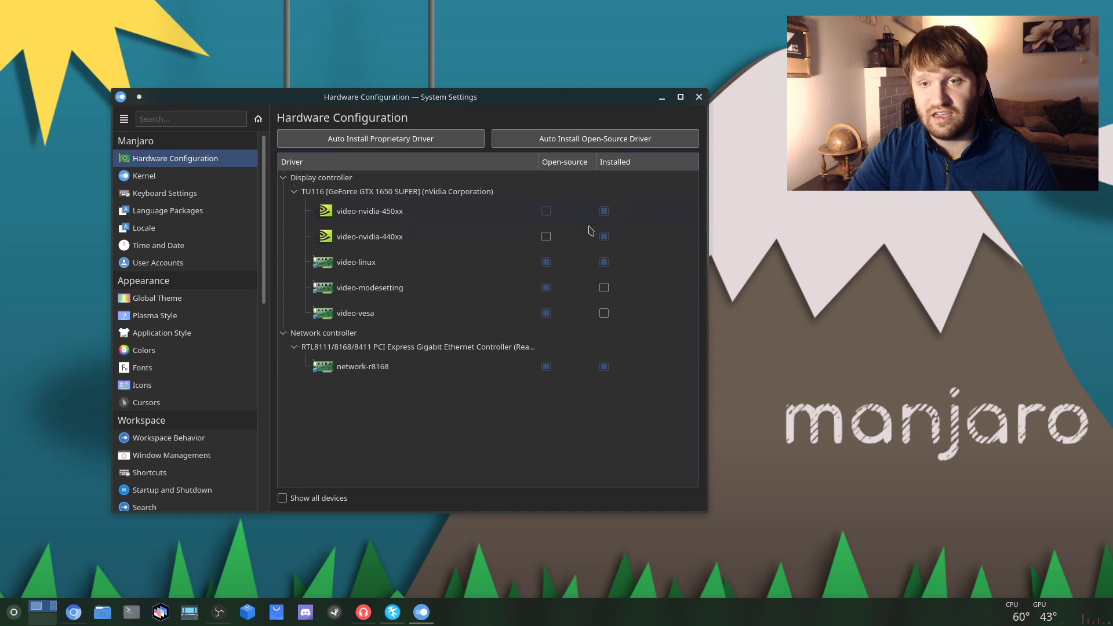
{"action": "mouse_move", "coordinate": [379, 224]}
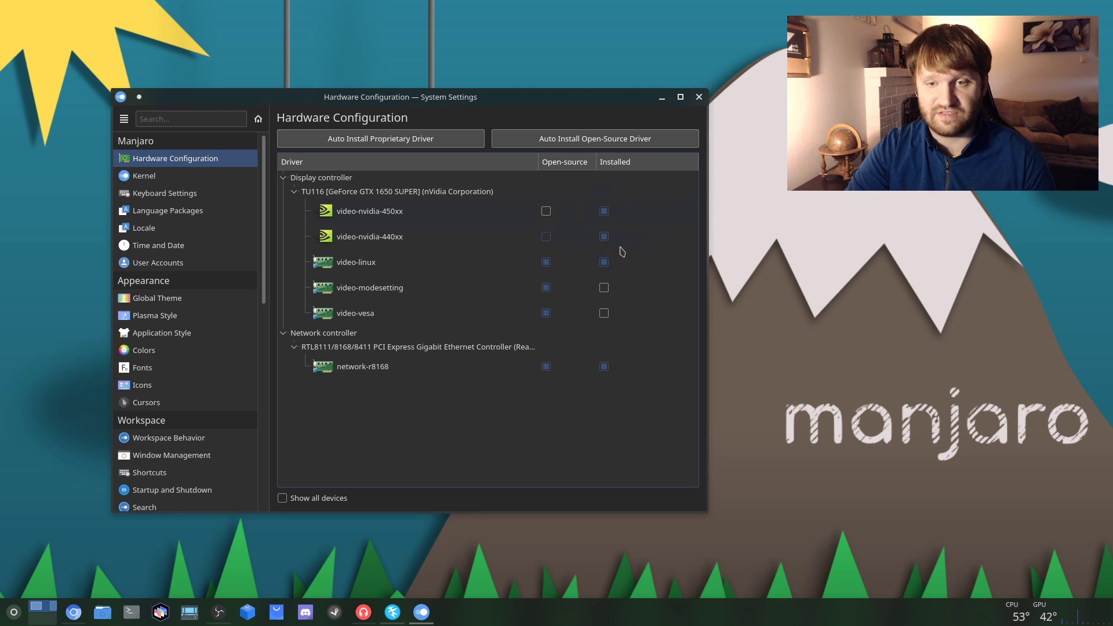
{"action": "left_click", "coordinate": [603, 237]}
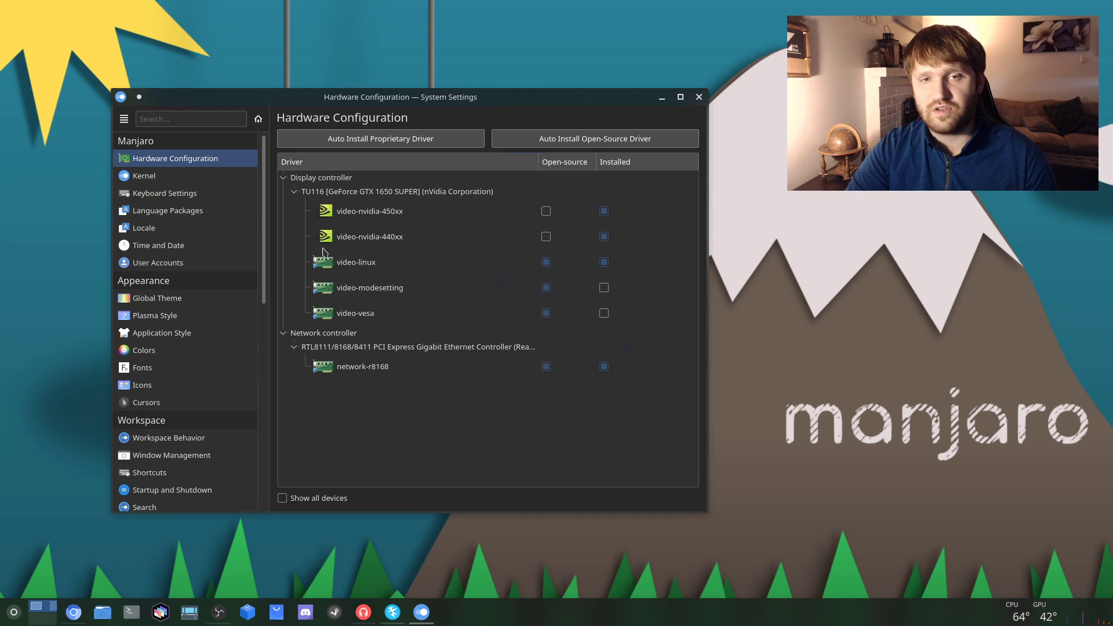
{"action": "left_click", "coordinate": [143, 175]}
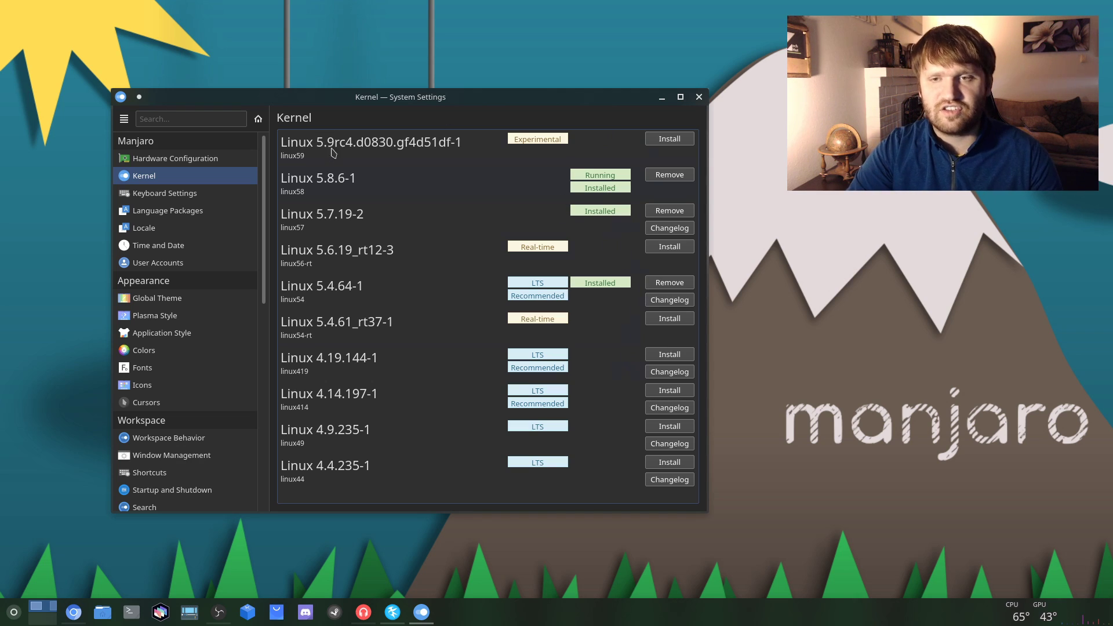
{"action": "mouse_move", "coordinate": [519, 325]}
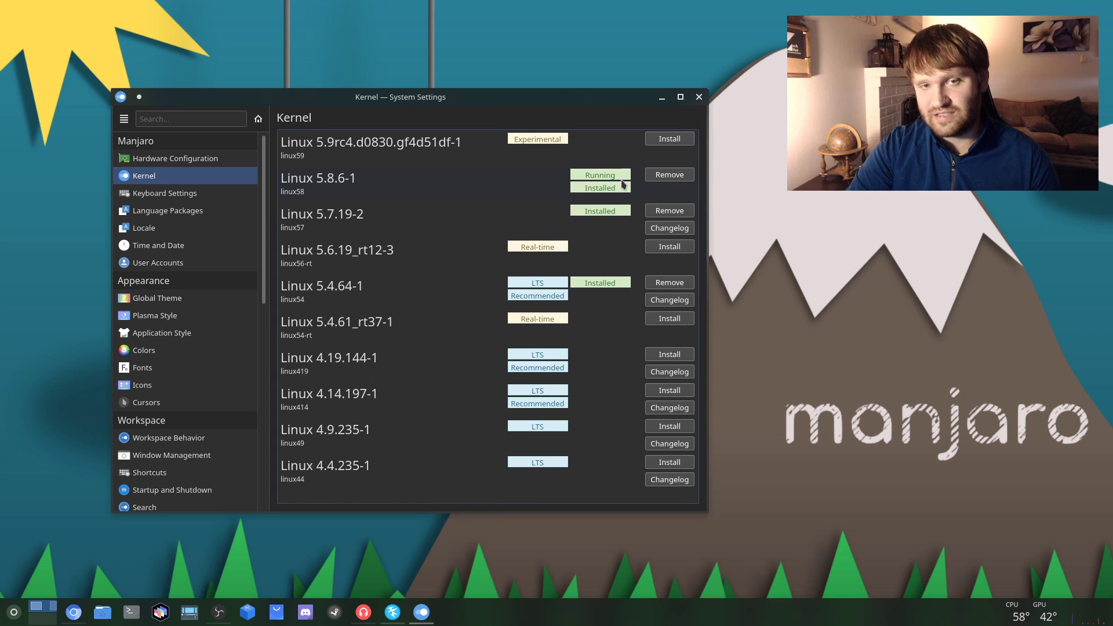
{"action": "mouse_move", "coordinate": [342, 179]}
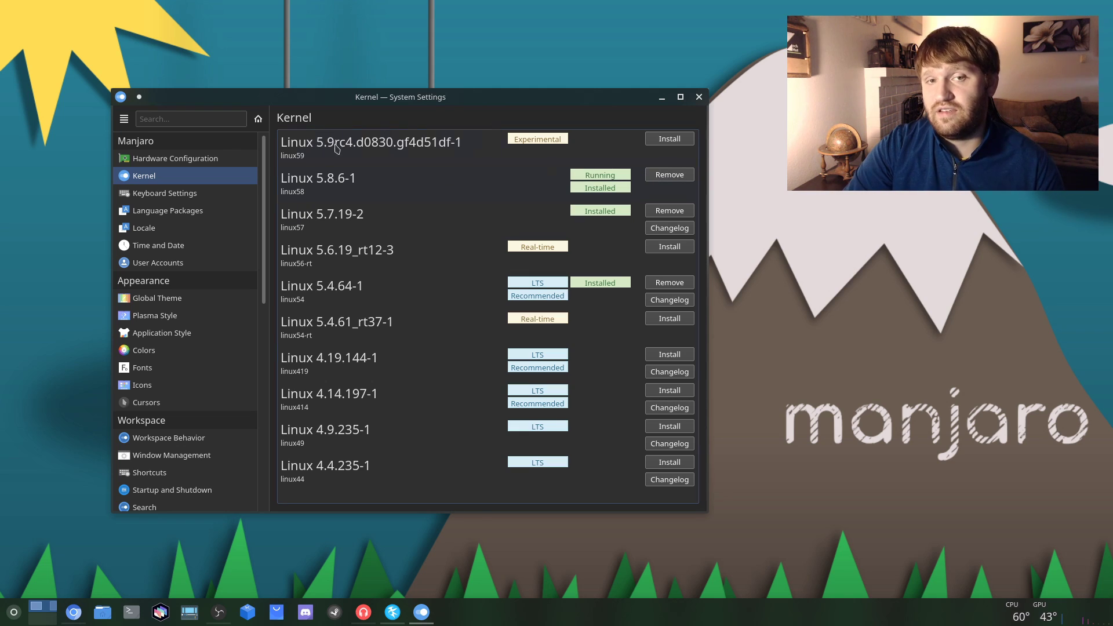
{"action": "mouse_move", "coordinate": [591, 151]}
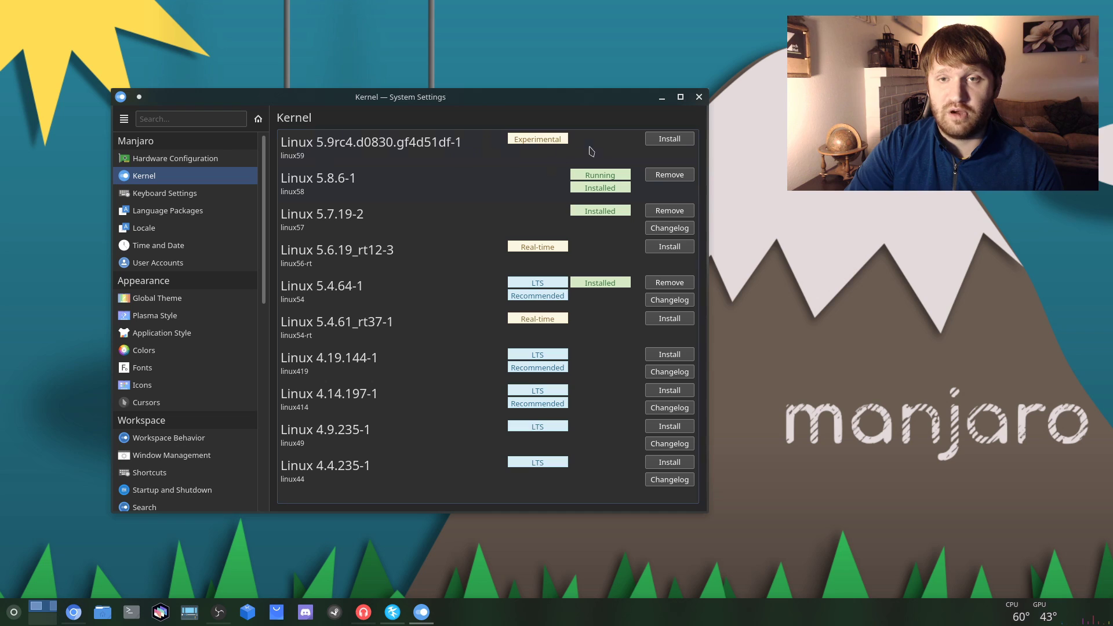
{"action": "mouse_move", "coordinate": [632, 164]}
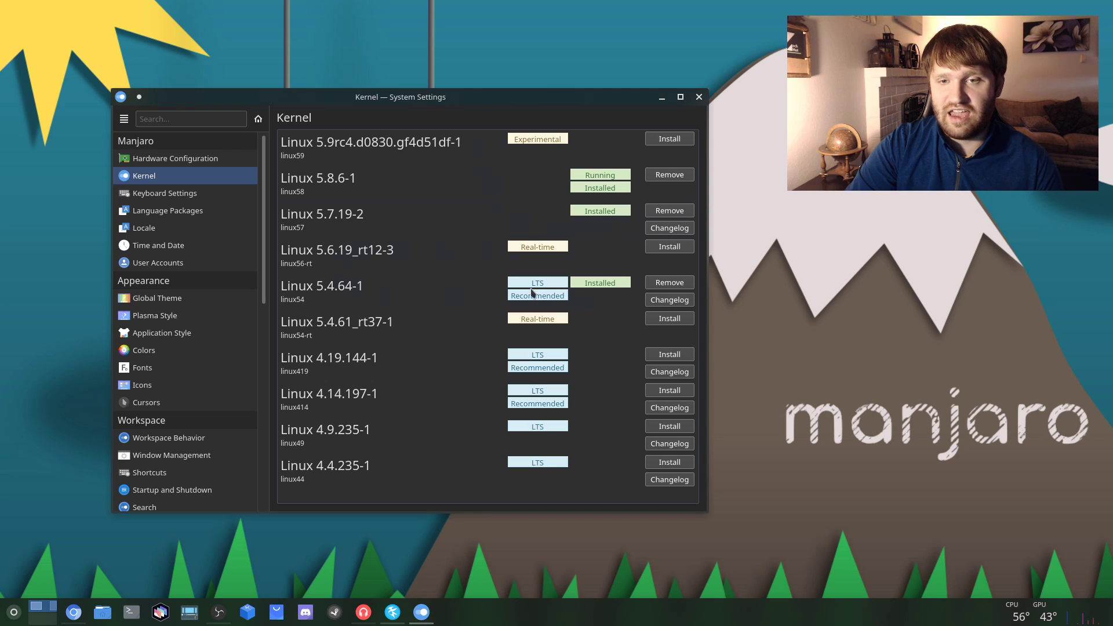
{"action": "mouse_move", "coordinate": [367, 213]}
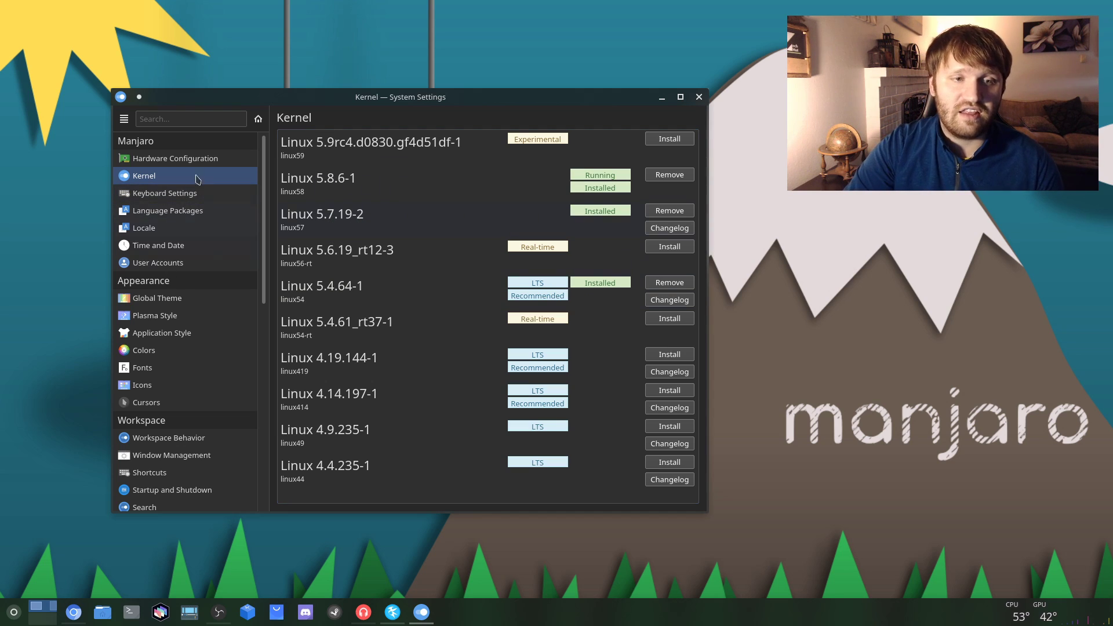
Browse the Appearance > Global Theme choices, then close System Settings
{"action": "scroll", "scroll_direction": "down", "scroll_amount": 3}
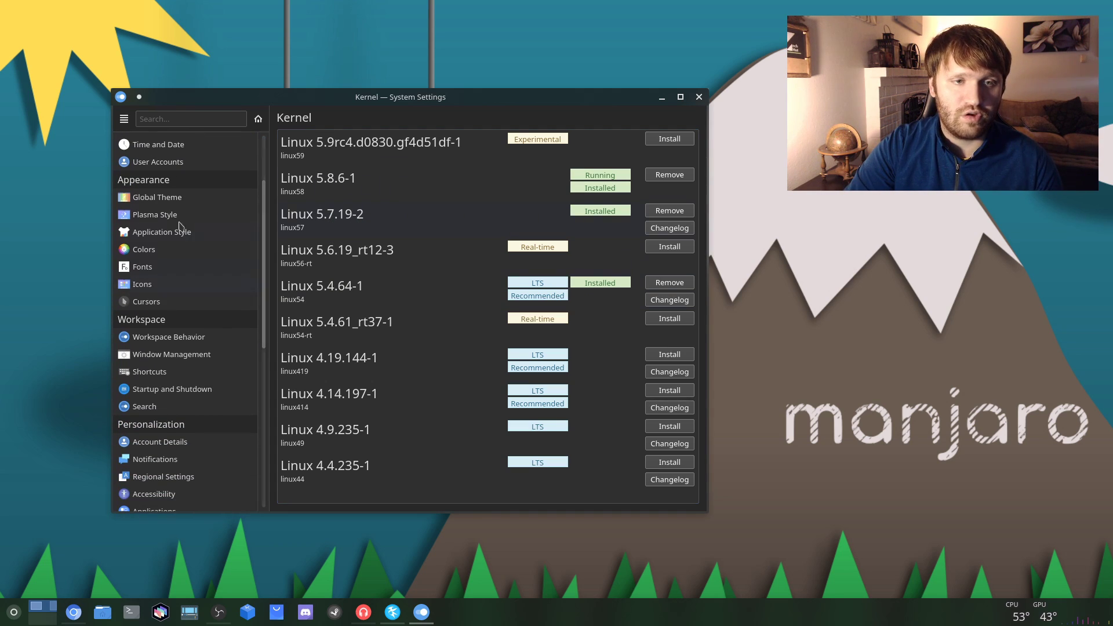
{"action": "mouse_move", "coordinate": [170, 266]}
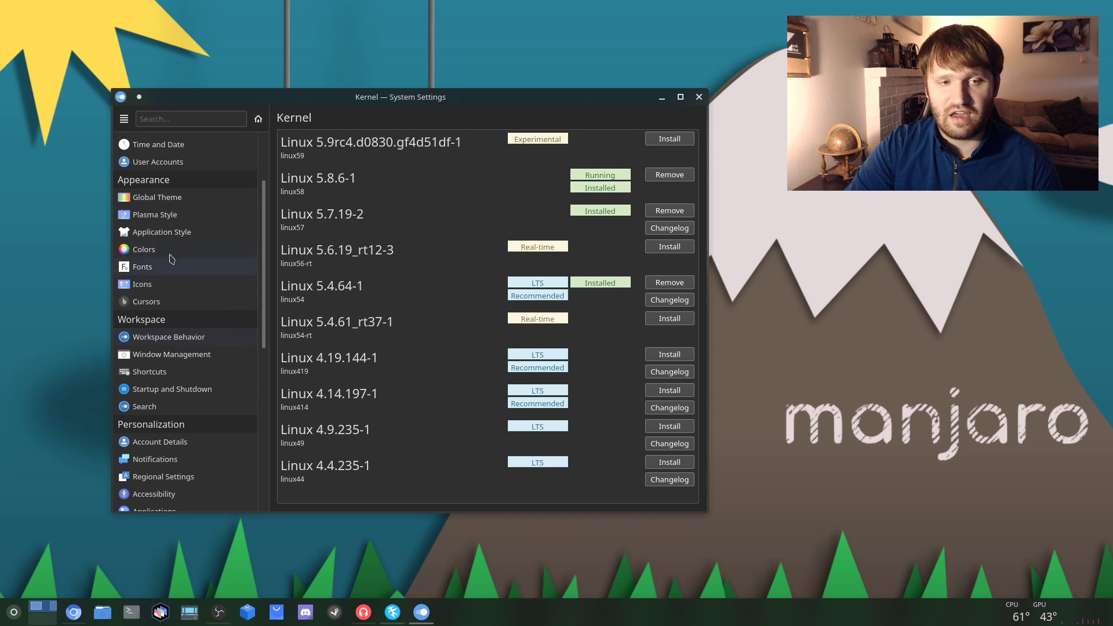
{"action": "left_click", "coordinate": [156, 196]}
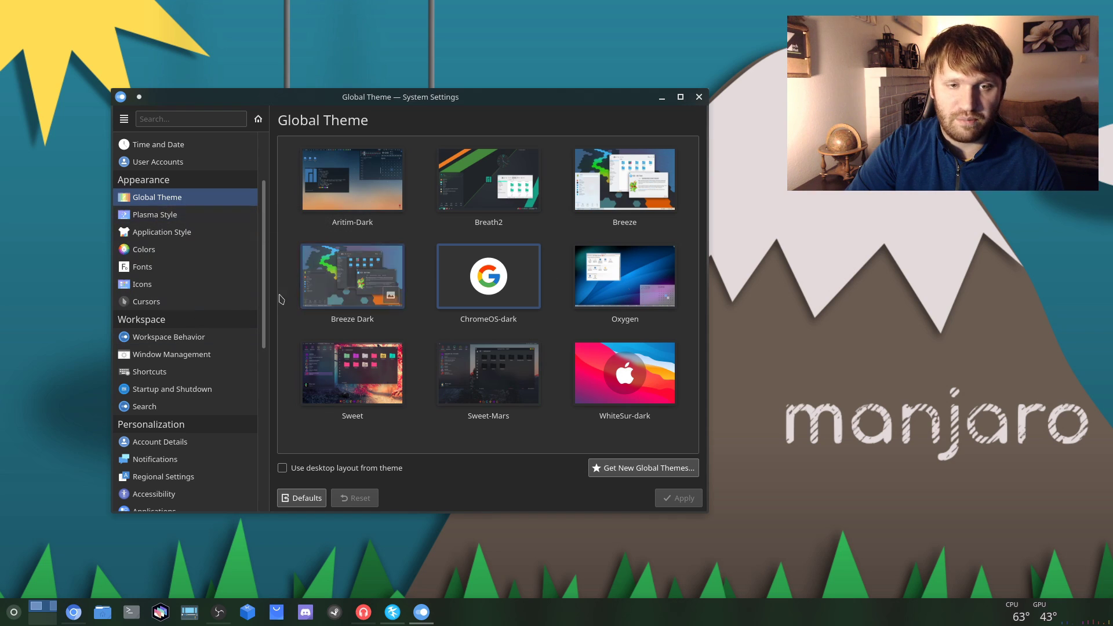
{"action": "scroll", "scroll_direction": "down", "scroll_amount": 3}
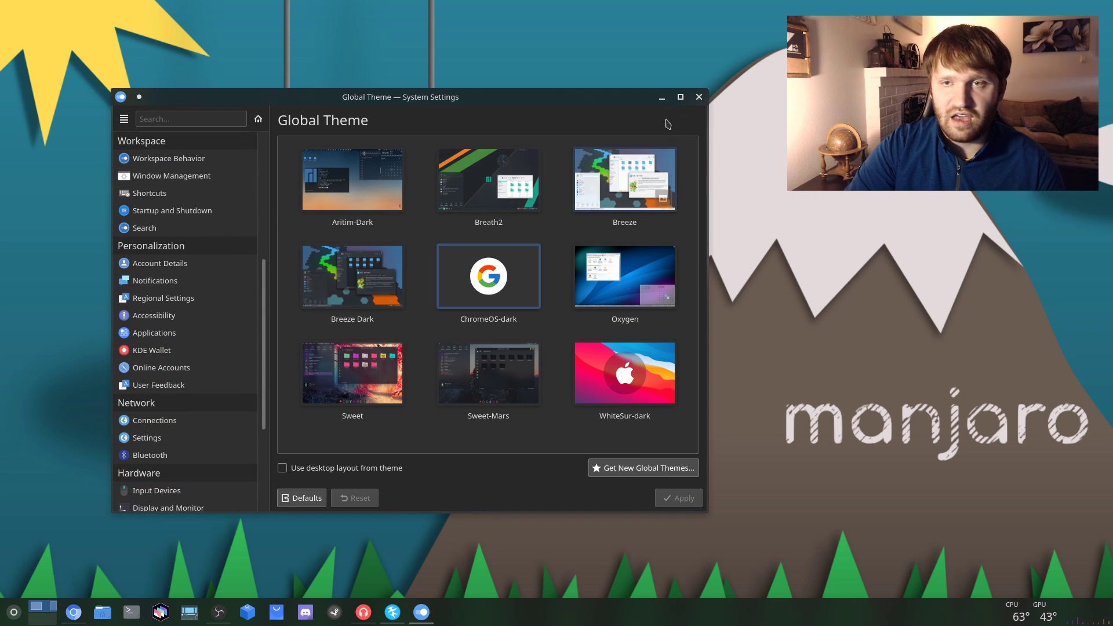
{"action": "left_click", "coordinate": [698, 97]}
{"action": "type", "text": "manja"}
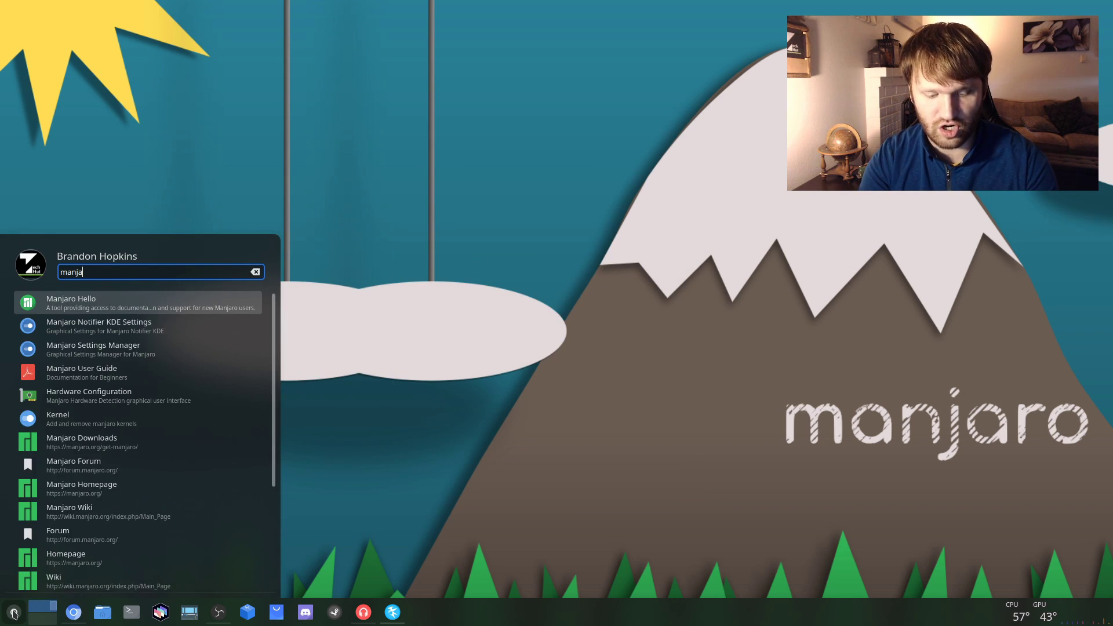
Finish the 'manjaro' search and launch Manjaro Settings Manager
{"action": "type", "text": "r"}
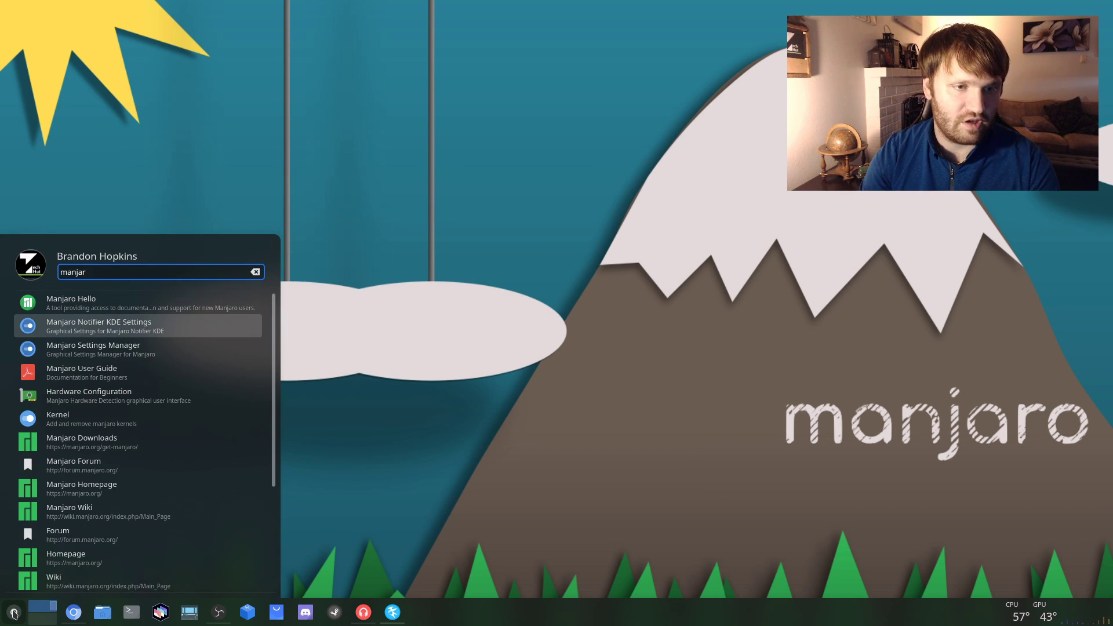
{"action": "left_click", "coordinate": [93, 349]}
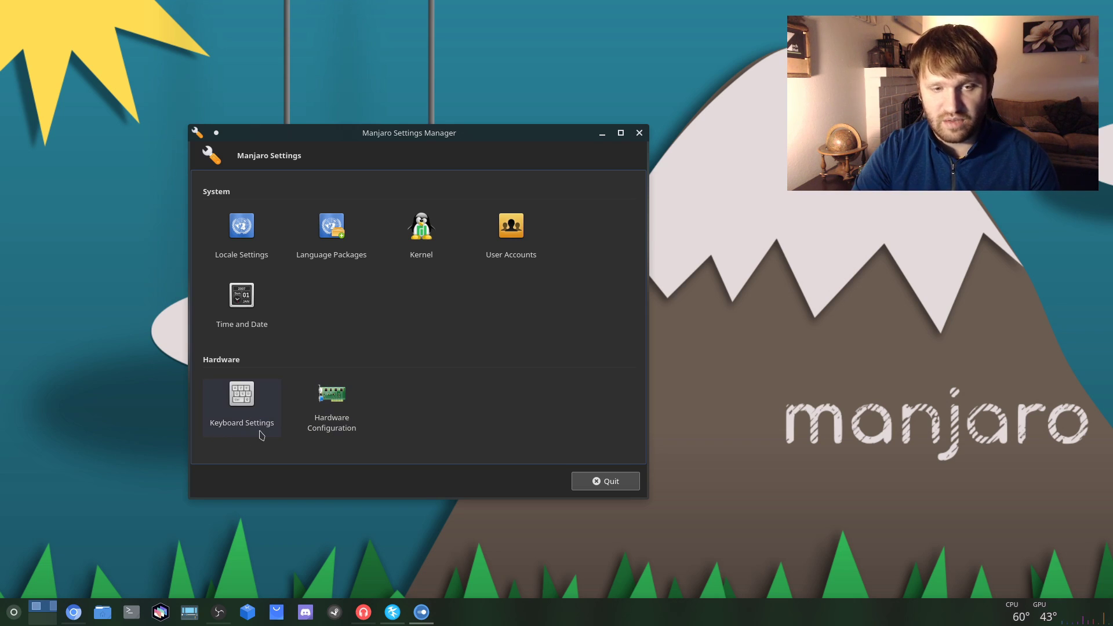
Enable automatic time and date under Time and Date, authenticate, then close the manager
{"action": "left_click", "coordinate": [241, 294]}
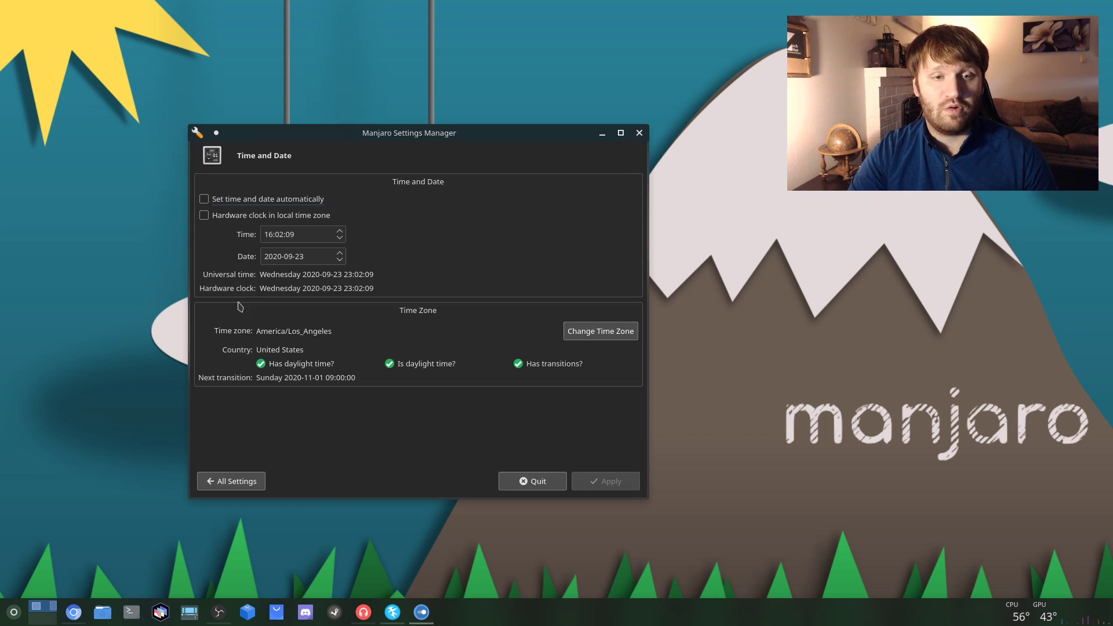
{"action": "left_click_drag", "start_coordinate": [408, 133], "coordinate": [367, 100]}
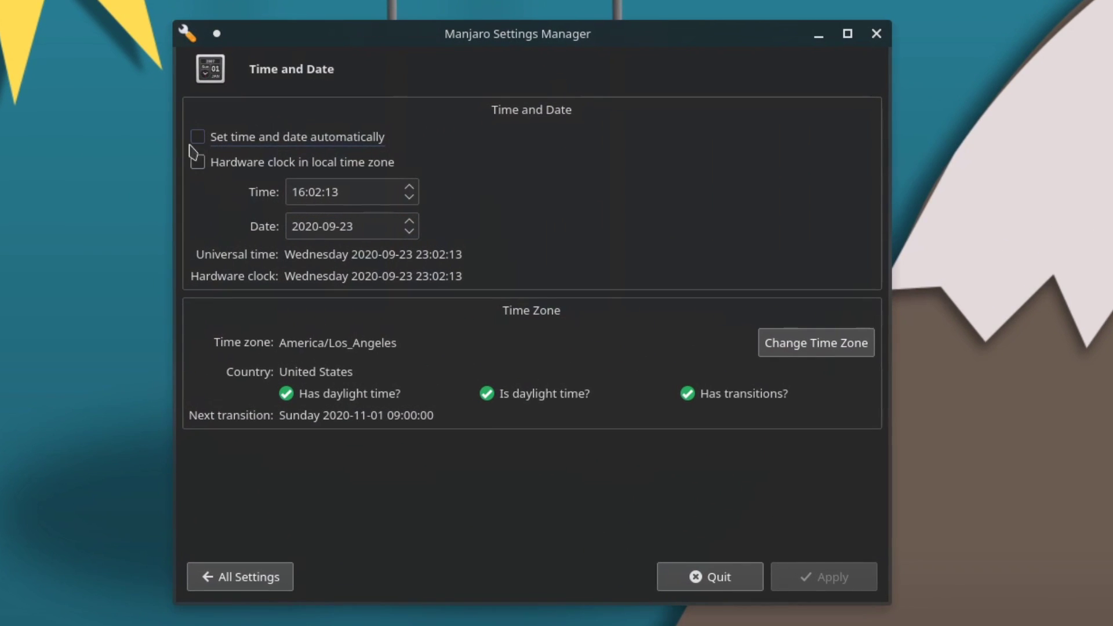
{"action": "left_click", "coordinate": [197, 136]}
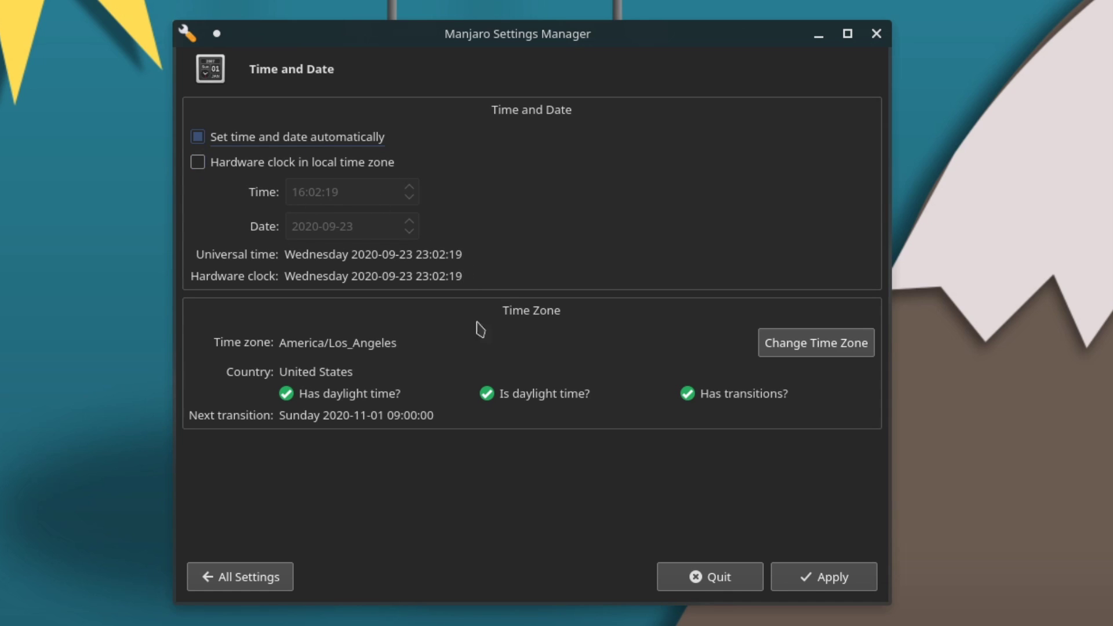
{"action": "mouse_move", "coordinate": [770, 474]}
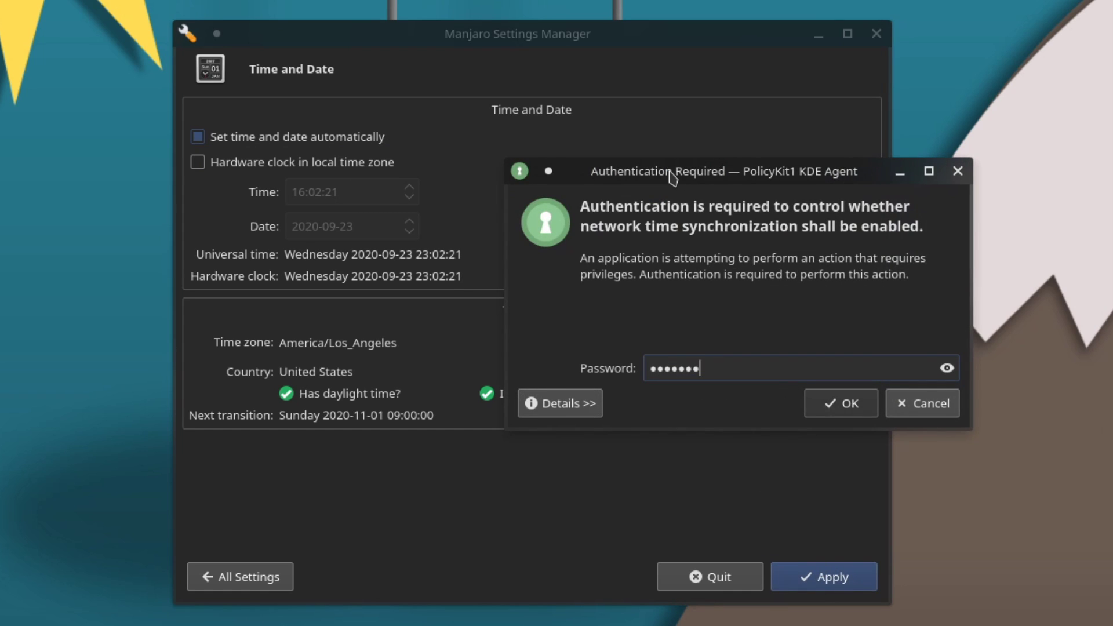
{"action": "left_click", "coordinate": [840, 404]}
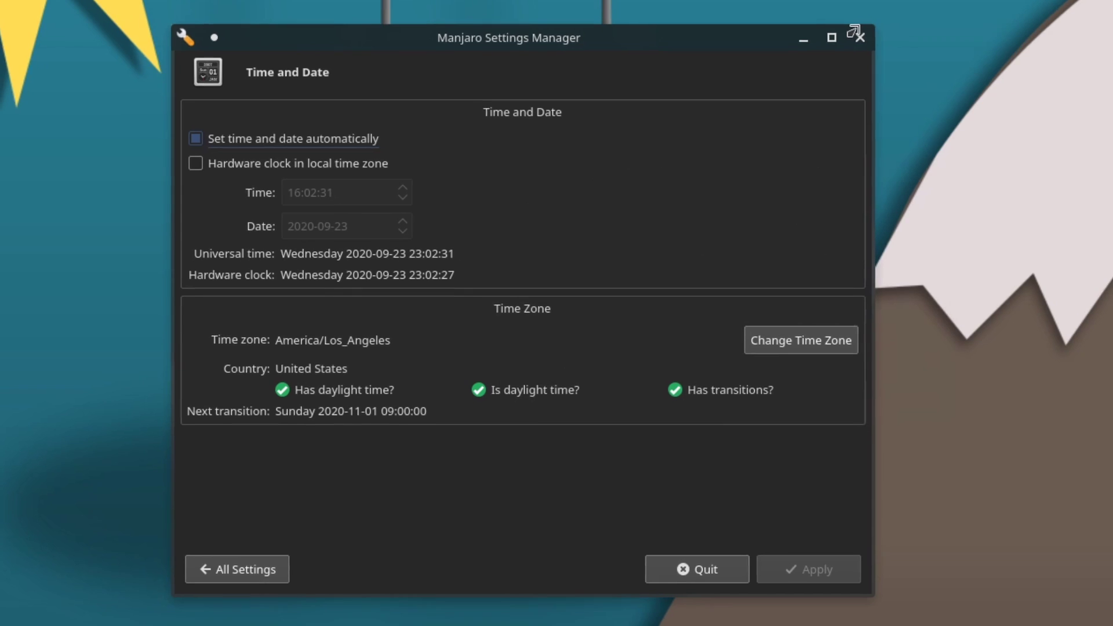
{"action": "left_click", "coordinate": [859, 35]}
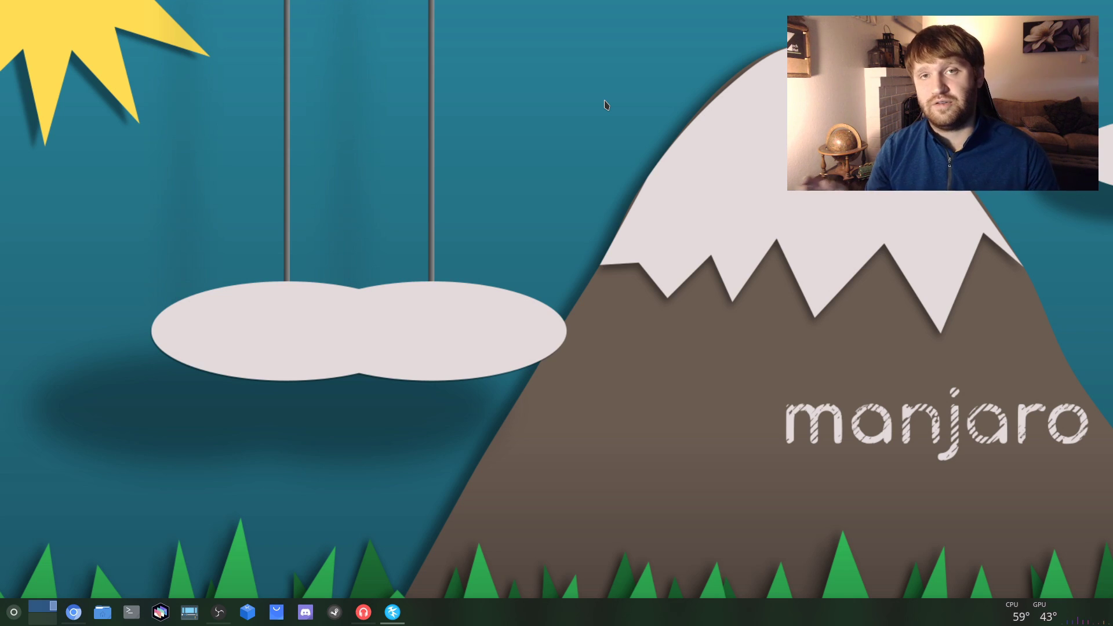
{"action": "mouse_move", "coordinate": [499, 115]}
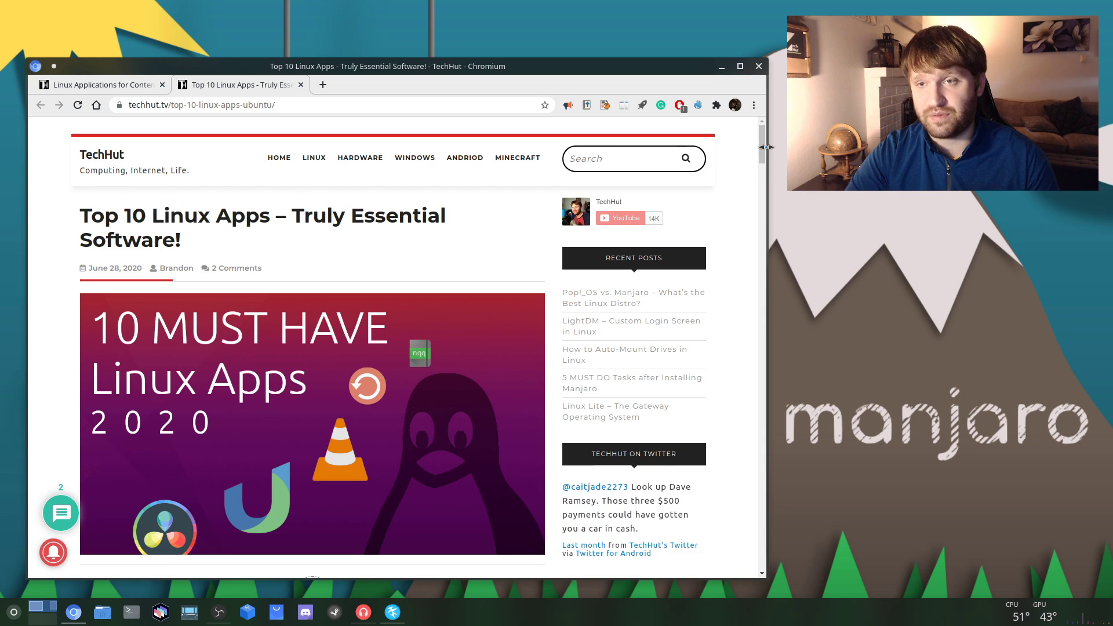
Scroll the article past Ulauncher, Stacer, Timeshift, Kdenlive, Simplenote and VLC
{"action": "scroll", "scroll_direction": "down", "scroll_amount": 3}
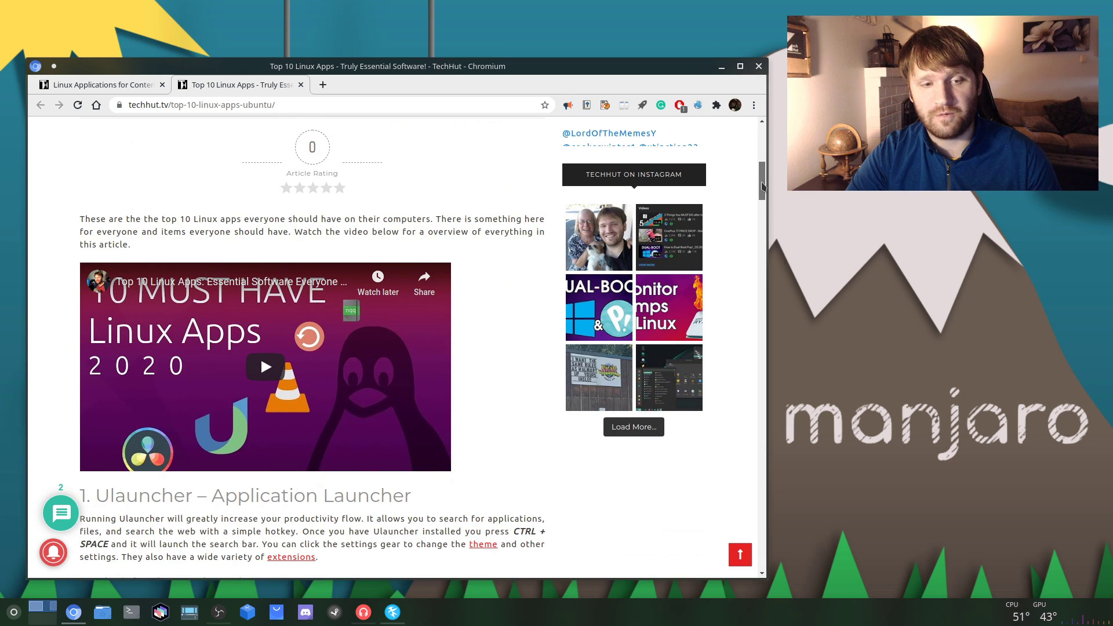
{"action": "scroll", "scroll_direction": "down", "scroll_amount": 3}
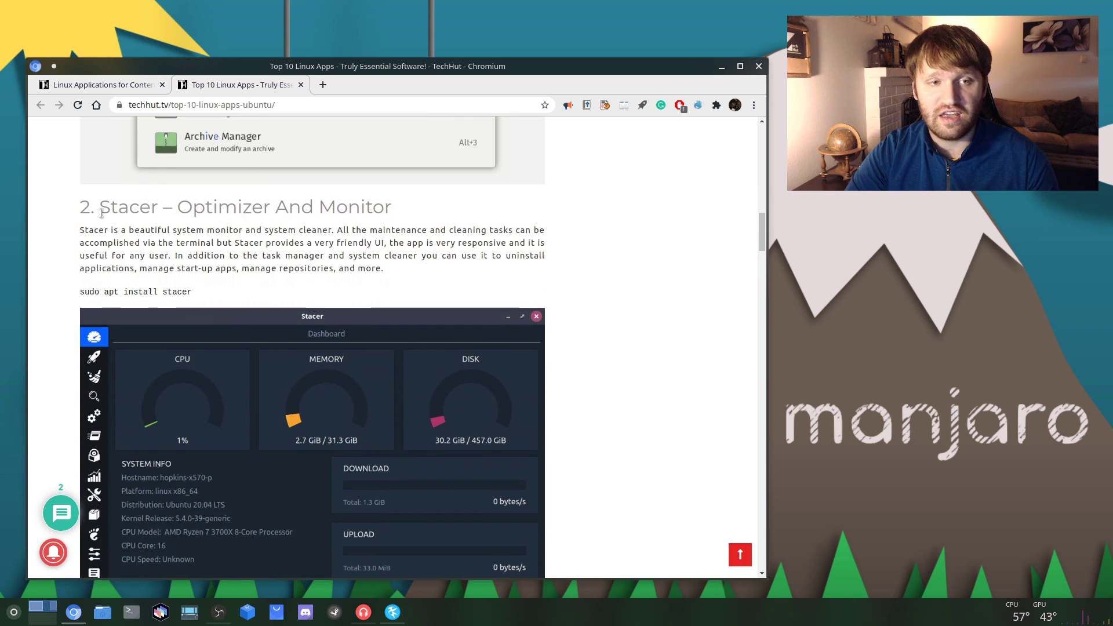
{"action": "scroll", "scroll_direction": "down", "scroll_amount": 3}
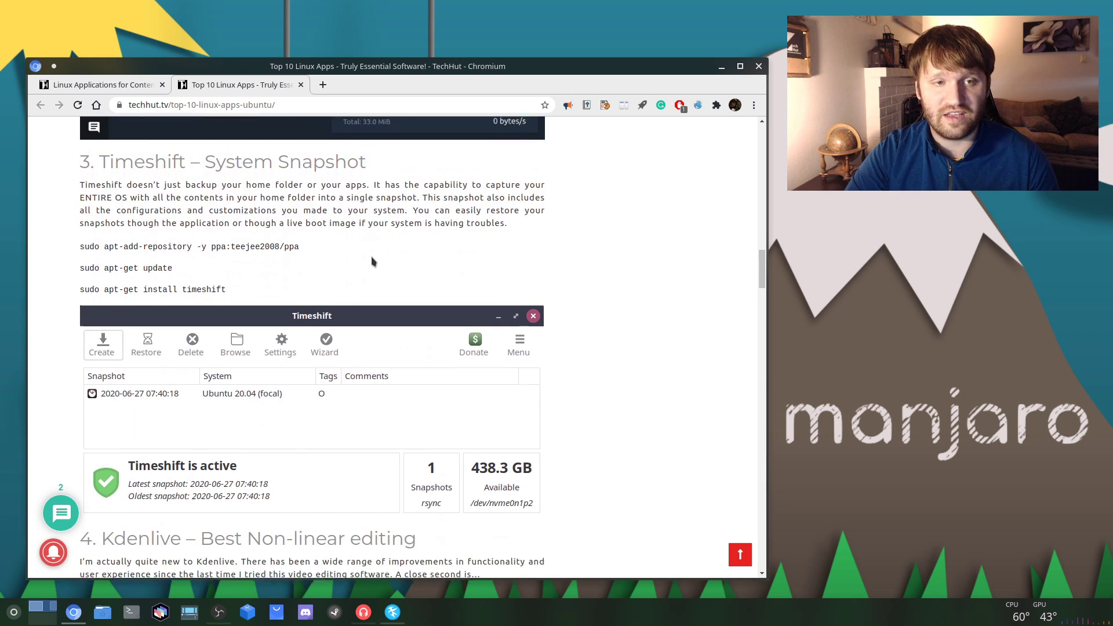
{"action": "scroll", "scroll_direction": "down", "scroll_amount": 3}
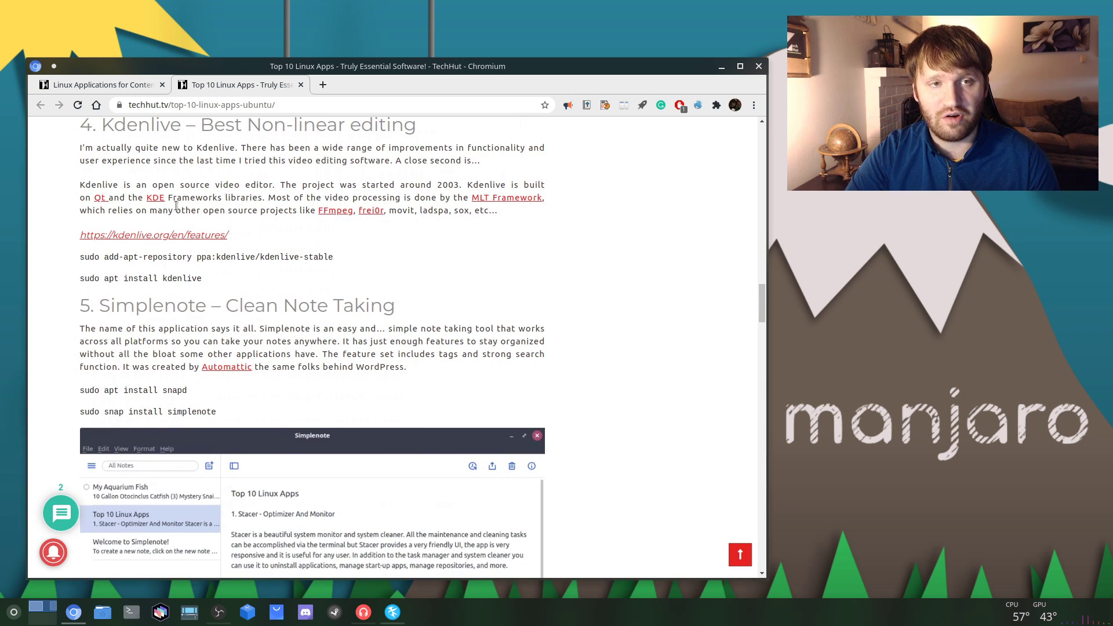
{"action": "scroll", "scroll_direction": "down", "scroll_amount": 3}
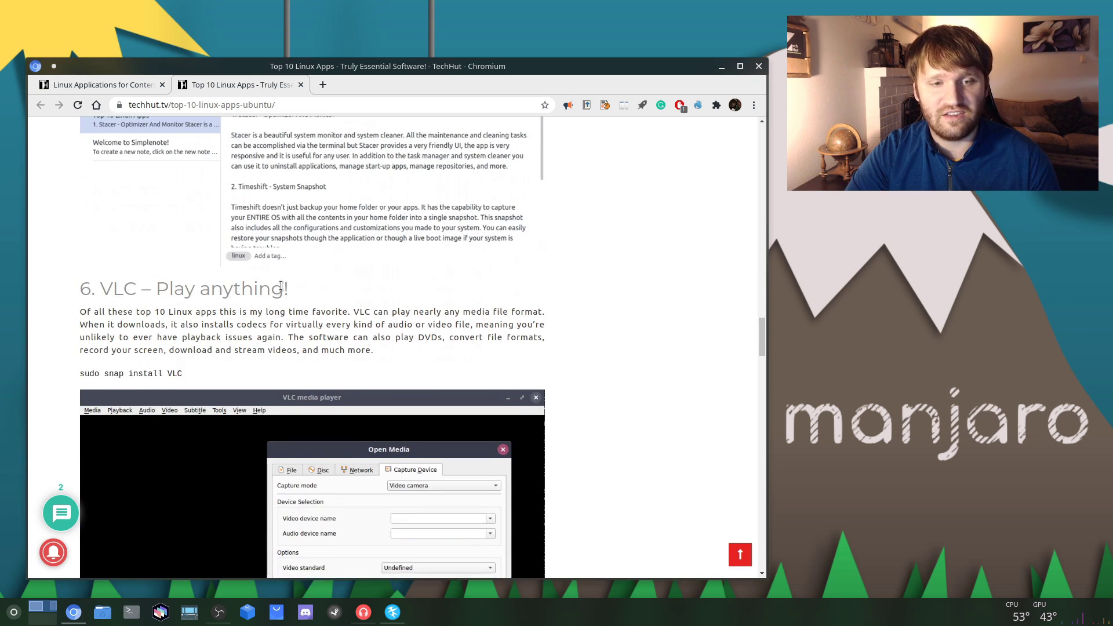
{"action": "scroll", "scroll_direction": "down", "scroll_amount": 3}
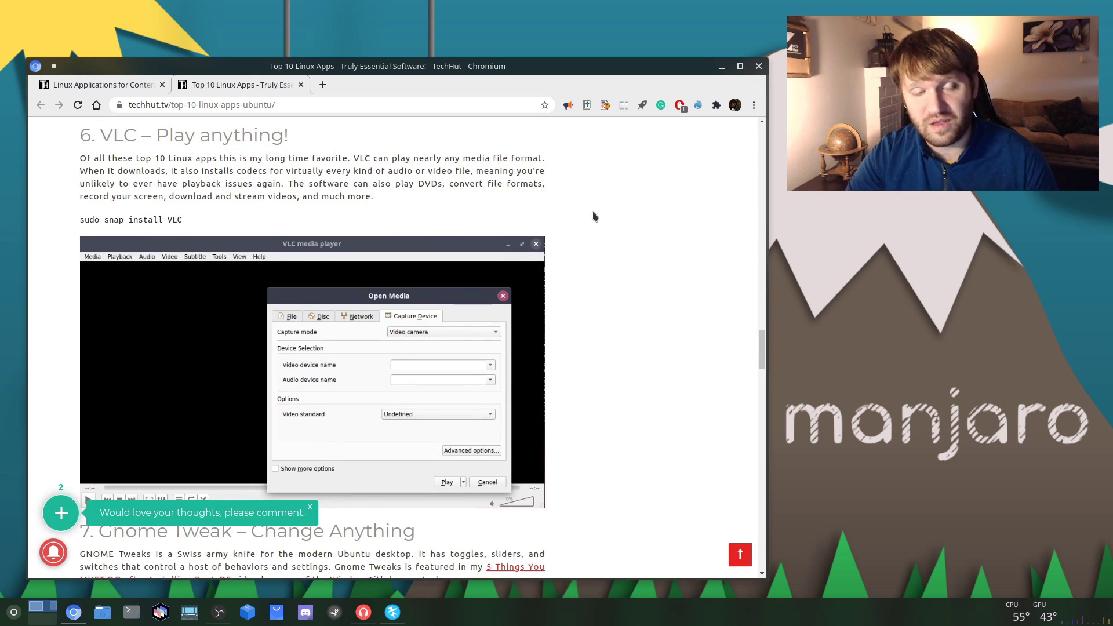
{"action": "mouse_move", "coordinate": [687, 410]}
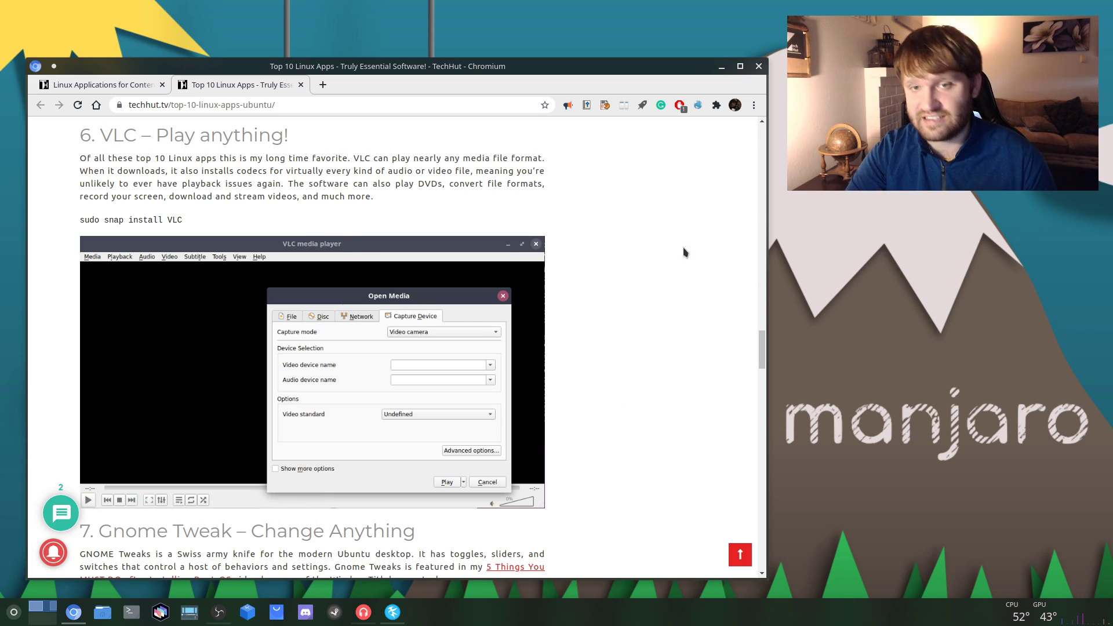
{"action": "scroll", "scroll_direction": "down", "scroll_amount": 3}
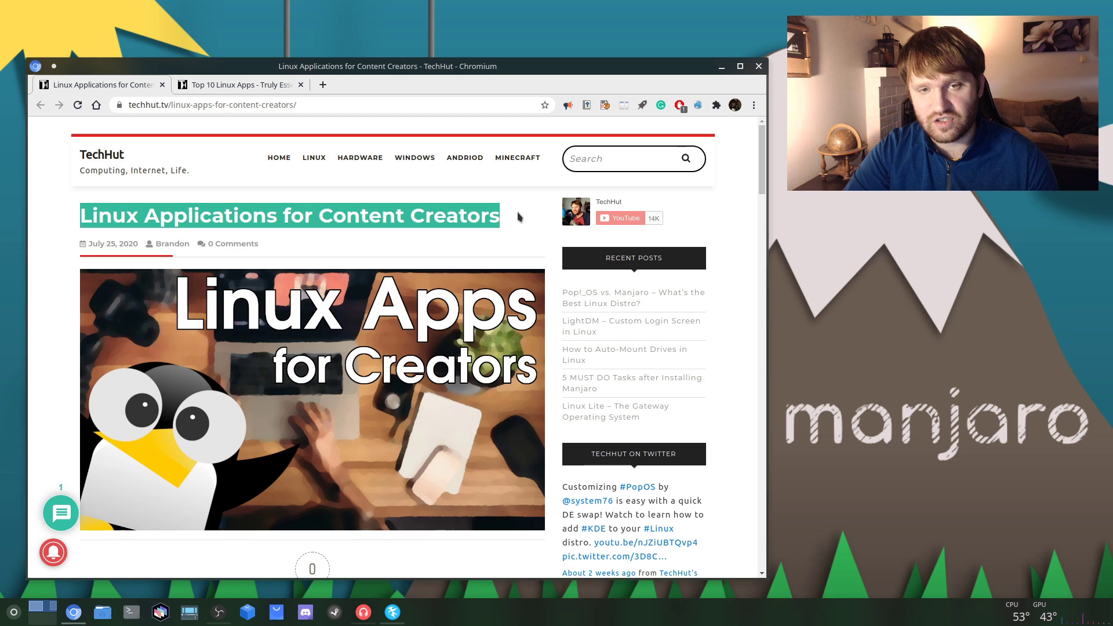
Scroll the content creators article down to the Photography Software picks, Darktable and GIMP
{"action": "scroll", "scroll_direction": "down", "scroll_amount": 3}
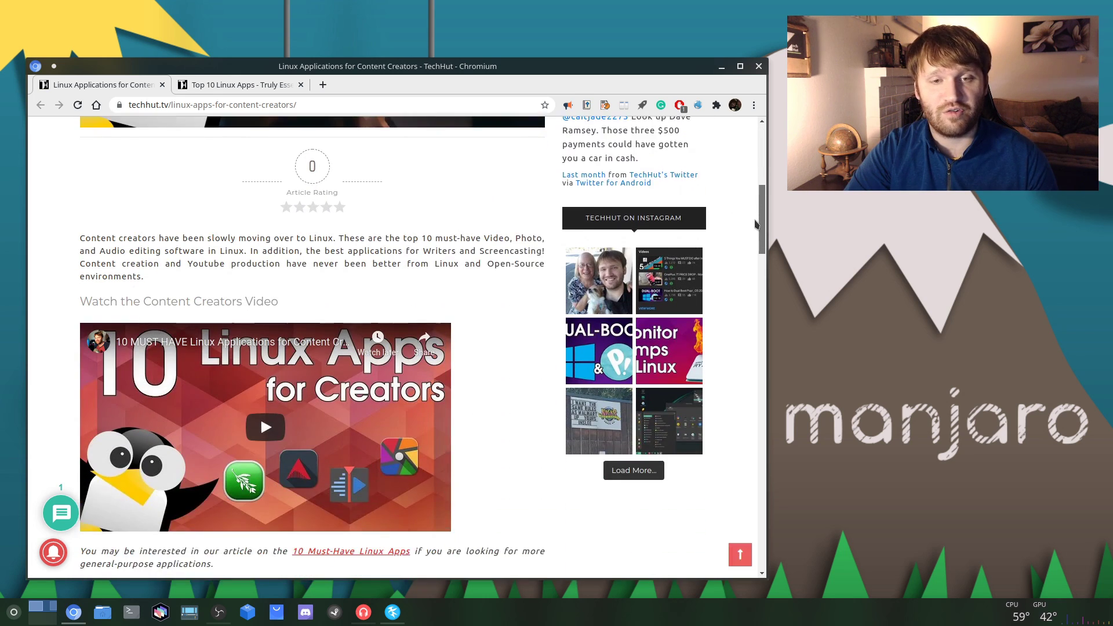
{"action": "scroll", "scroll_direction": "up", "scroll_amount": 3}
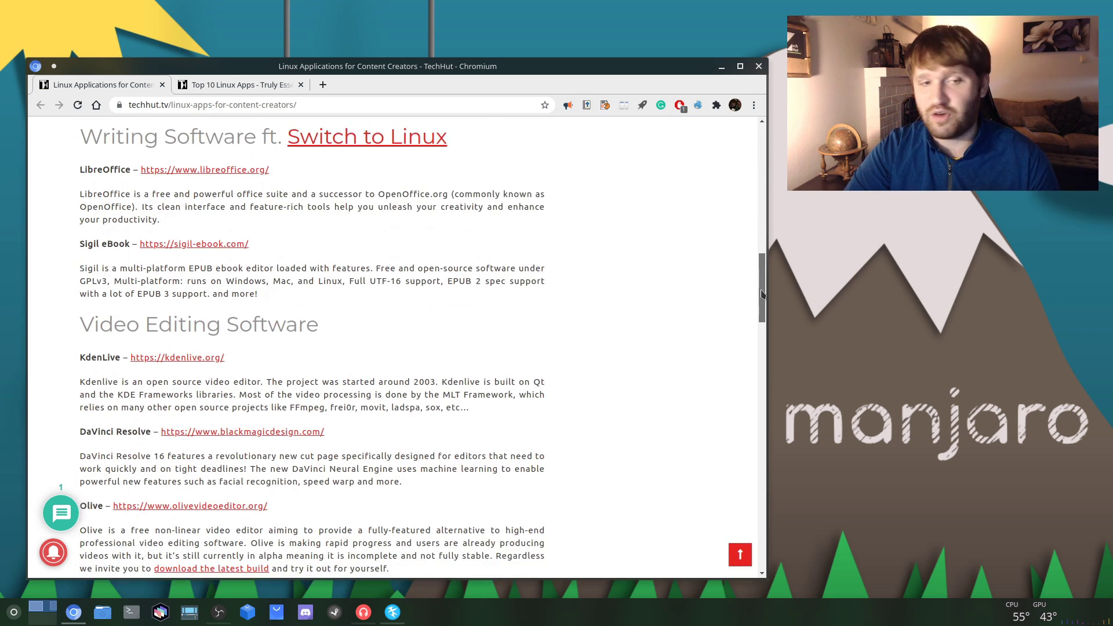
{"action": "scroll", "scroll_direction": "down", "scroll_amount": 3}
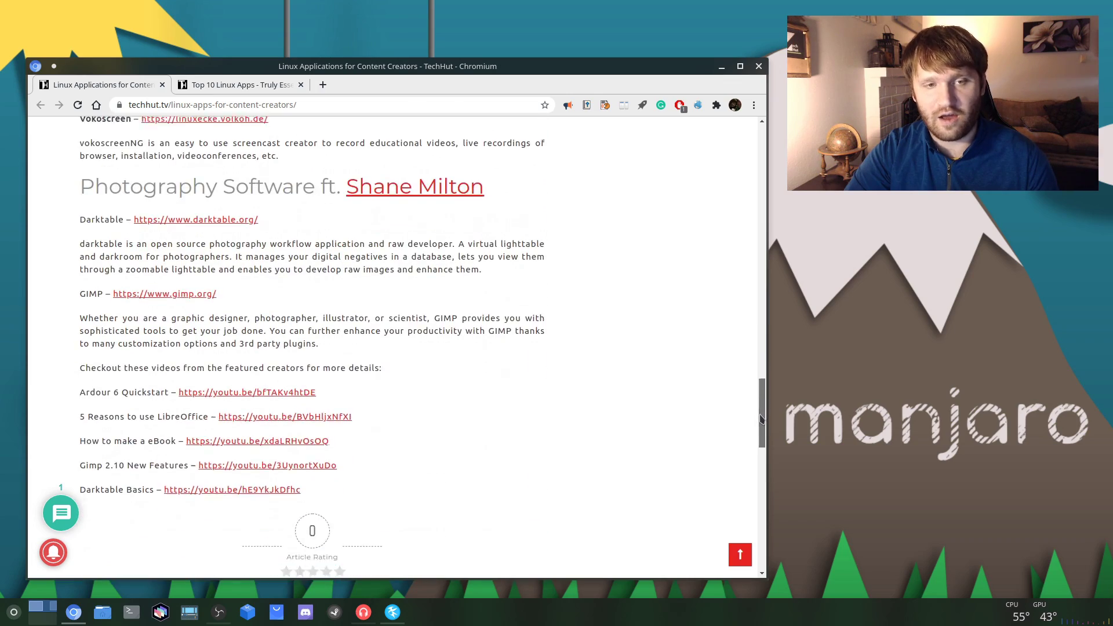